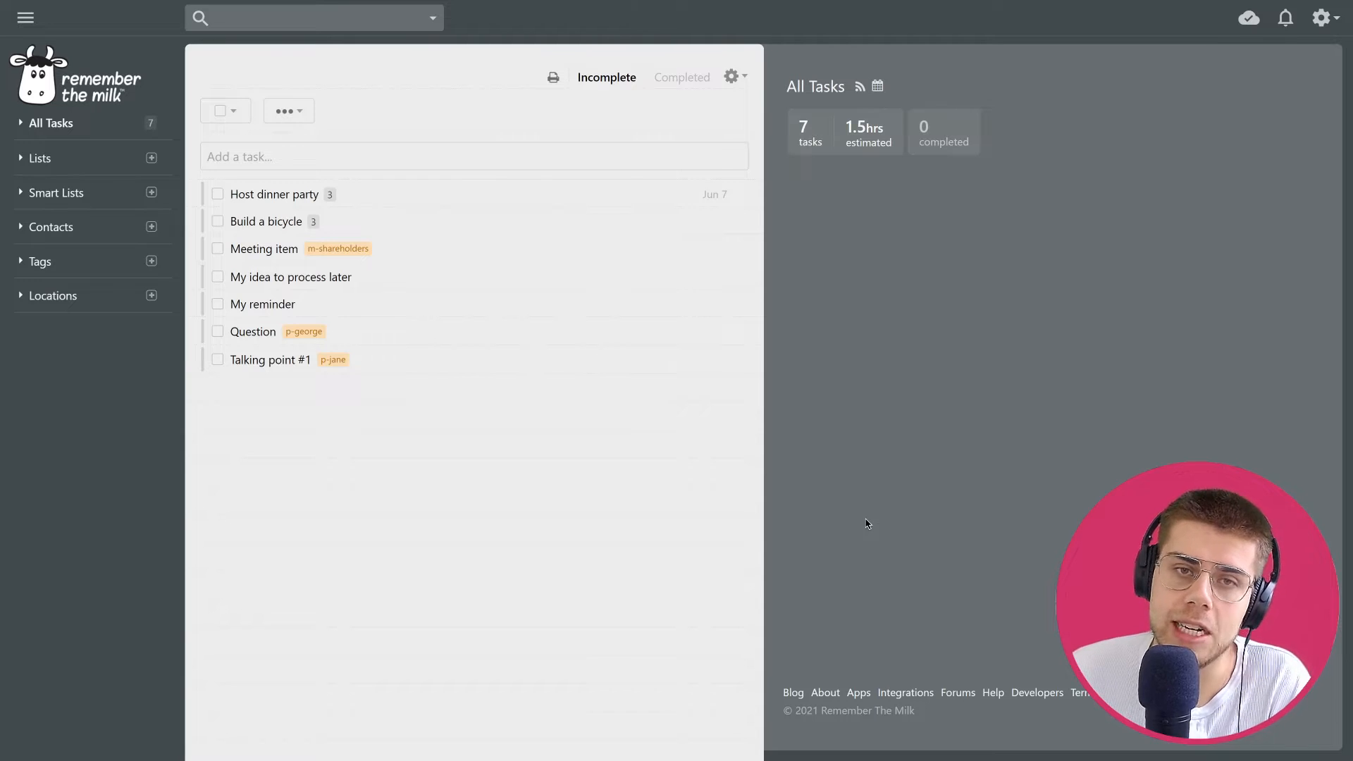
mouse_move(160, 80)
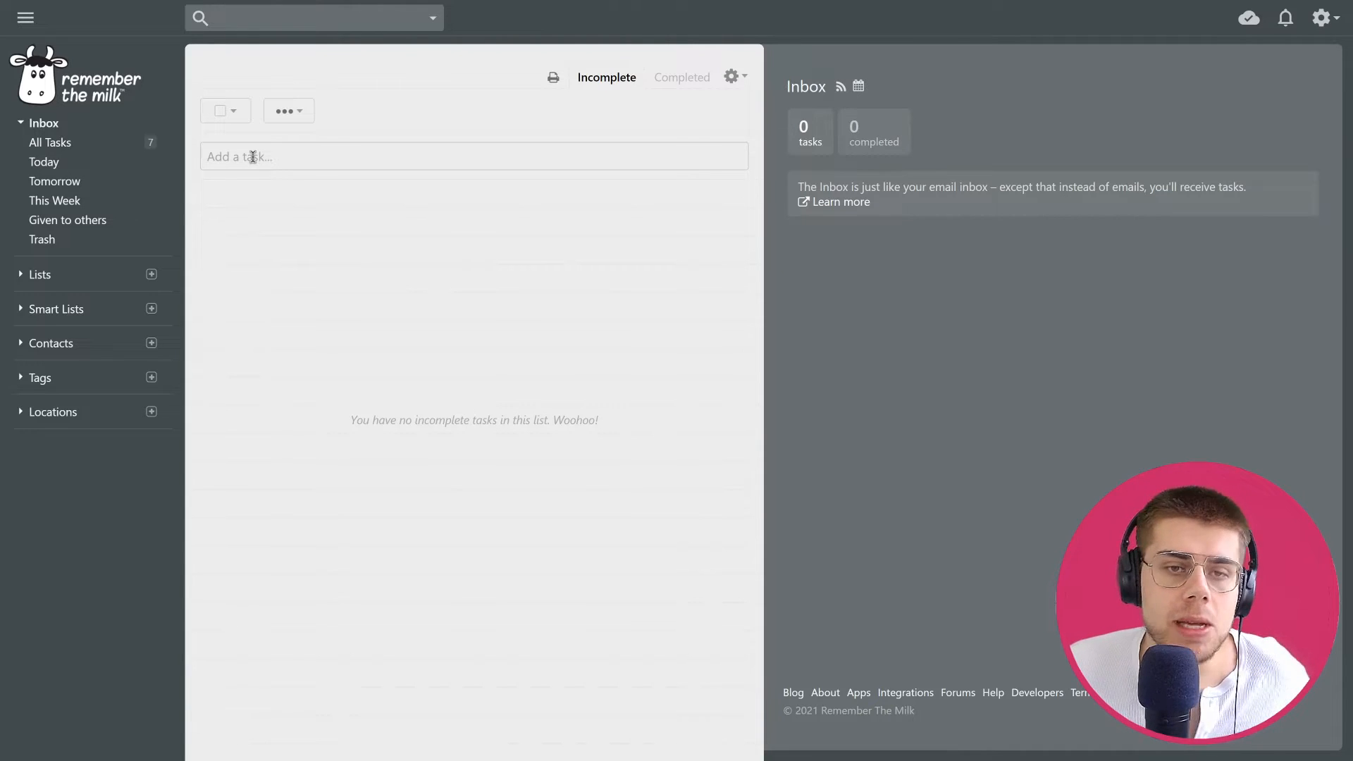
- Add an Inbox task named 'my idea' and bring up its details panel
type("my")
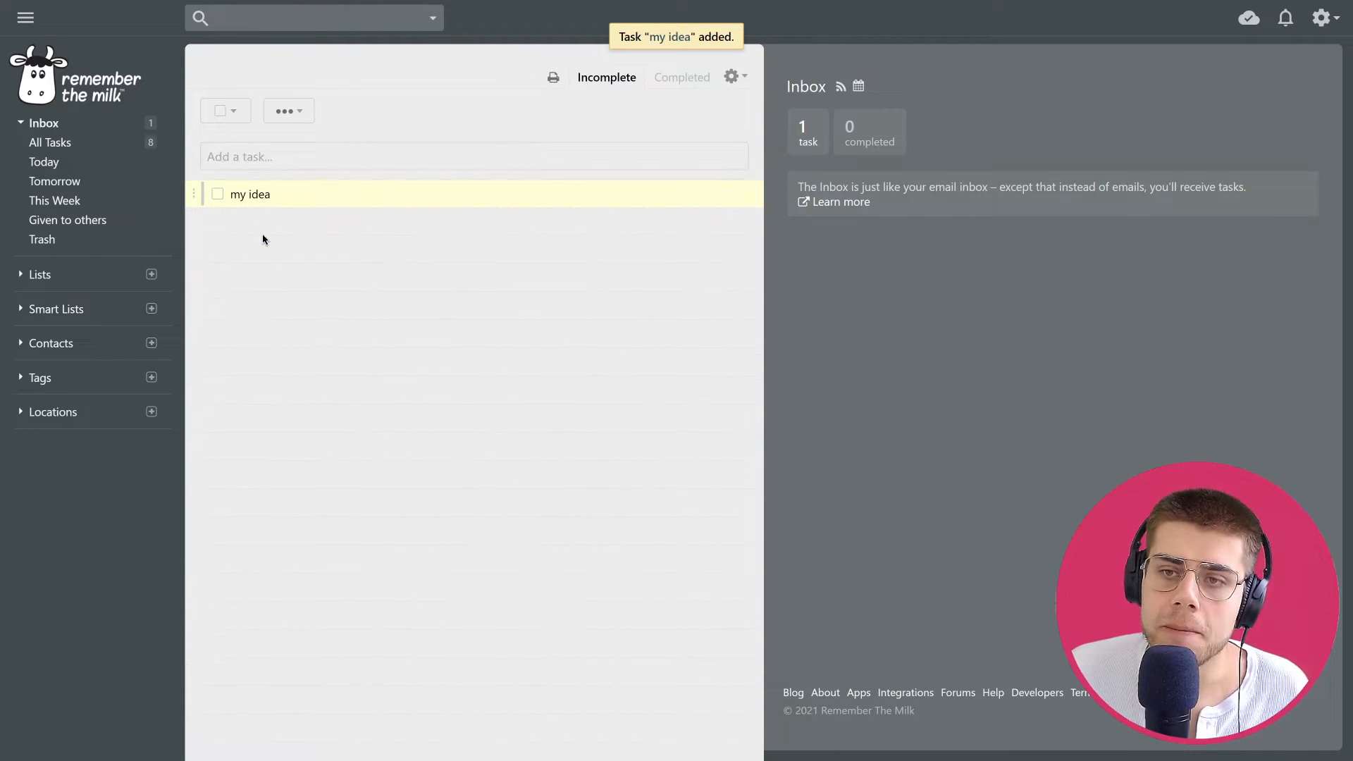
left_click(250, 193)
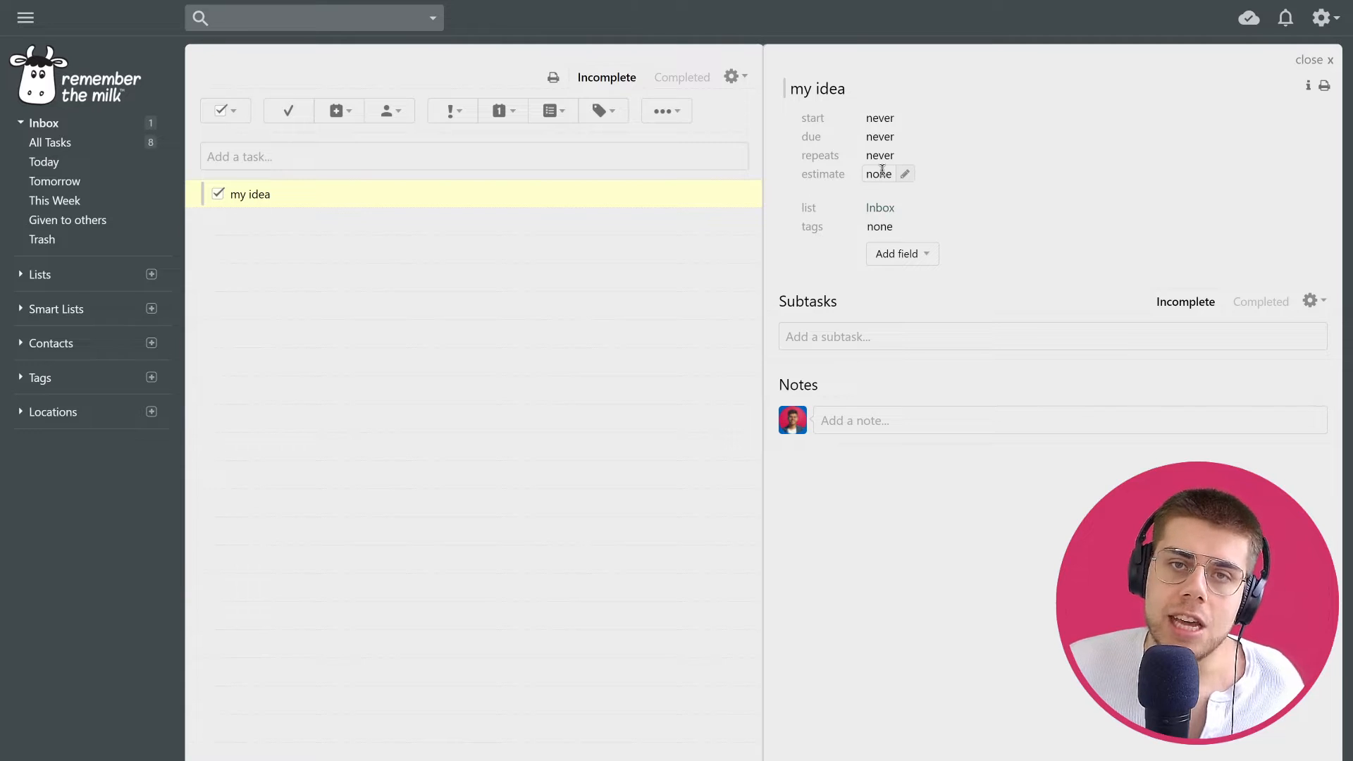
left_click(880, 173)
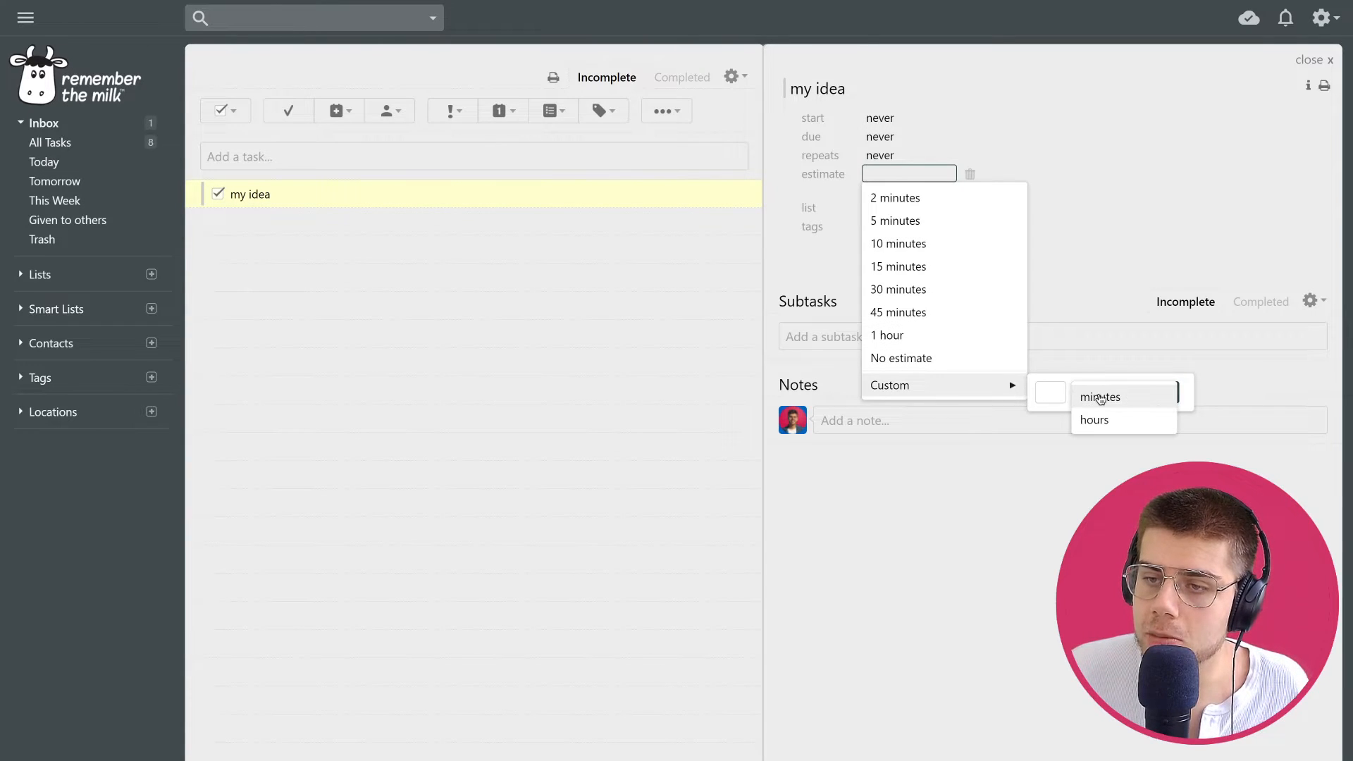
left_click(901, 358)
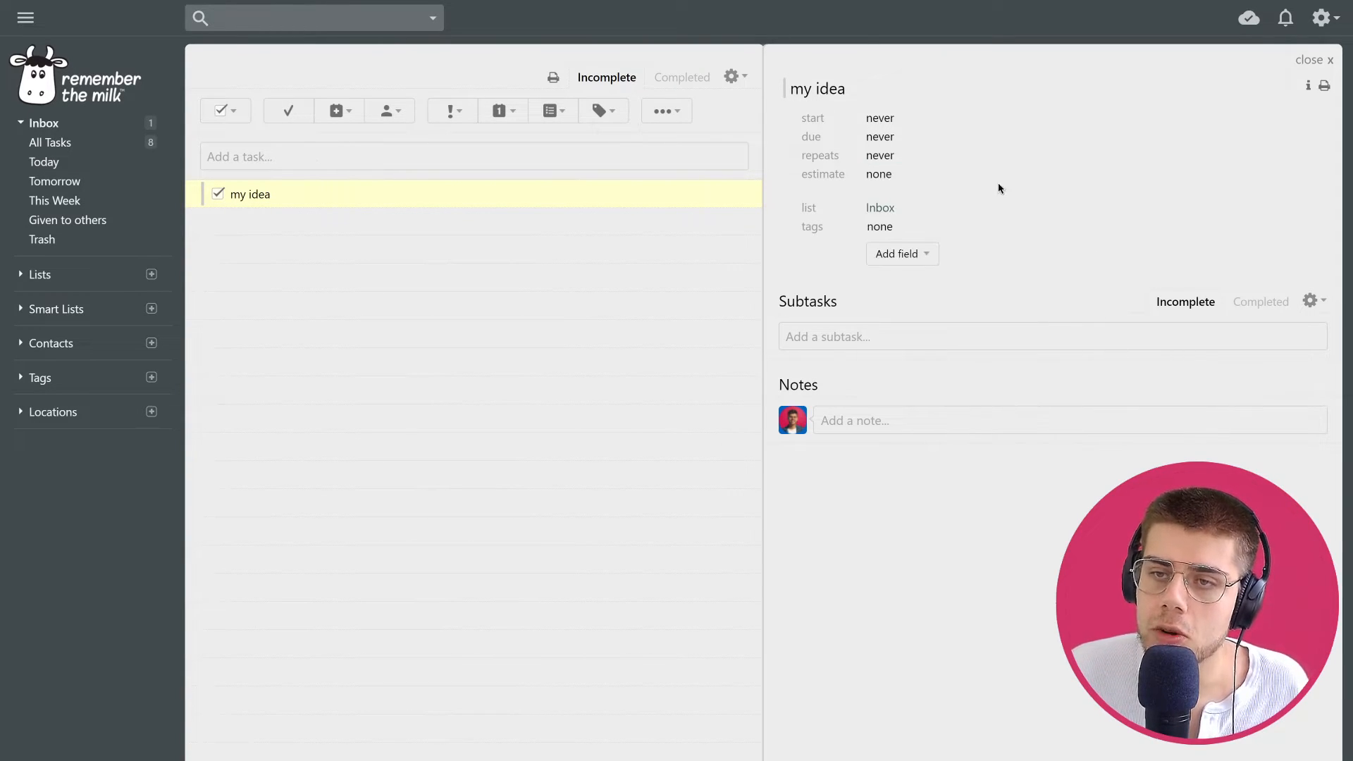
mouse_move(981, 179)
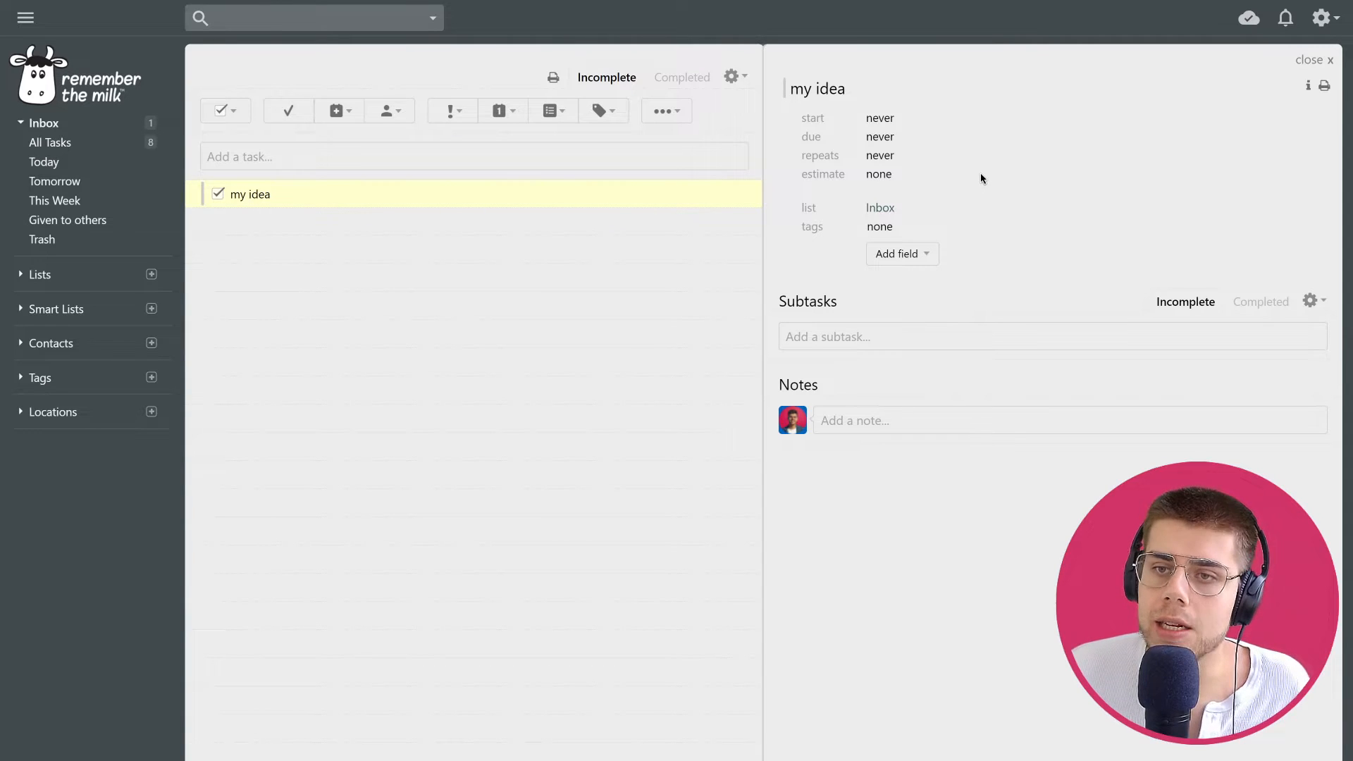
mouse_move(929, 225)
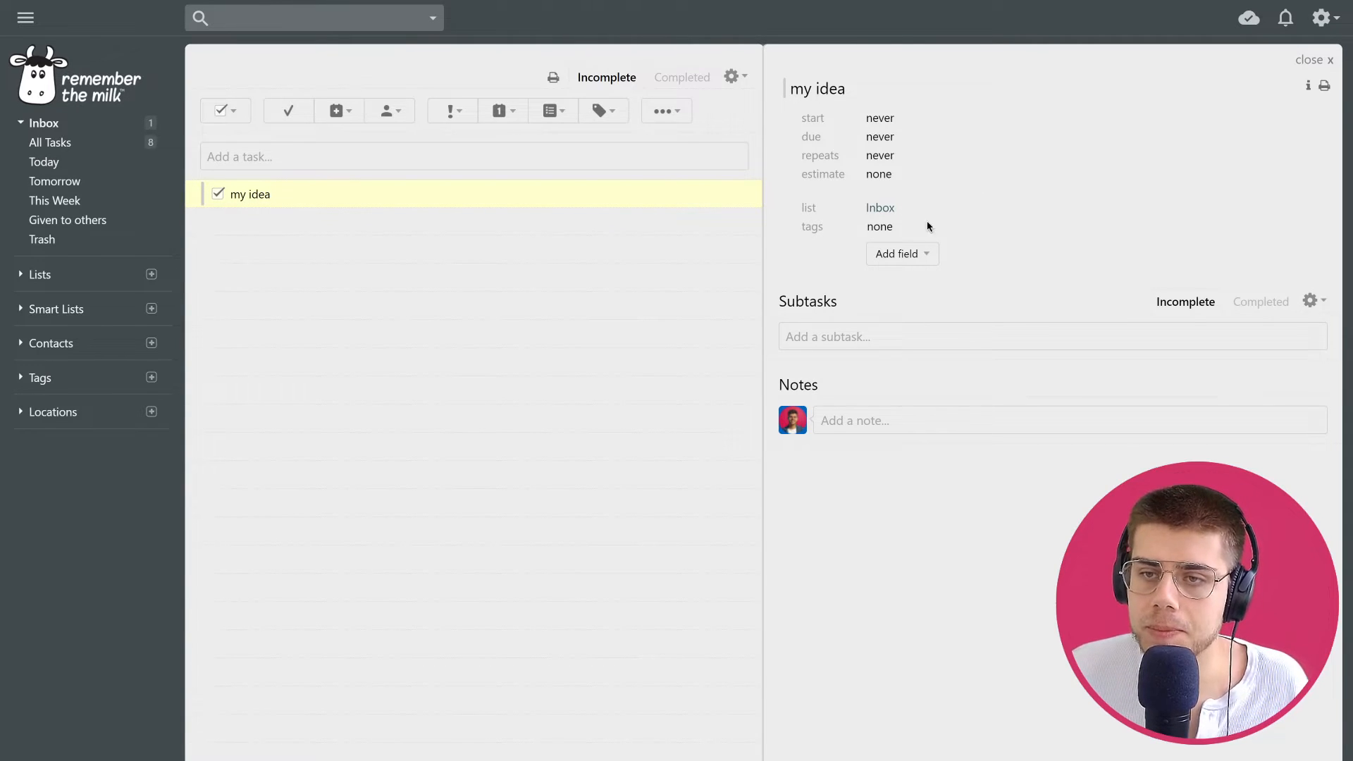
mouse_move(880, 208)
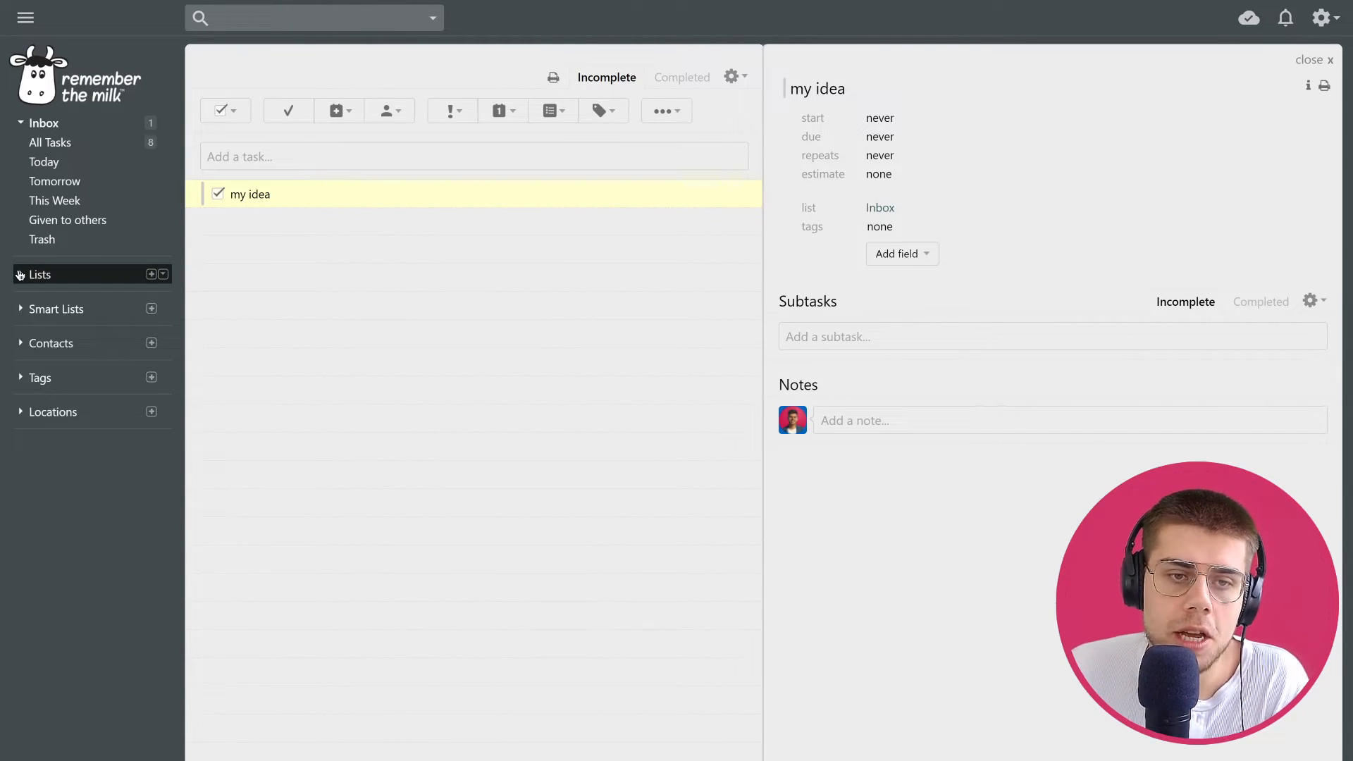
- Expand Lists and show Agendas with Talking point #1, Question and Meeting item
left_click(39, 275)
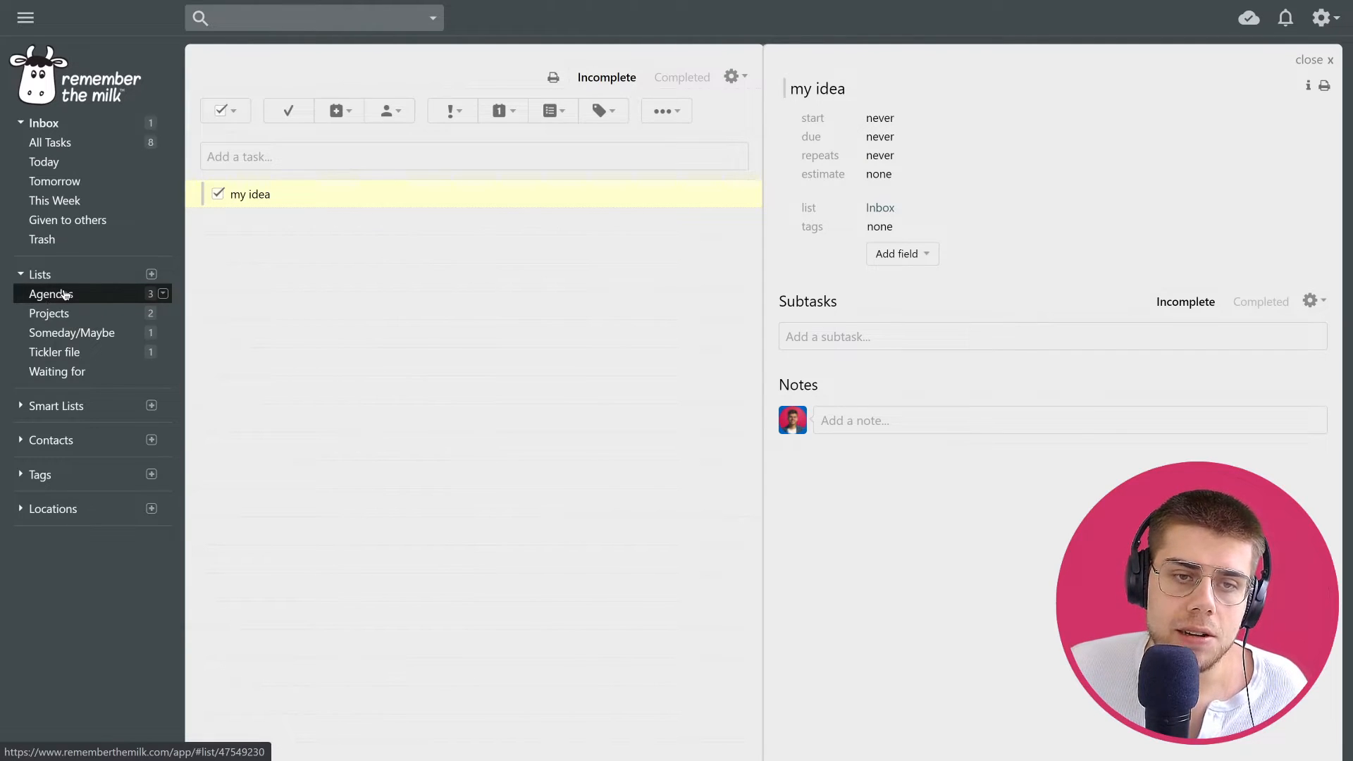
left_click(52, 295)
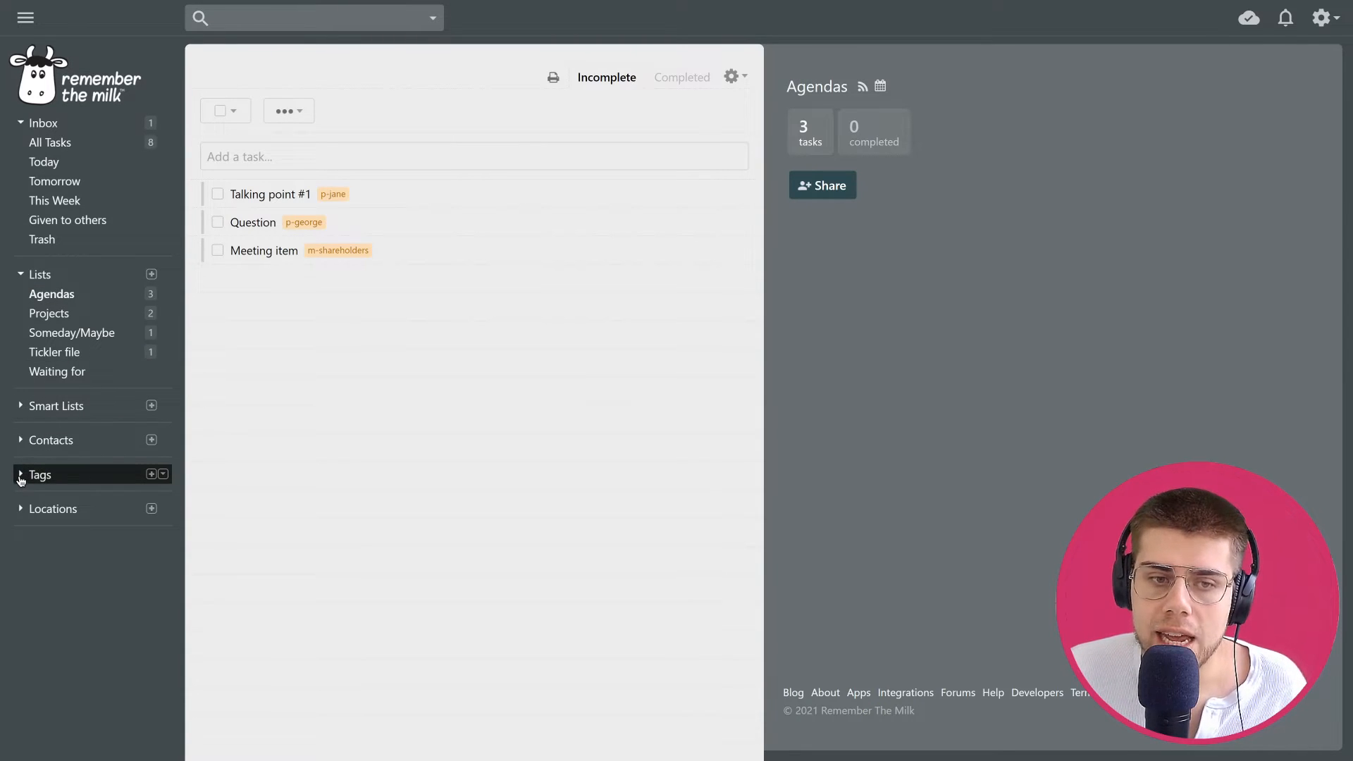
- Expand the Tags group to list .next-action, .waiting-for, c-garage, p-george and p-jane
left_click(39, 475)
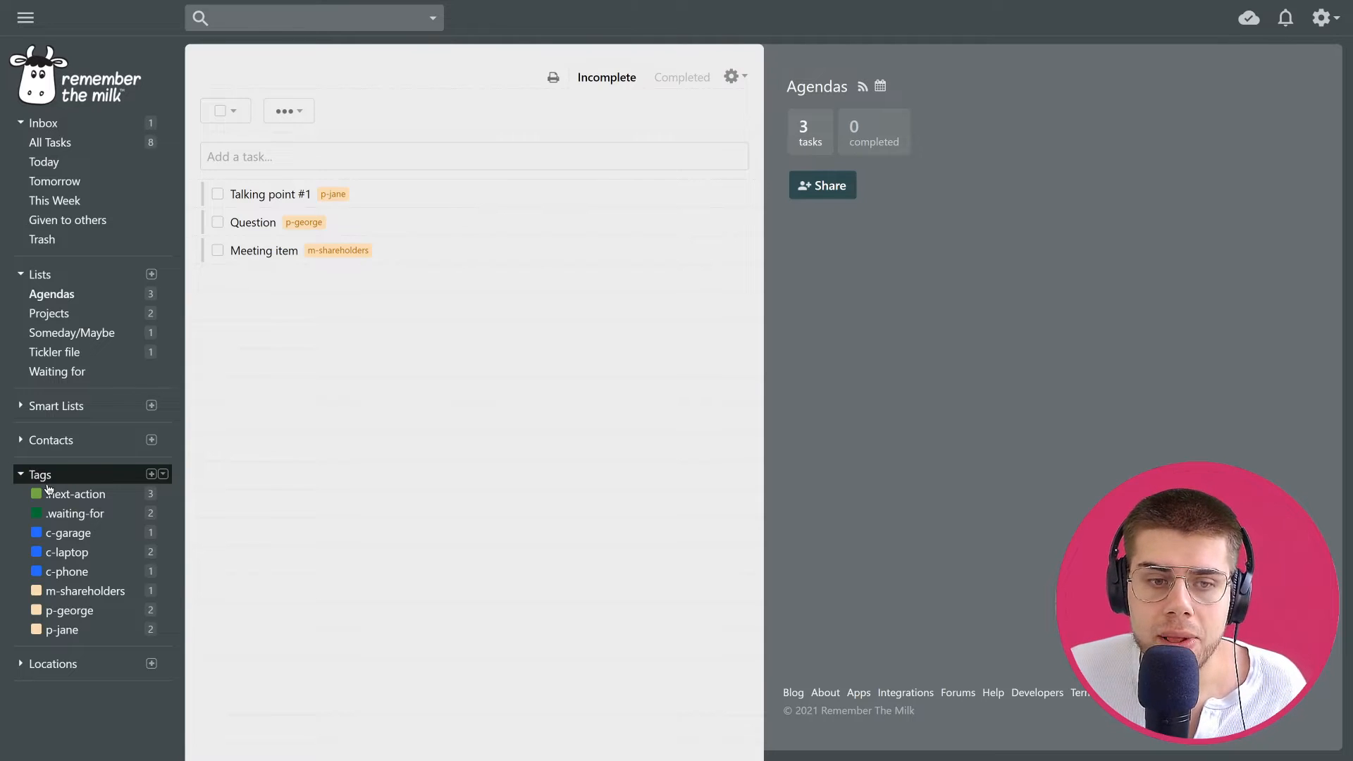
mouse_move(72, 514)
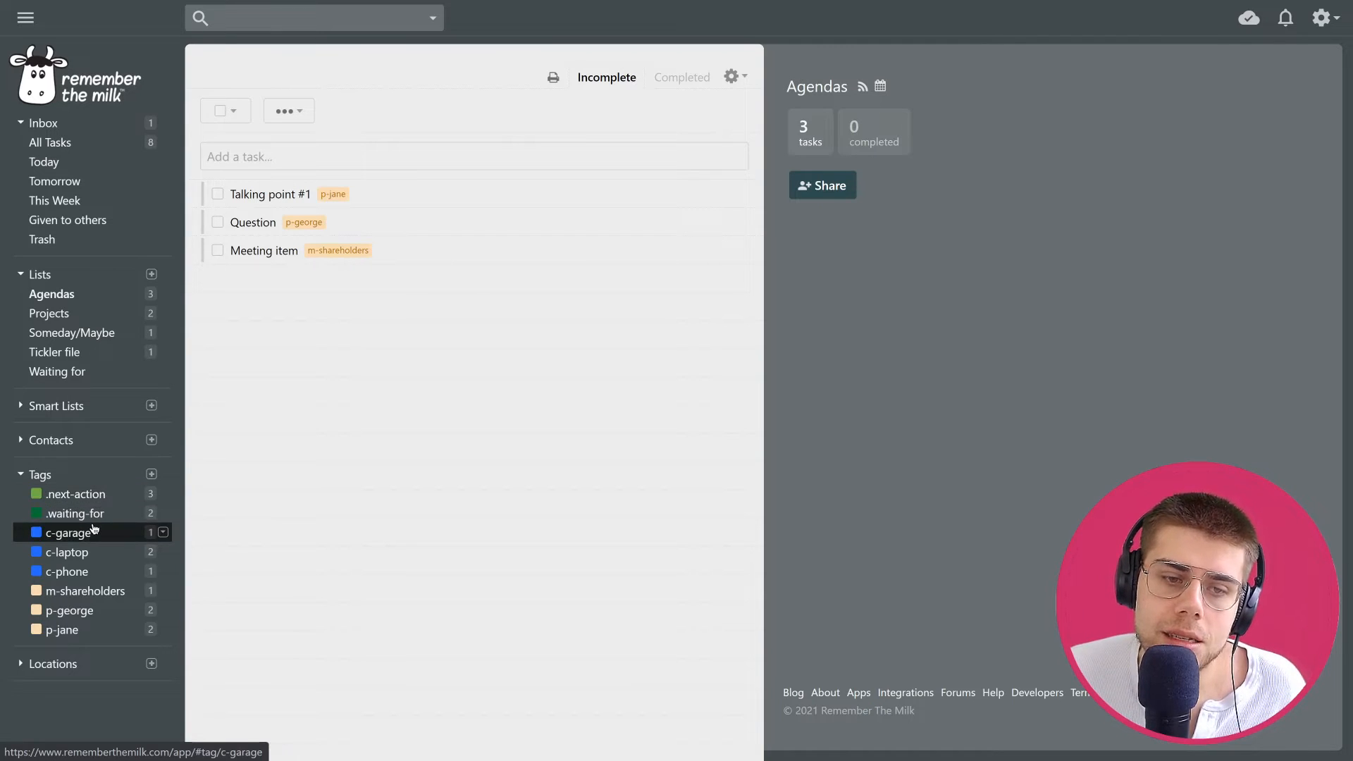
mouse_move(68, 532)
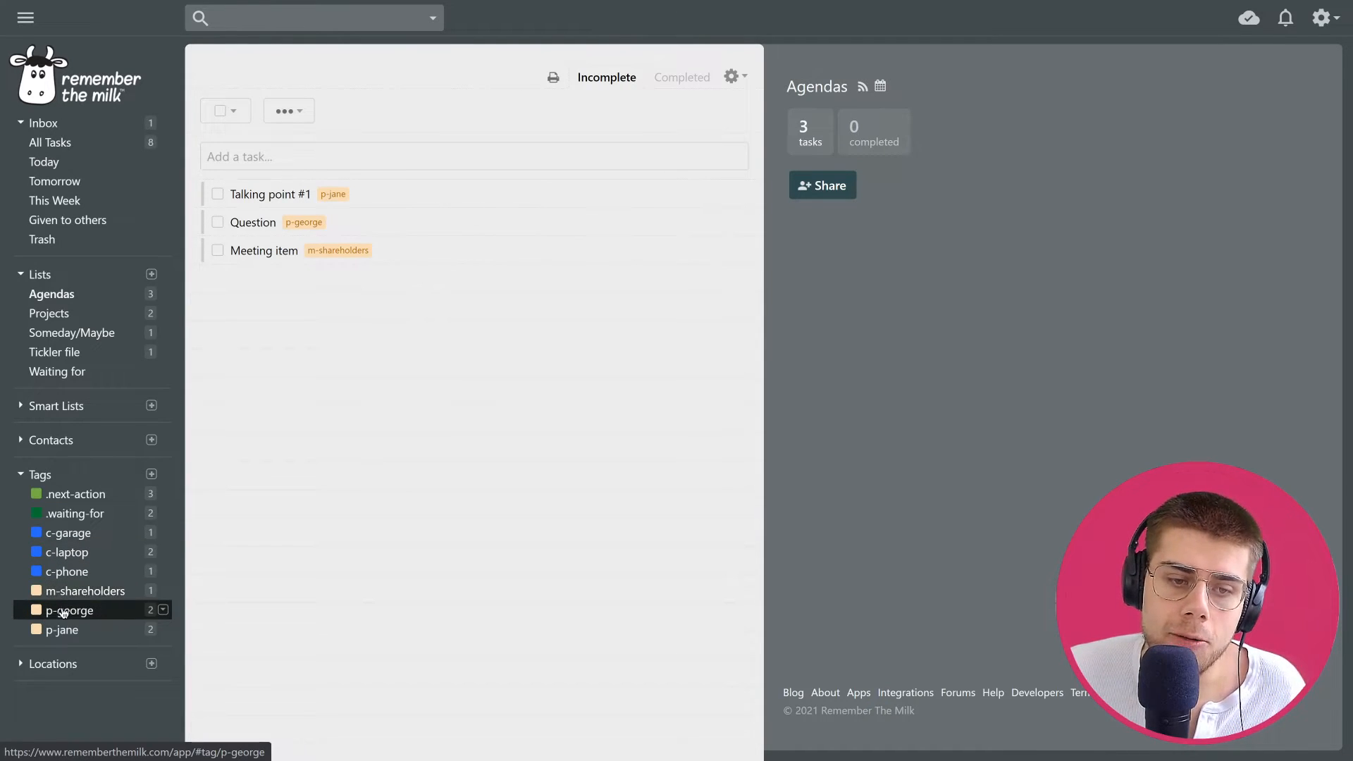
mouse_move(67, 610)
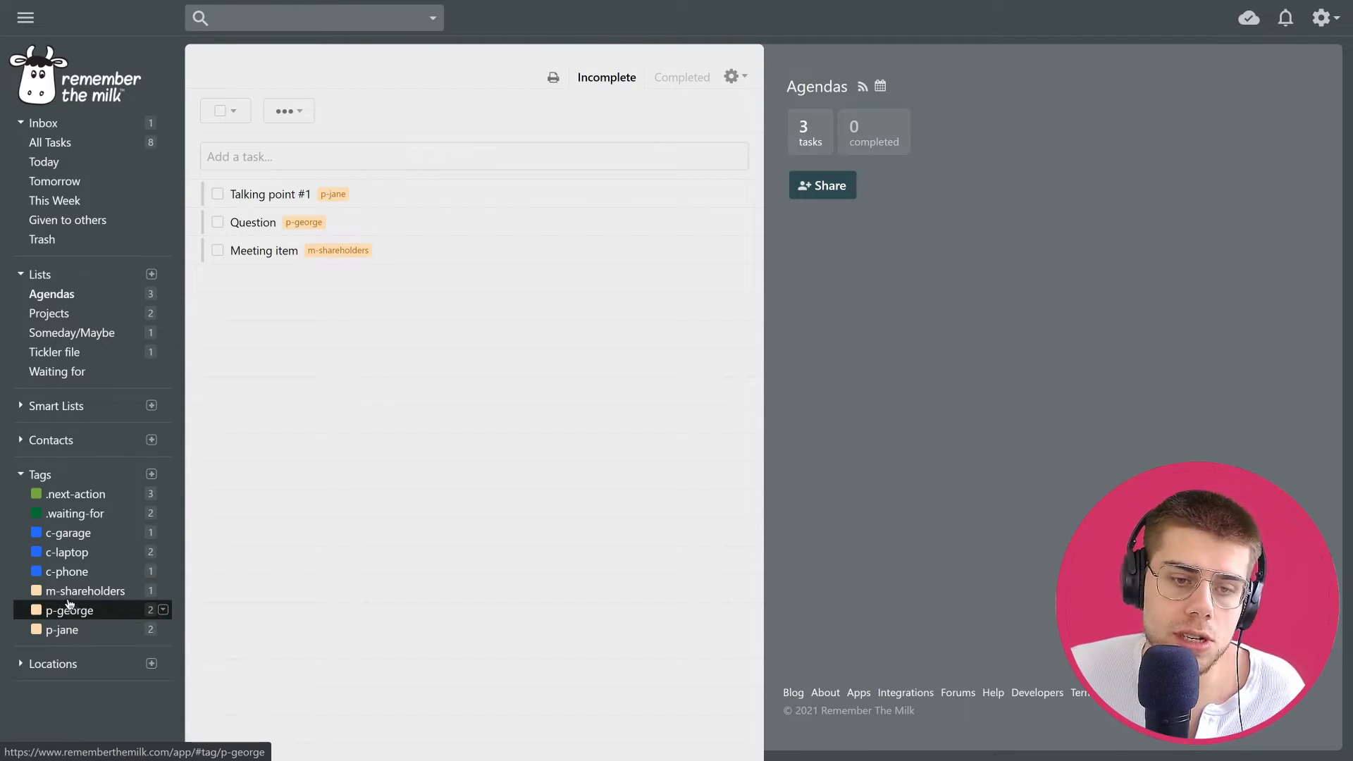
mouse_move(85, 591)
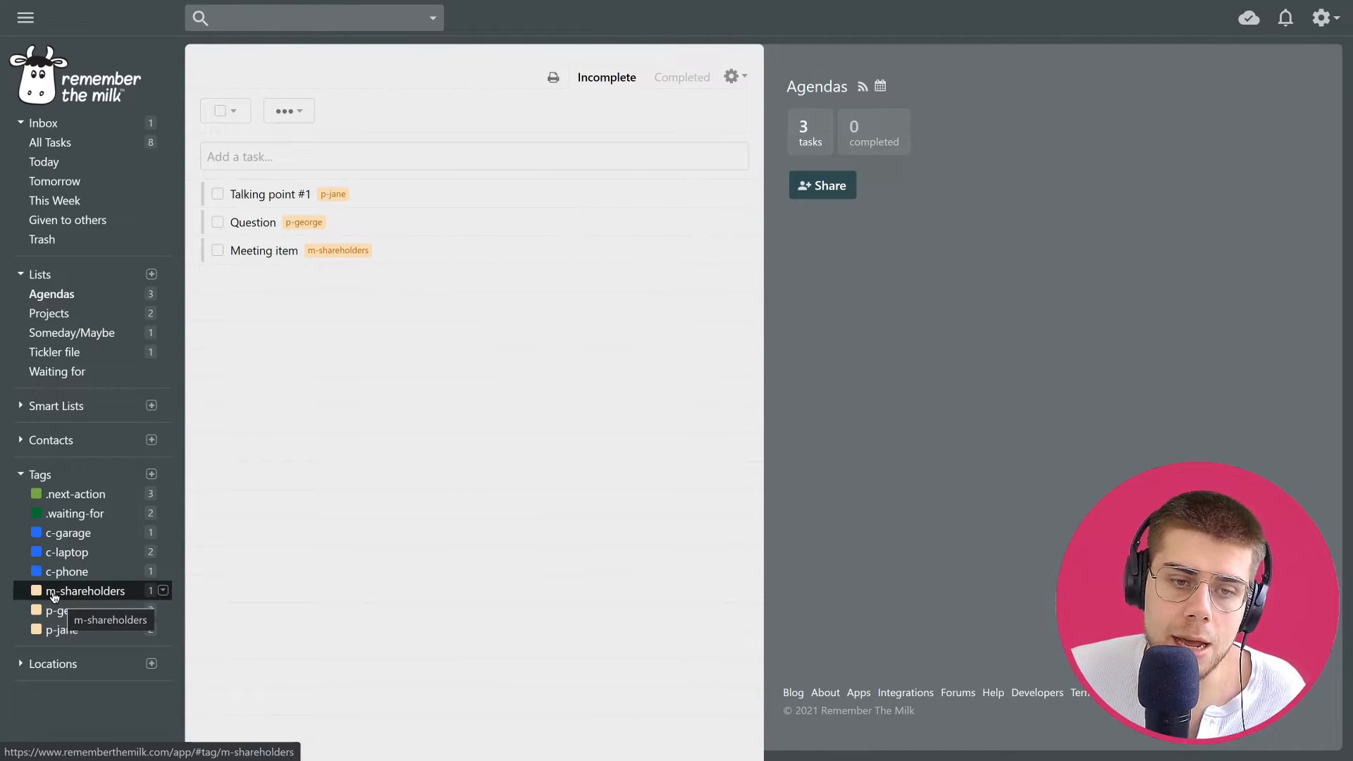
mouse_move(66, 533)
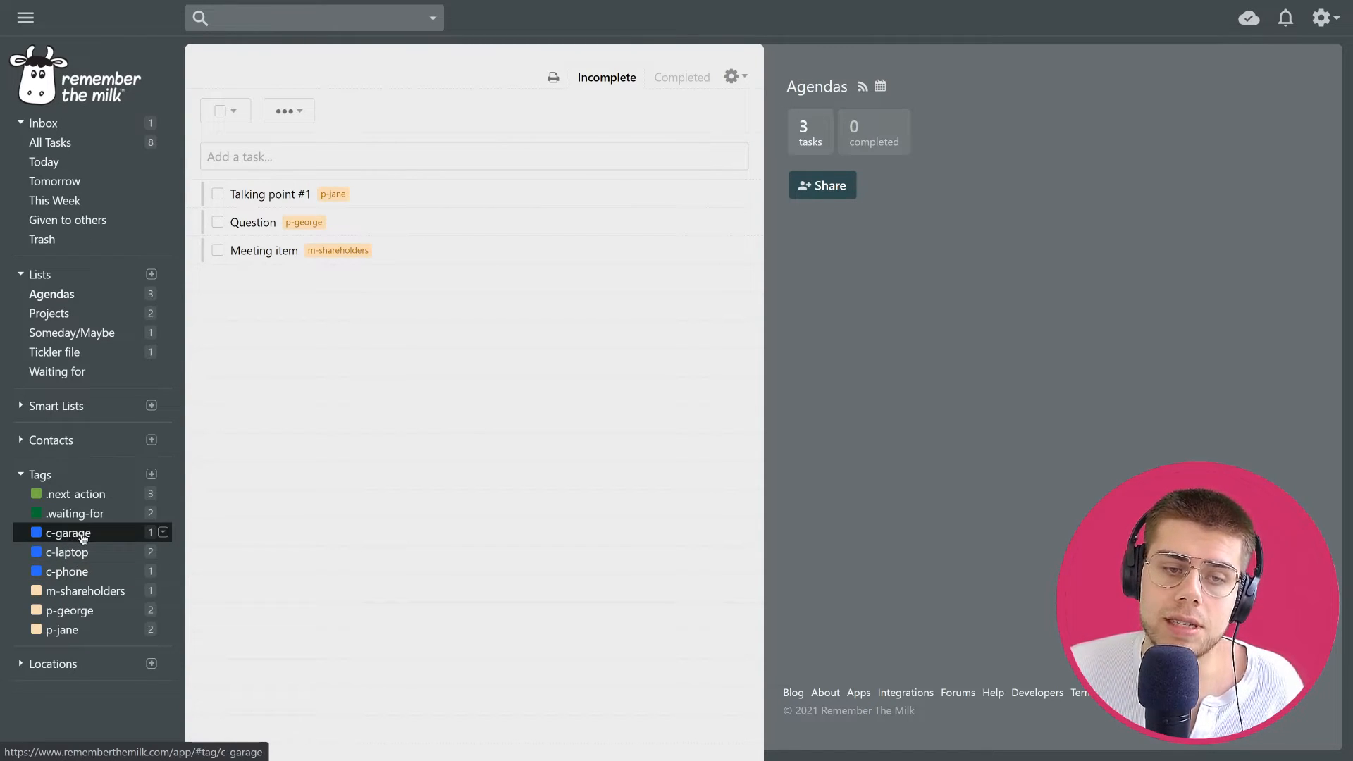
mouse_move(67, 533)
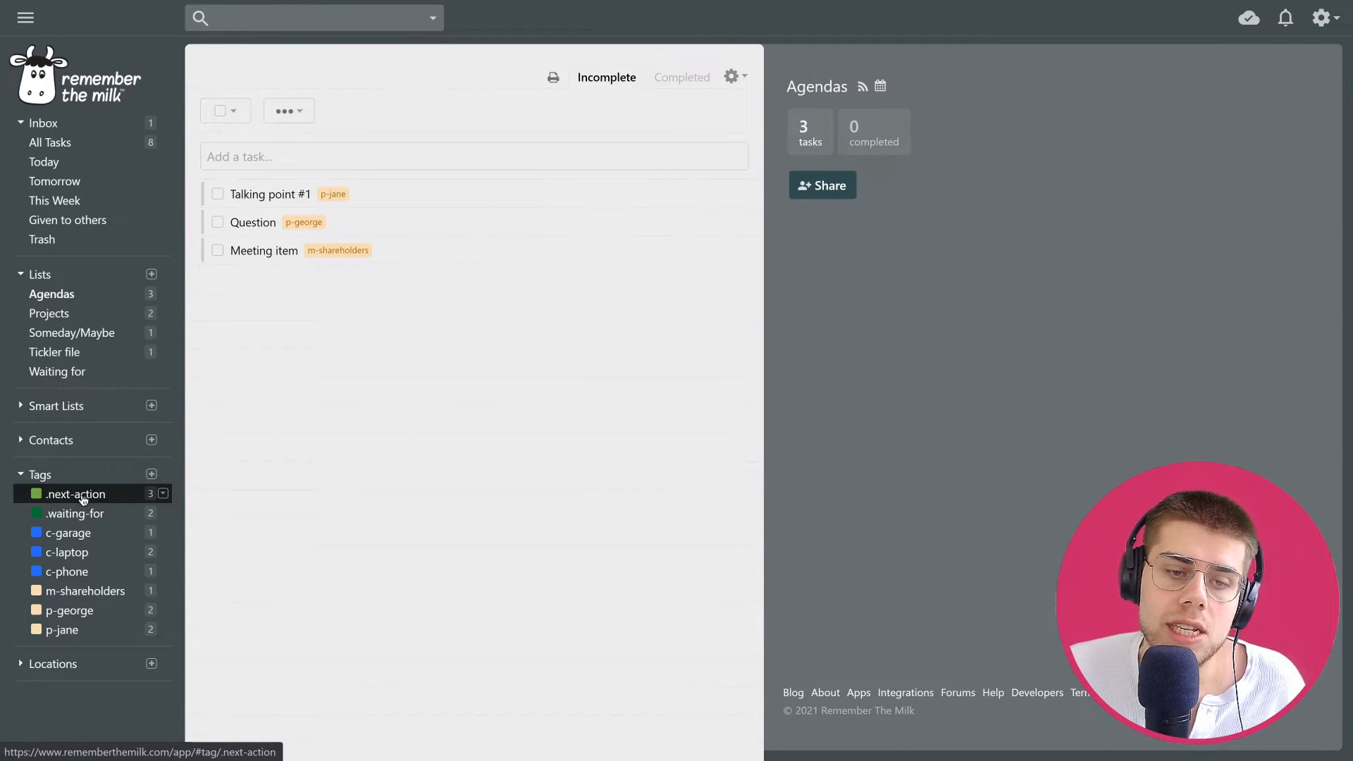
mouse_move(77, 493)
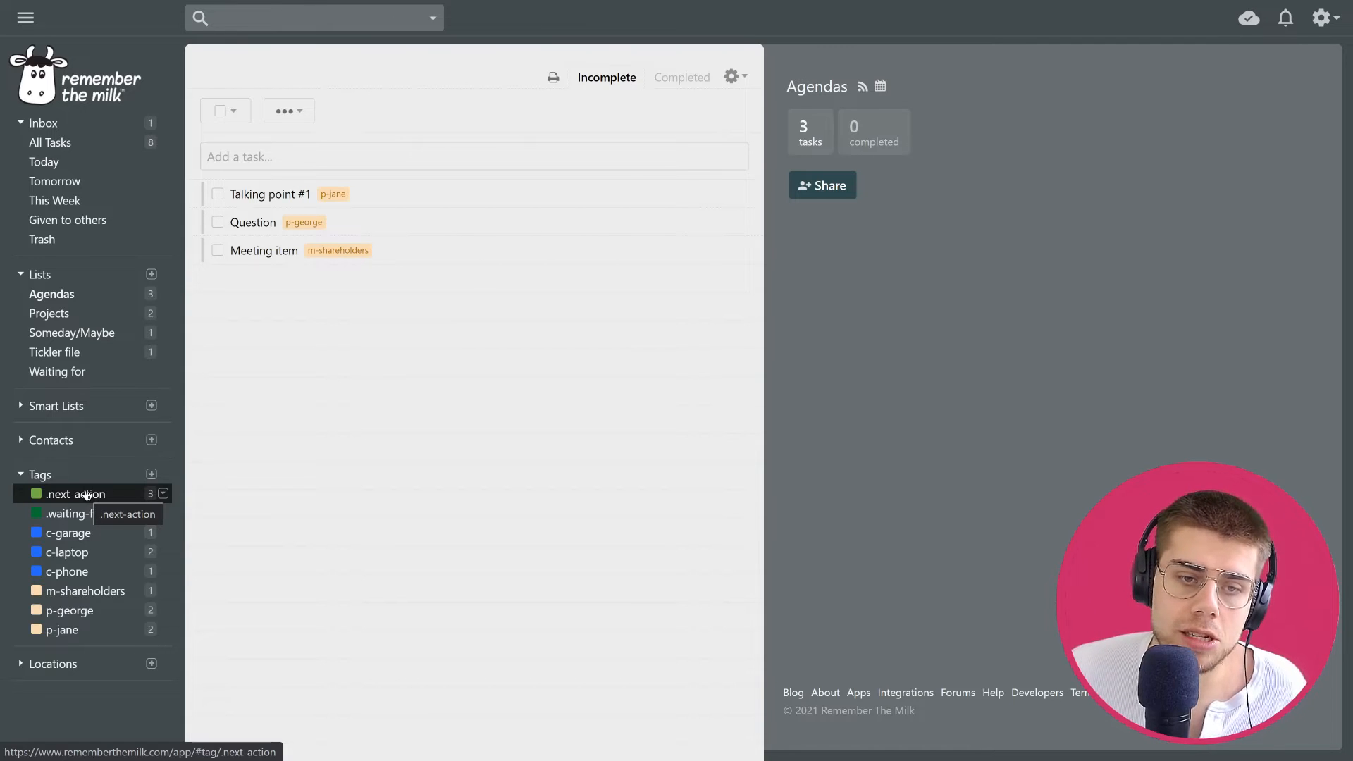
- Browse the c-garage, c-laptop and .next-action tag views, ending on c-garage's Build bicycle in garage
left_click(66, 533)
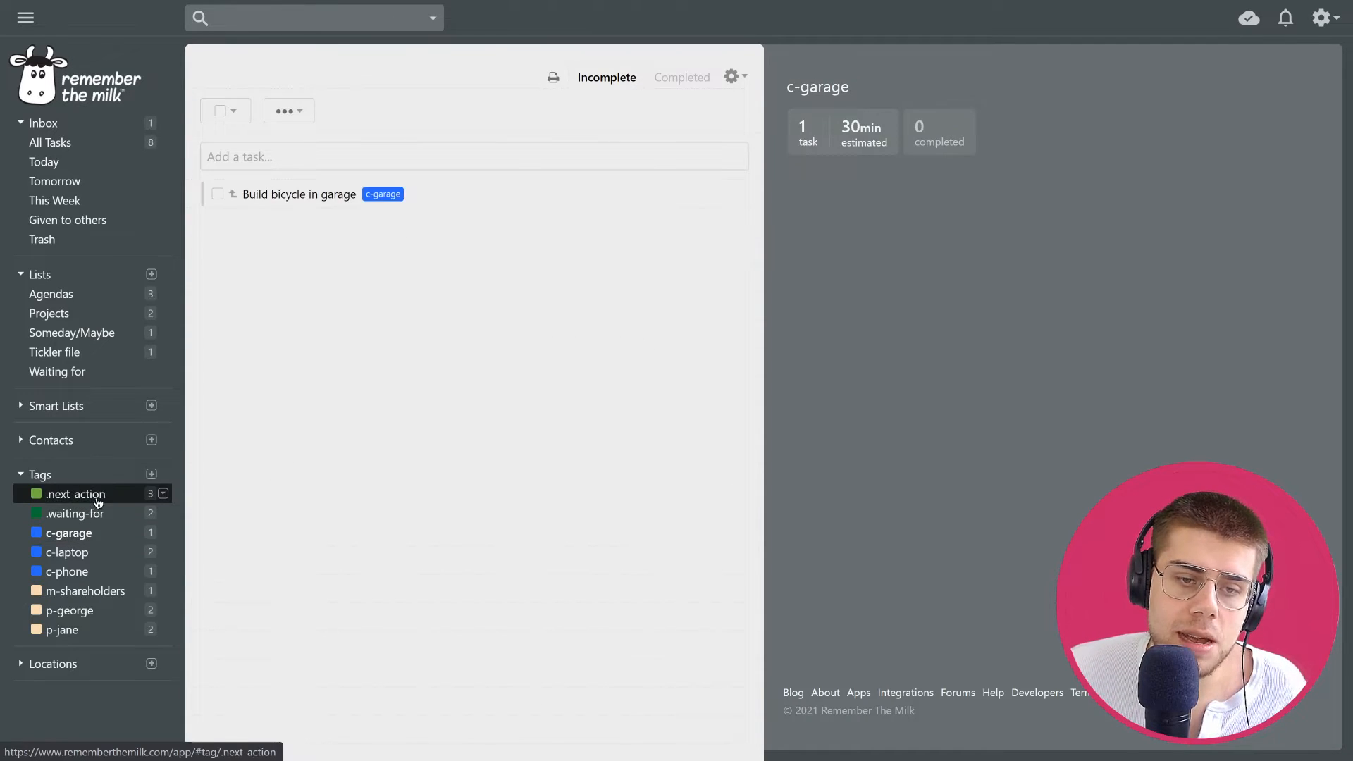
left_click(65, 551)
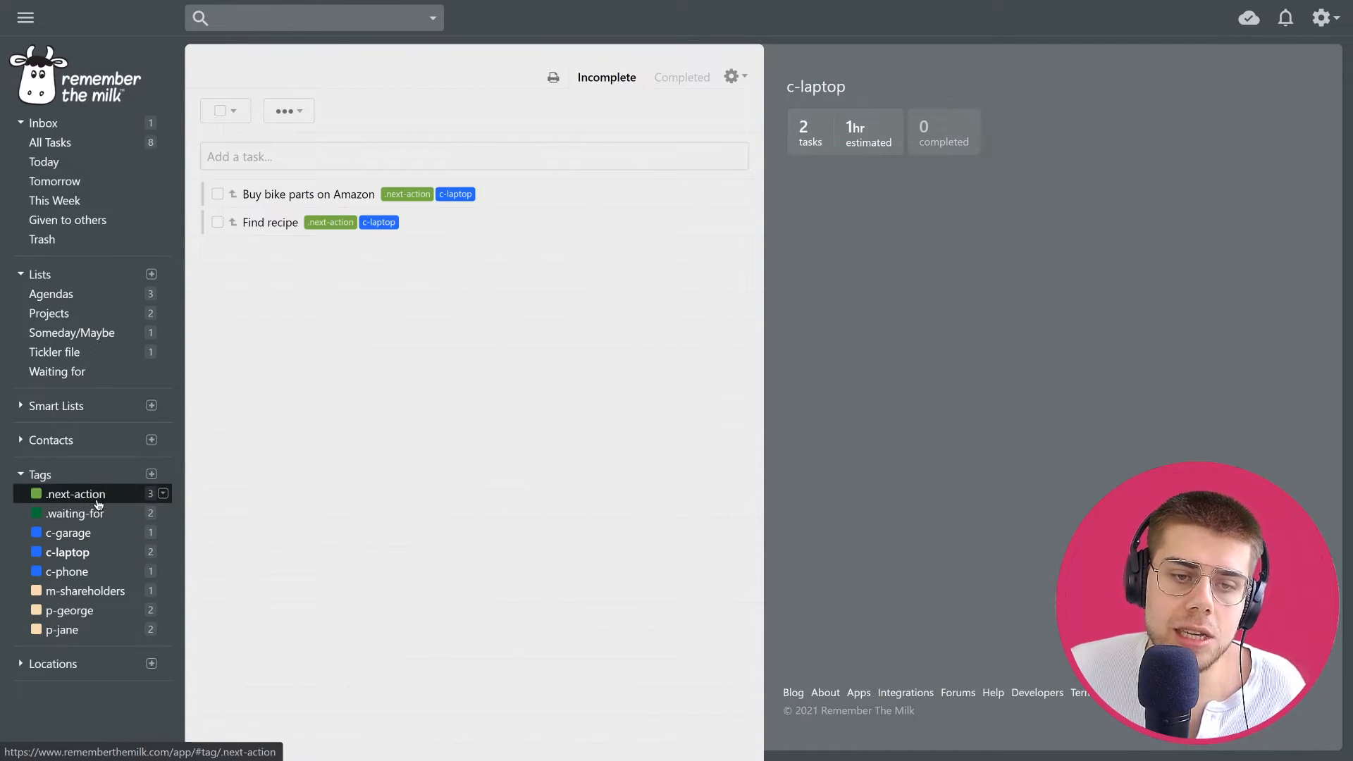
left_click(76, 493)
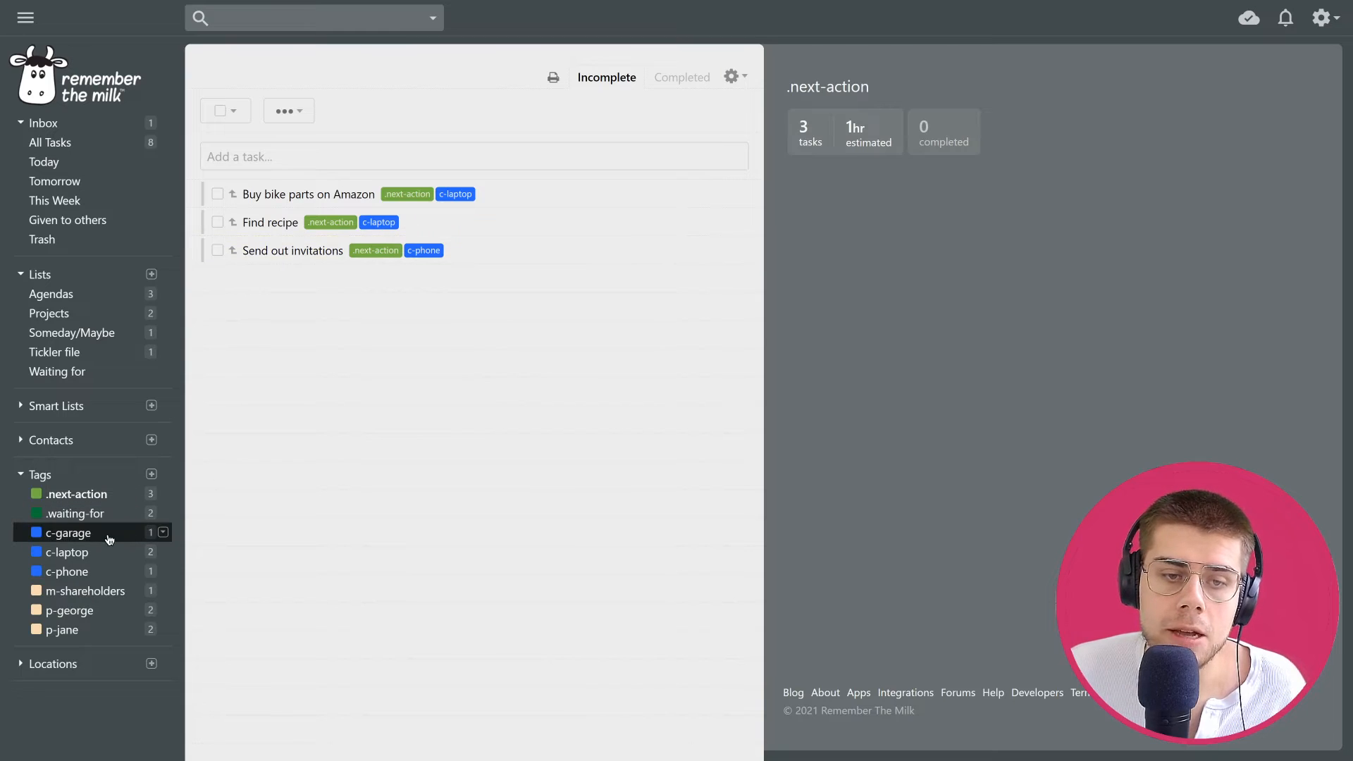
left_click(66, 552)
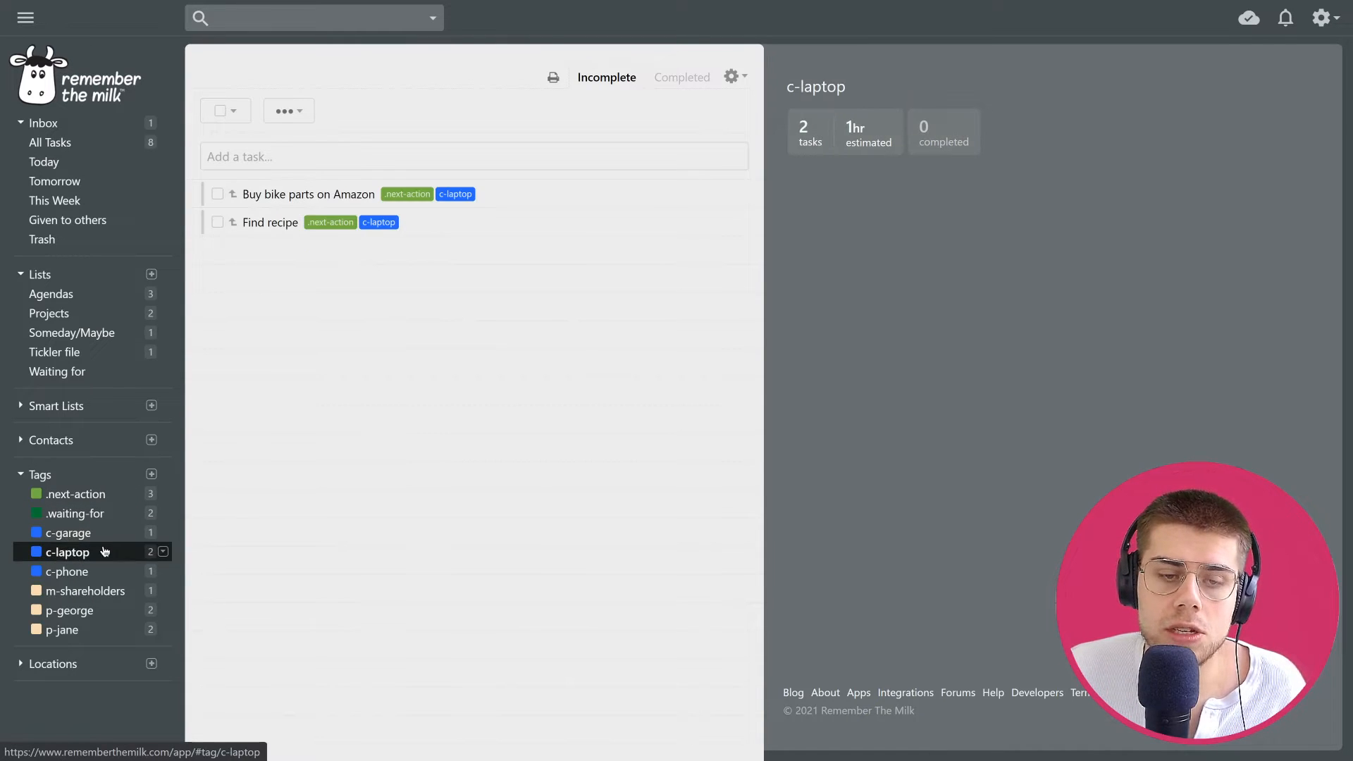
left_click(66, 533)
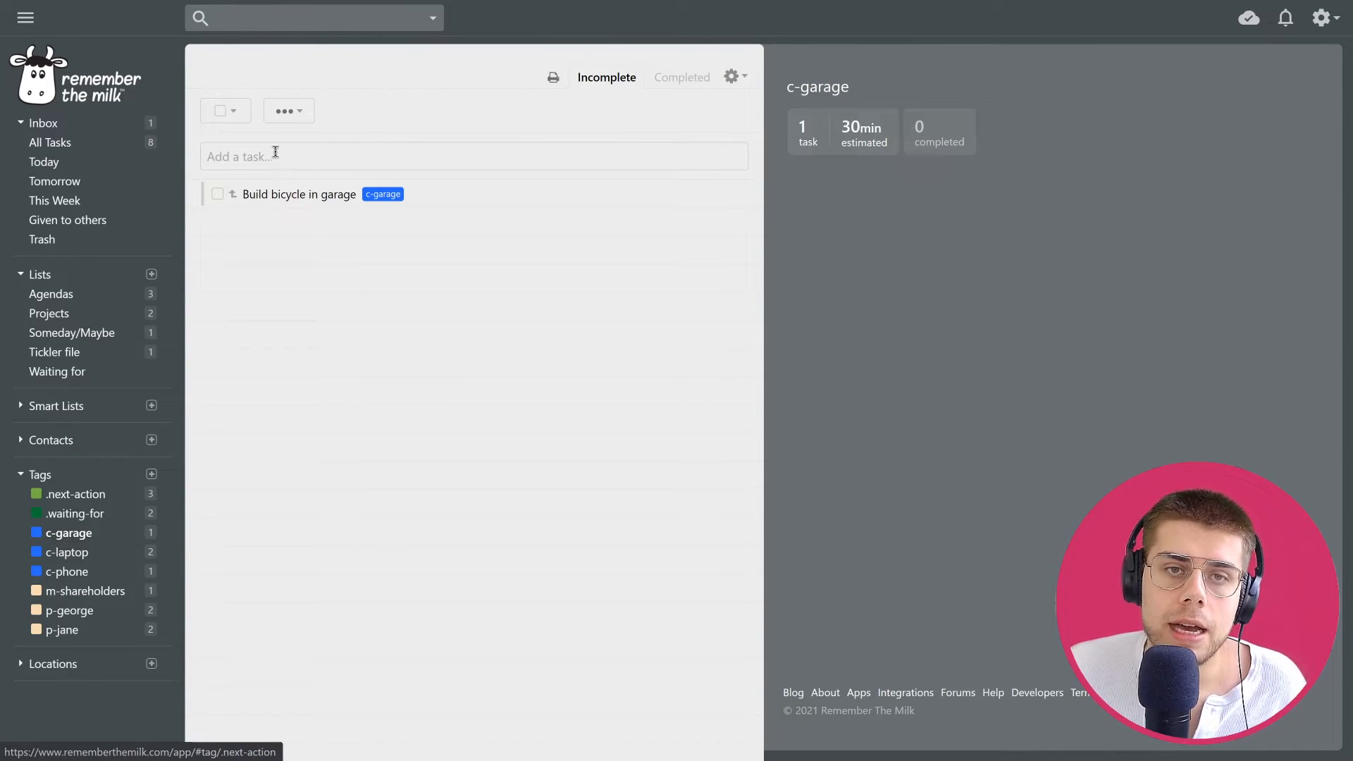
left_click(313, 17)
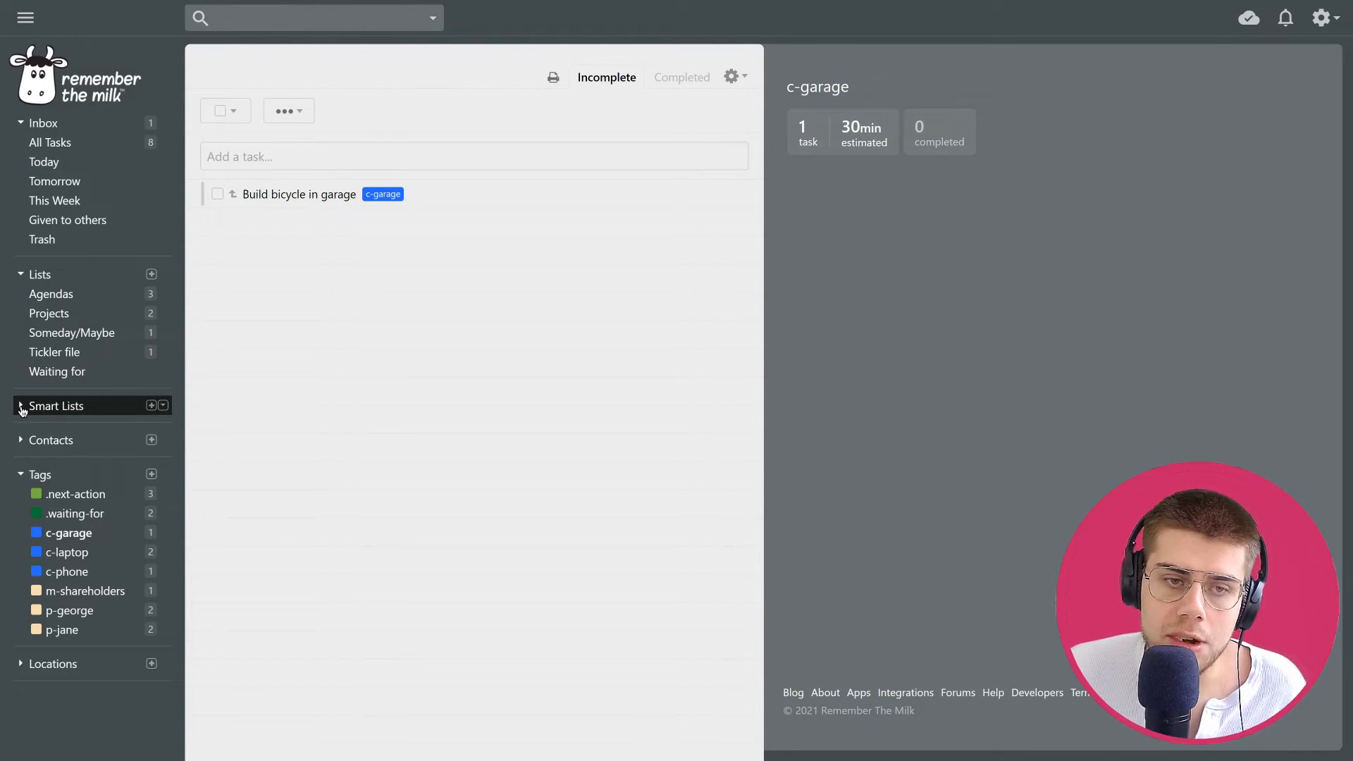
- Expand Smart Lists and view Garage, Laptop and Phone, ending on Phone's Send out invitations
left_click(57, 406)
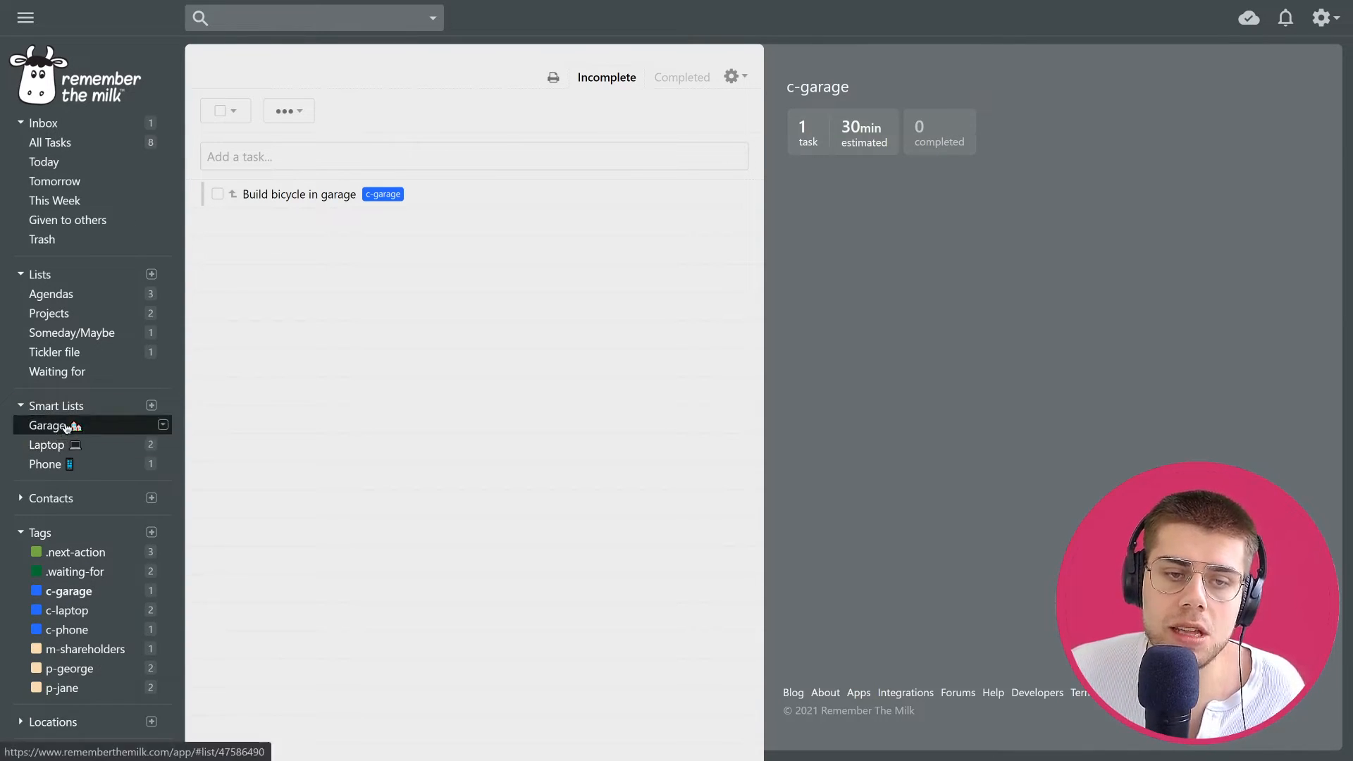
left_click(66, 591)
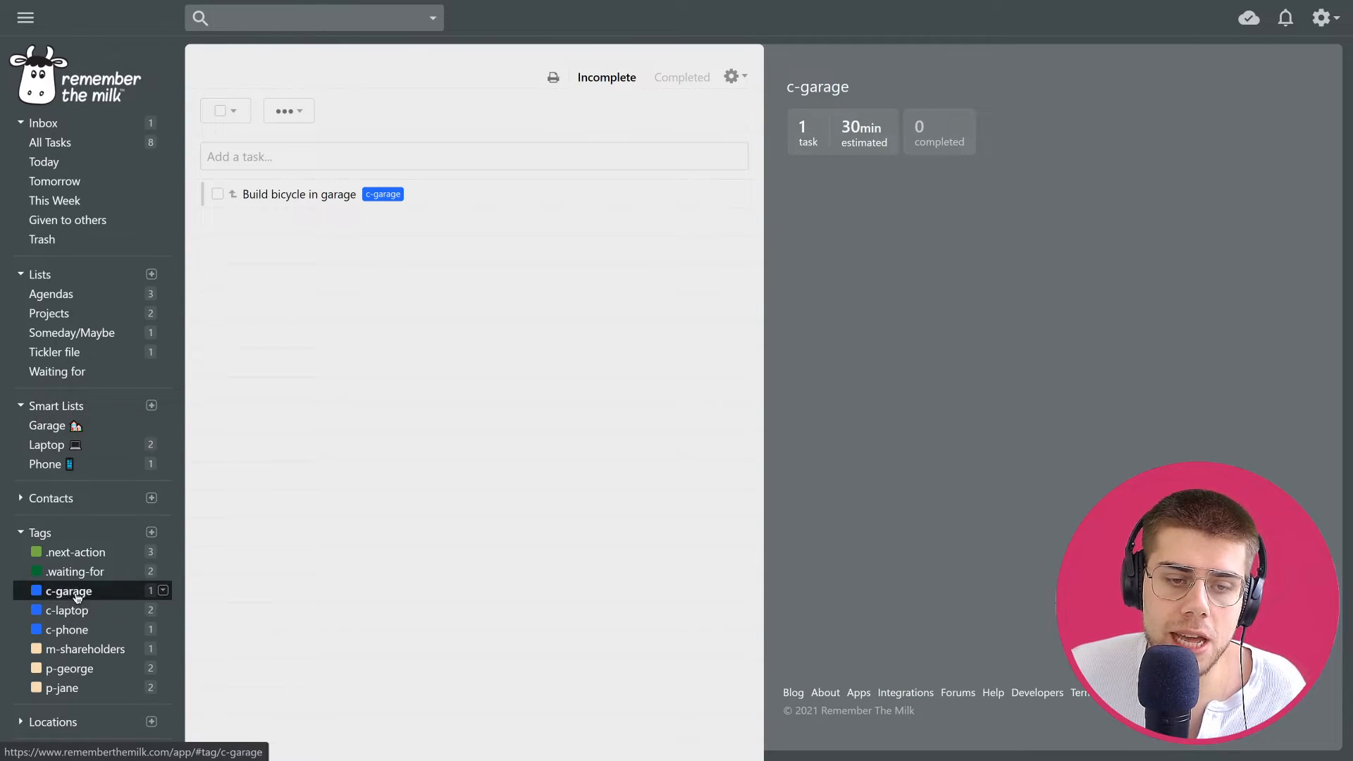
left_click(46, 426)
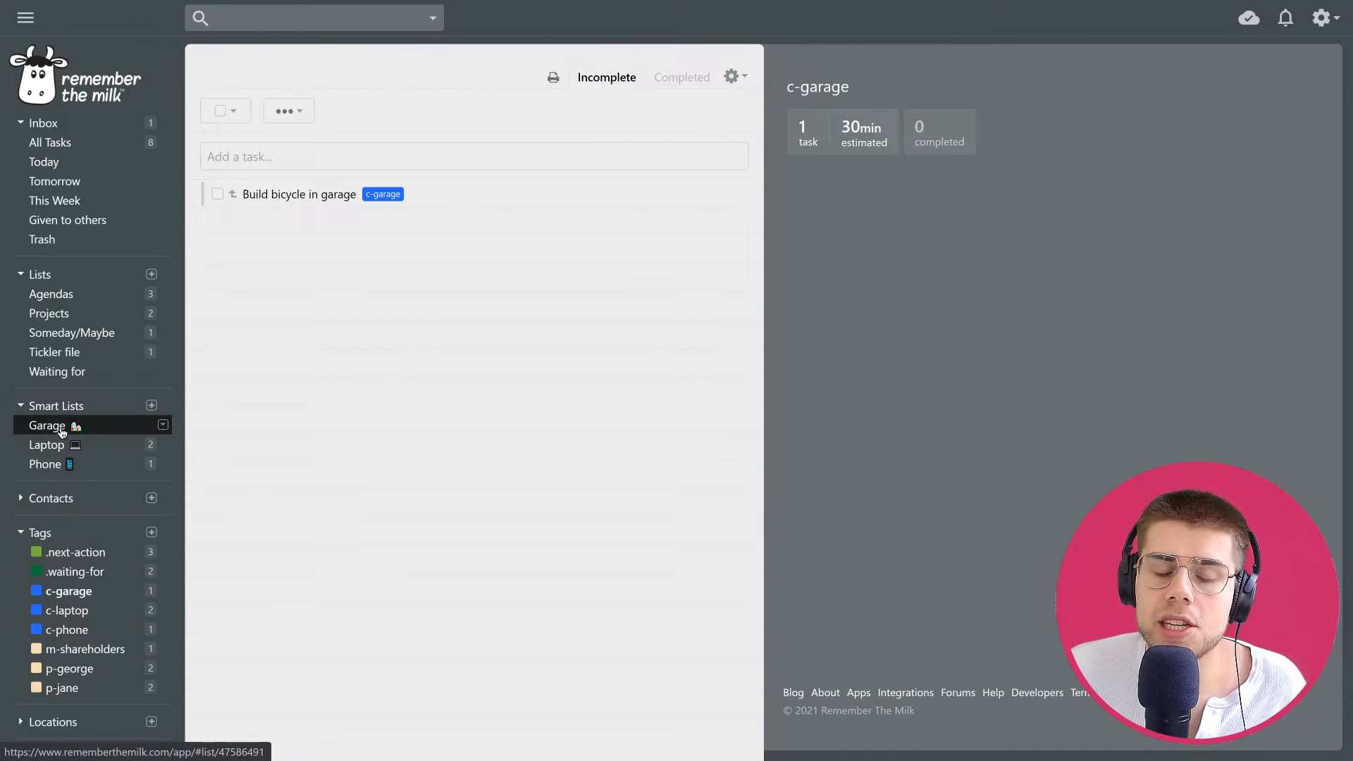
mouse_move(48, 425)
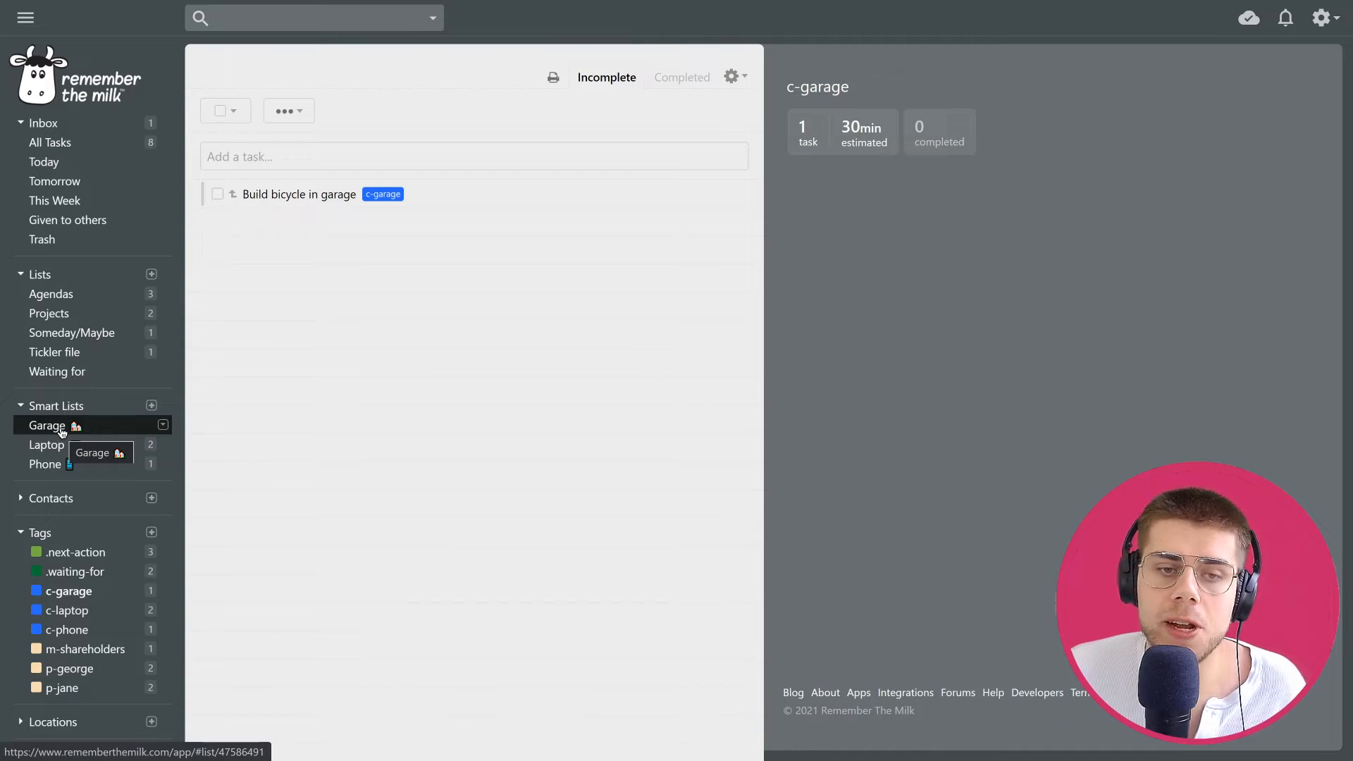
left_click(47, 425)
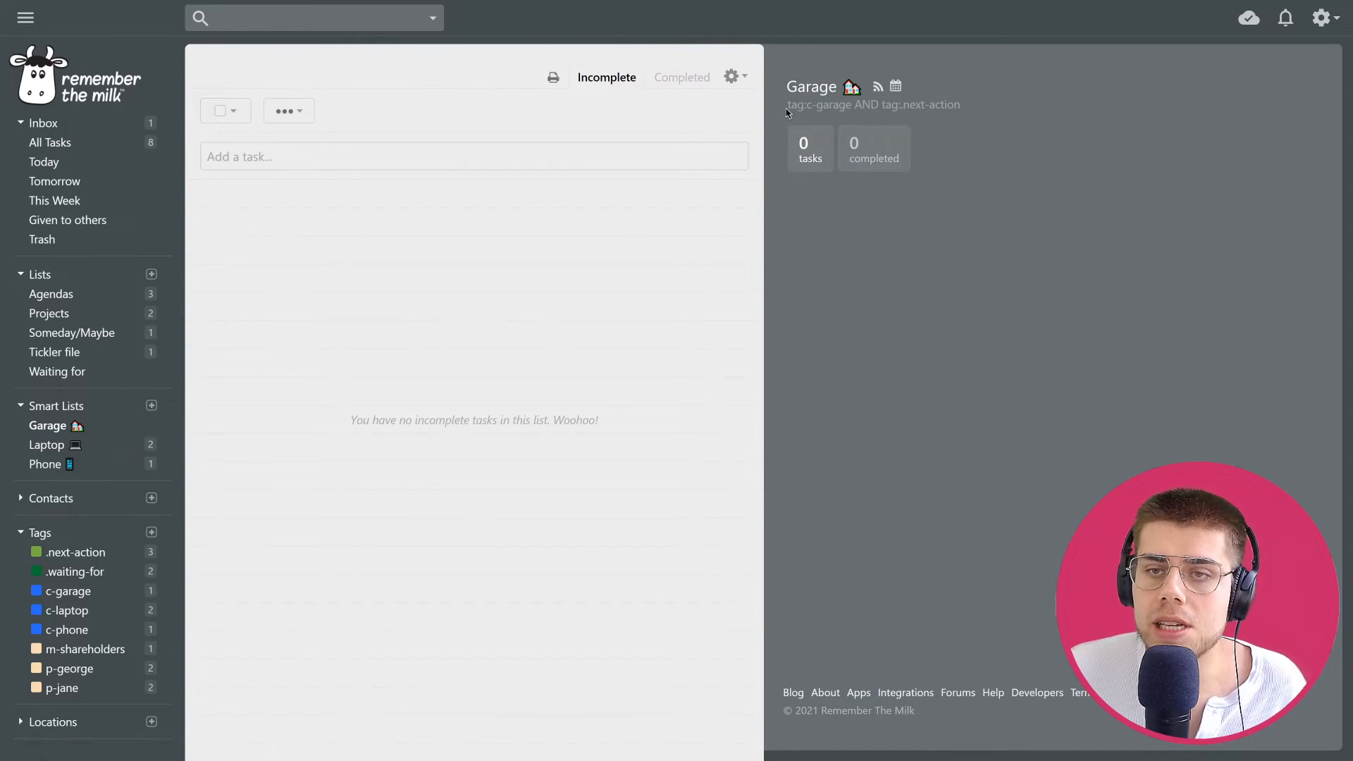
double_click(794, 105)
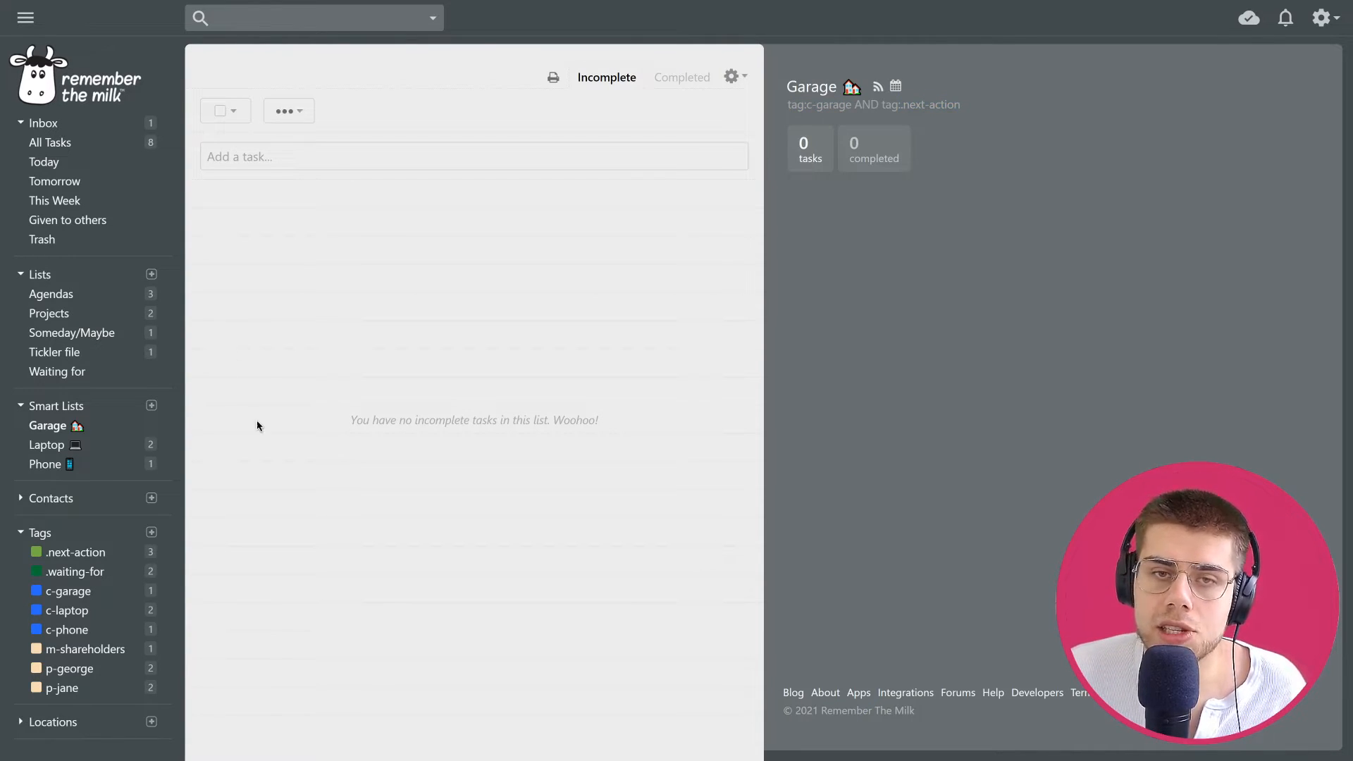
mouse_move(341, 181)
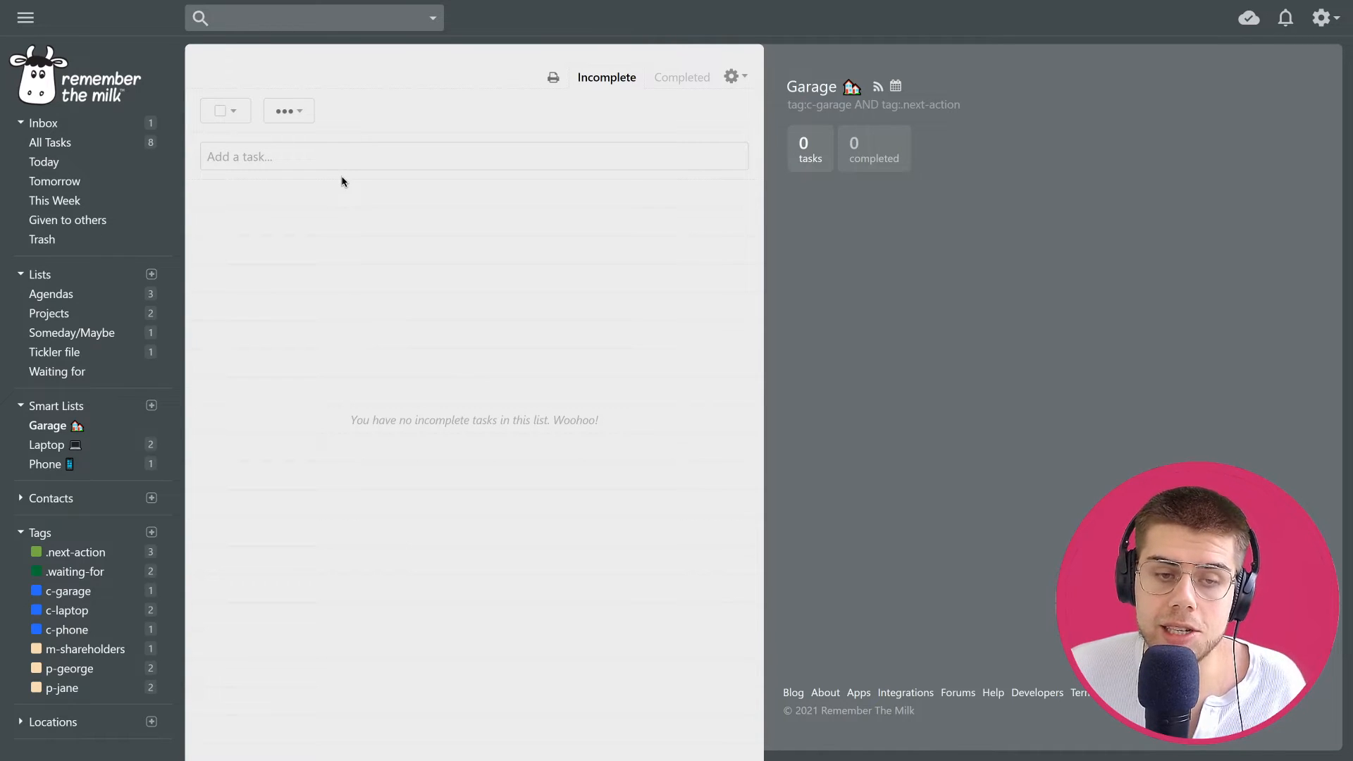
mouse_move(46, 444)
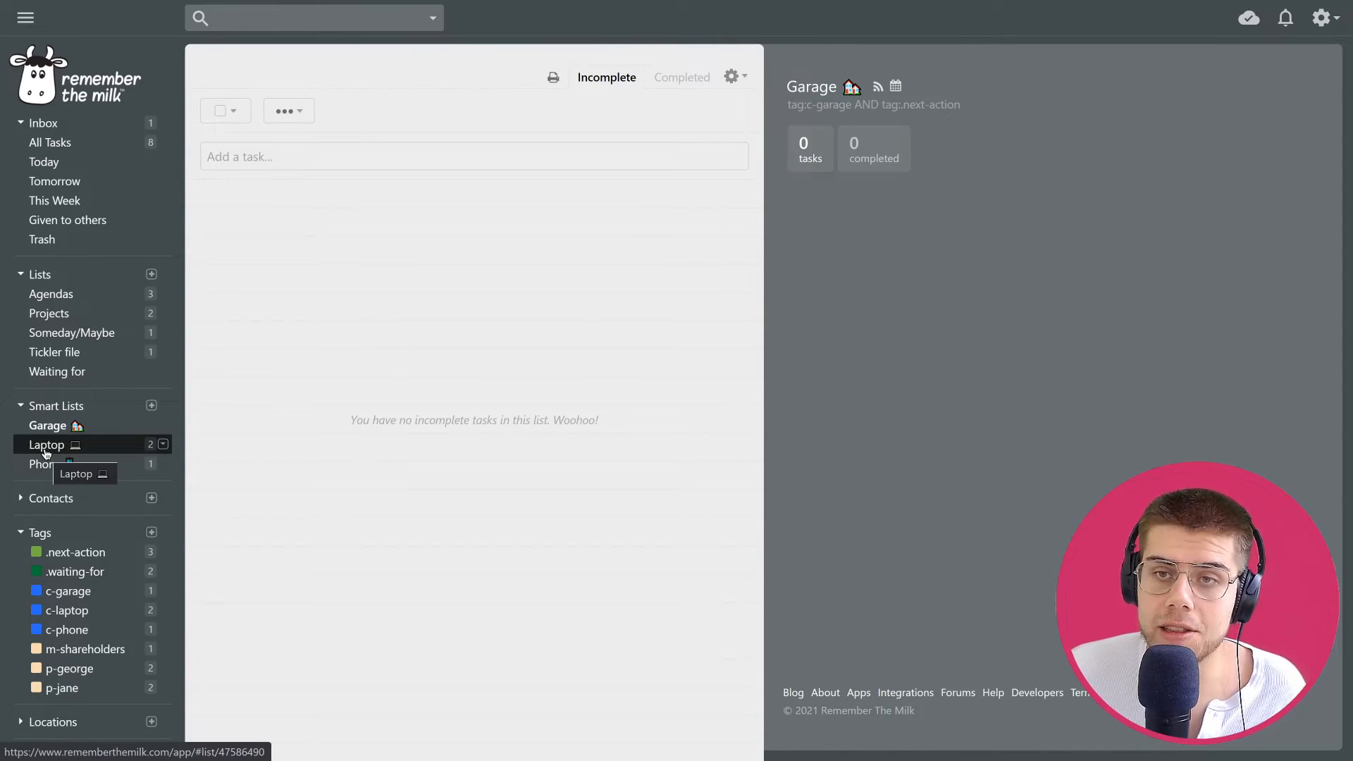
left_click(47, 444)
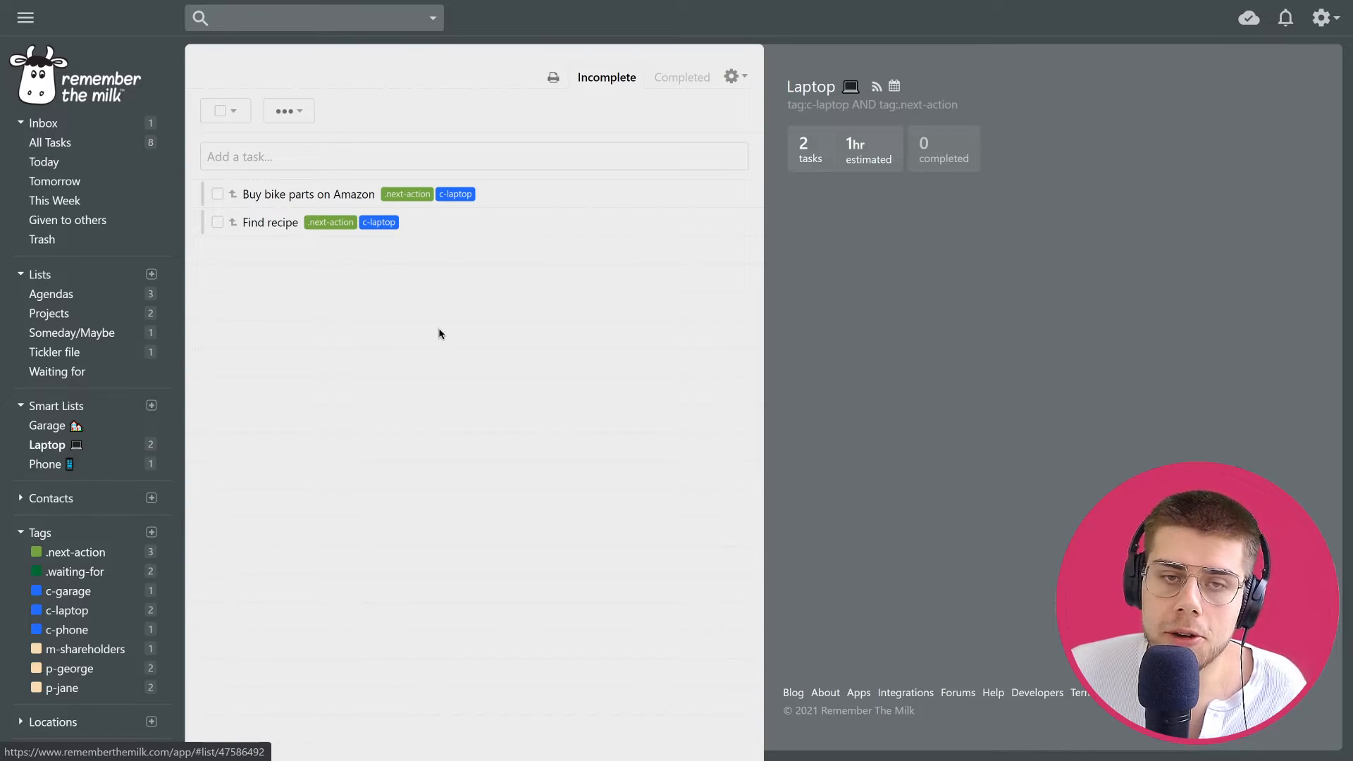
left_click(45, 464)
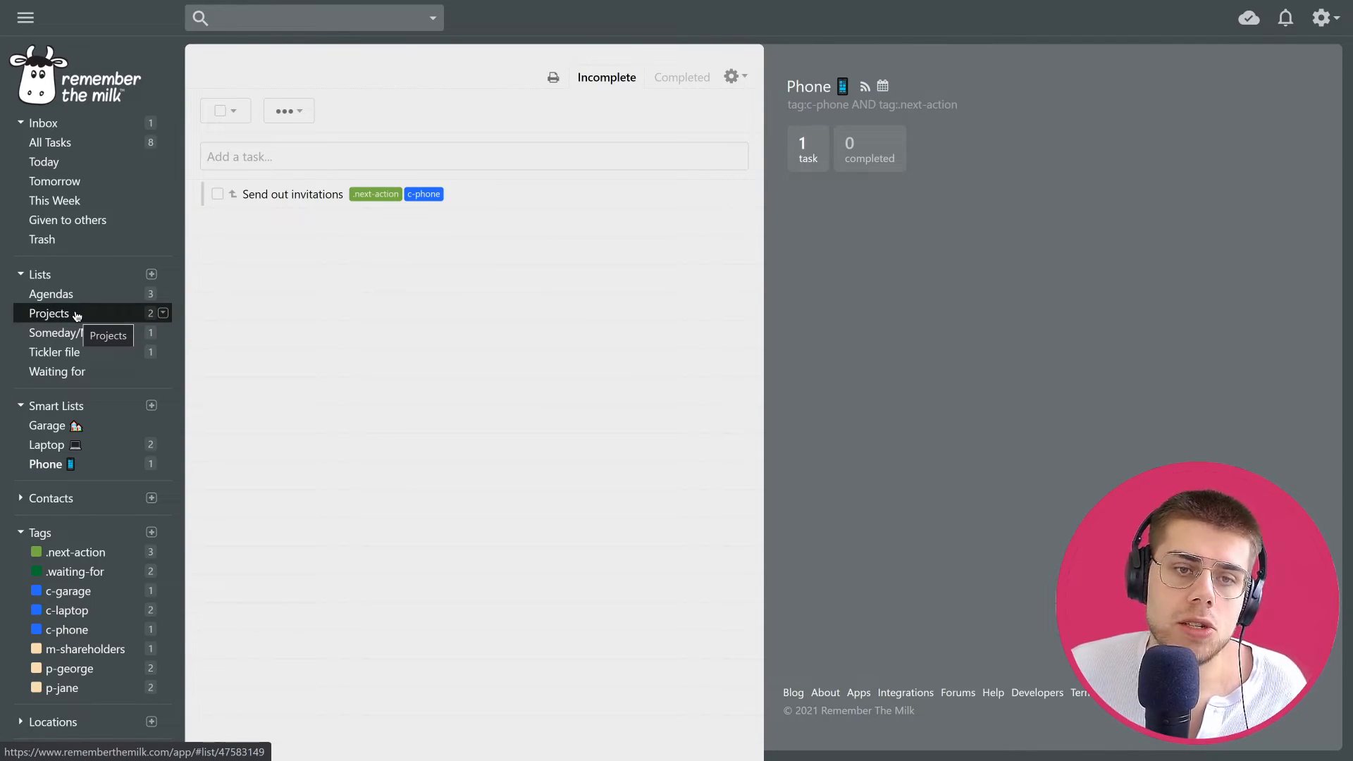
- Show the Projects list and Build a bicycle's three tagged subtasks
left_click(49, 313)
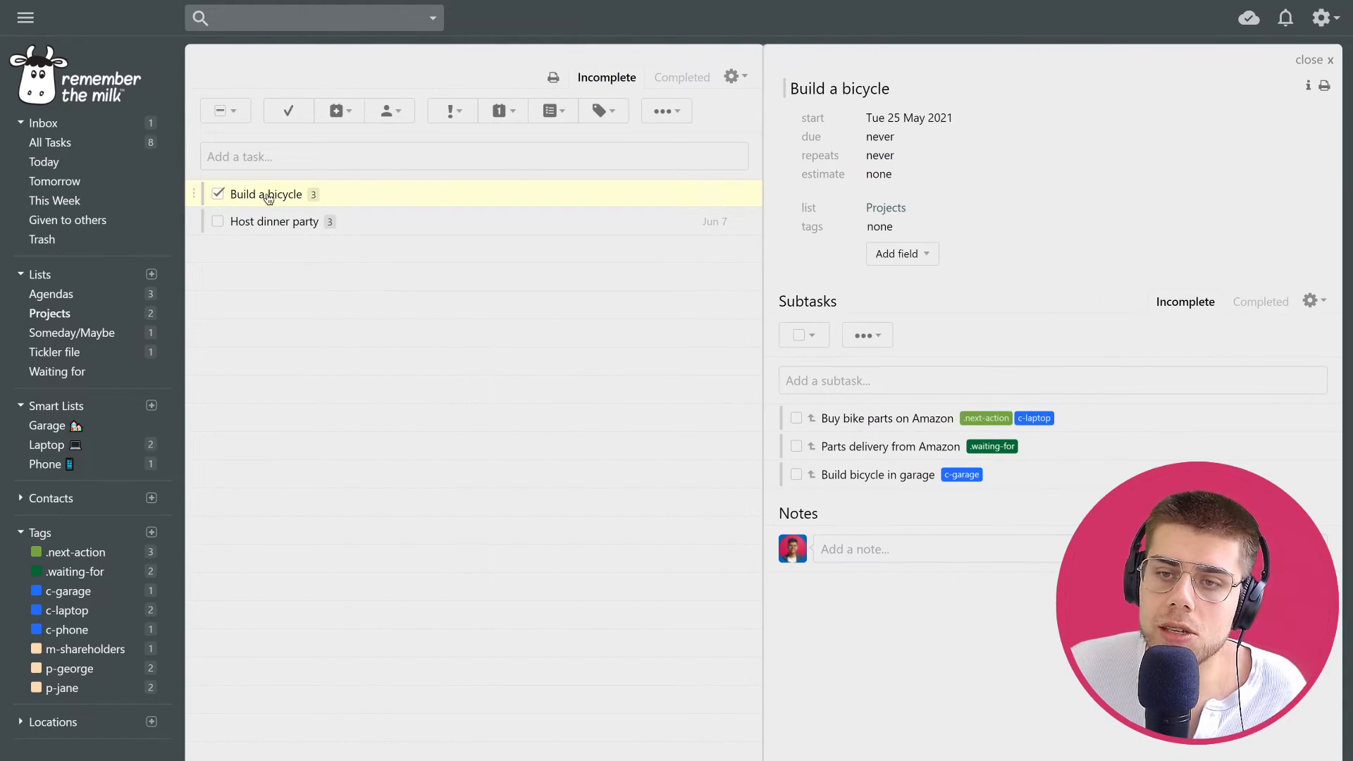
double_click(806, 301)
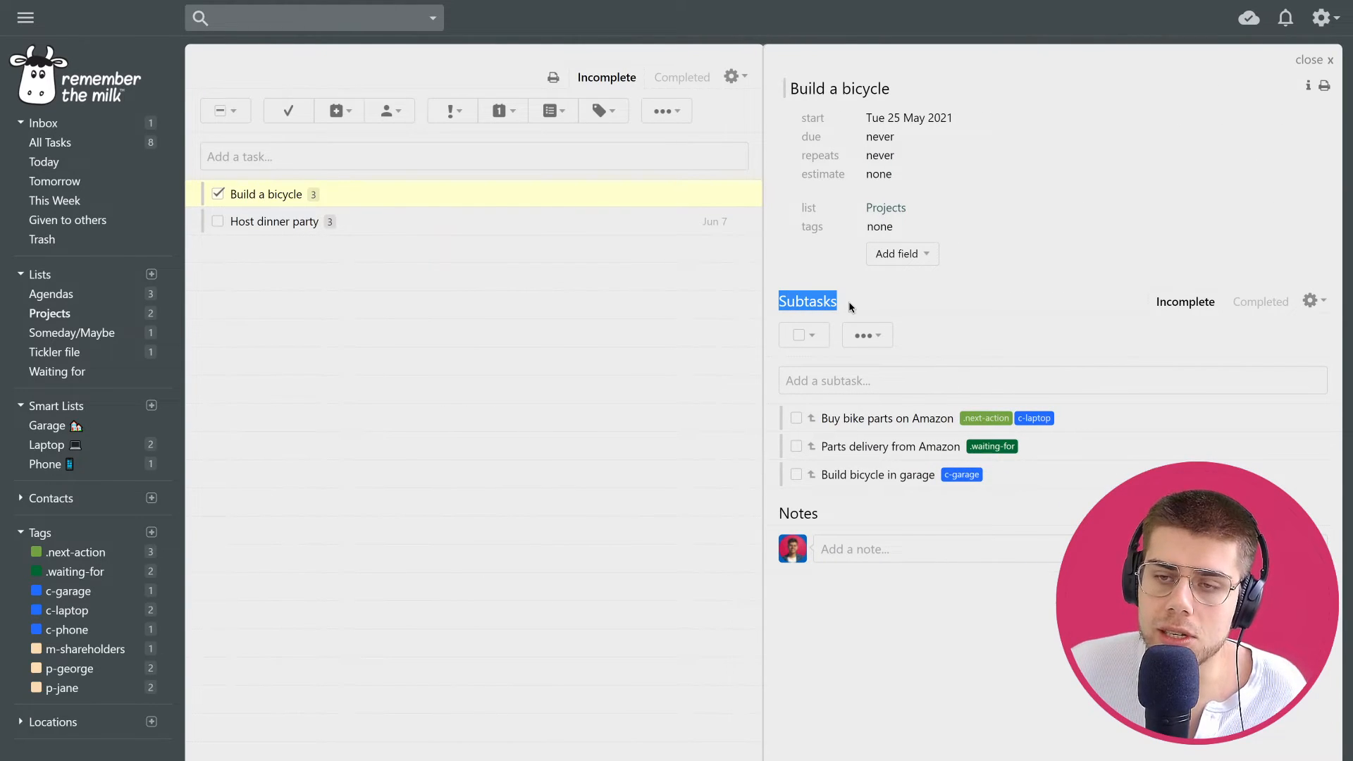
mouse_move(290, 227)
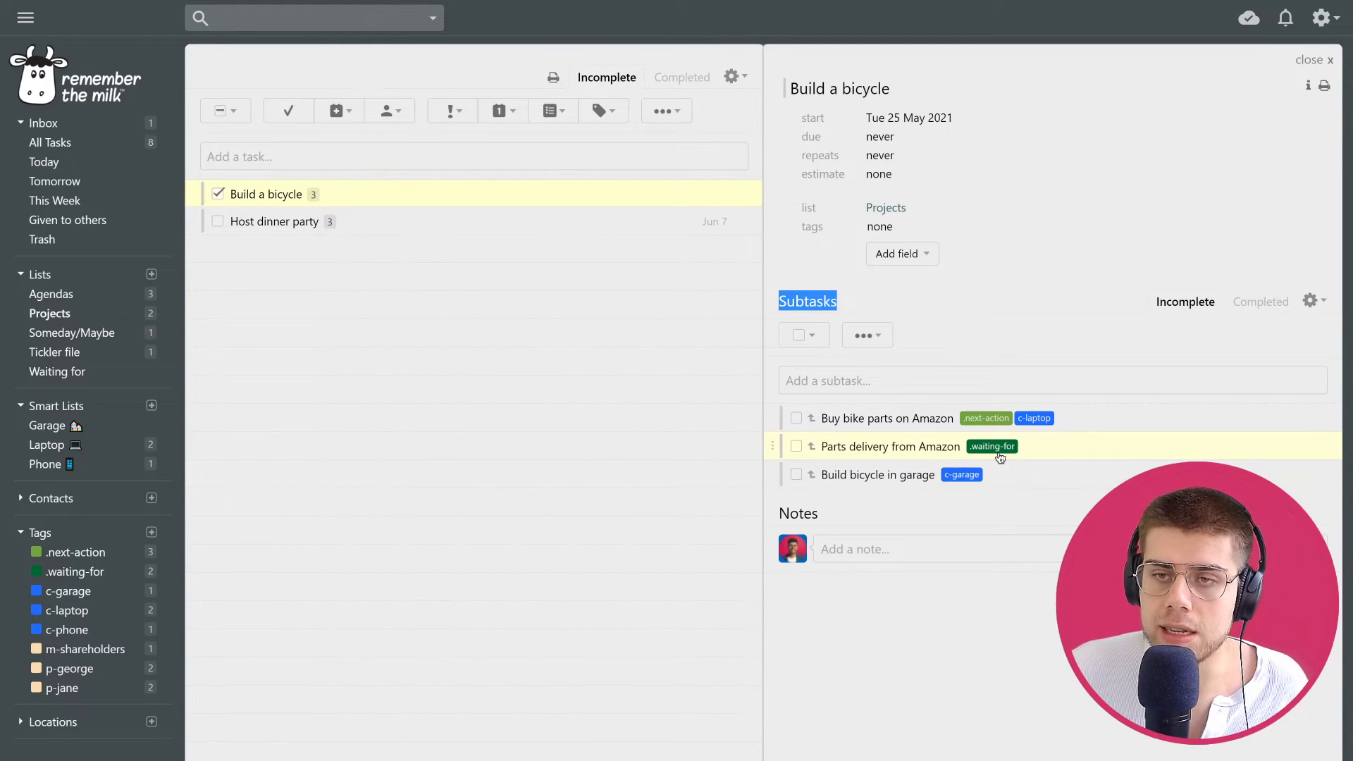
mouse_move(1005, 306)
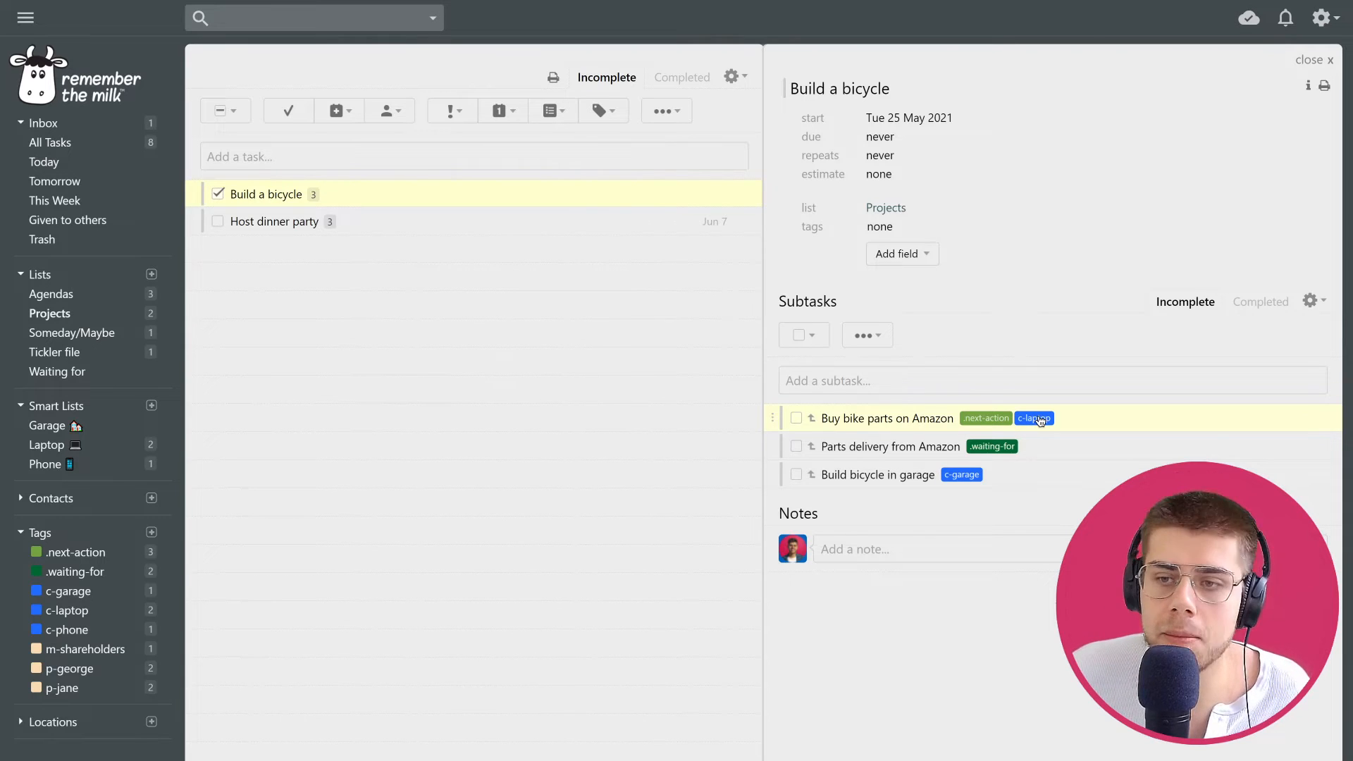
mouse_move(1001, 422)
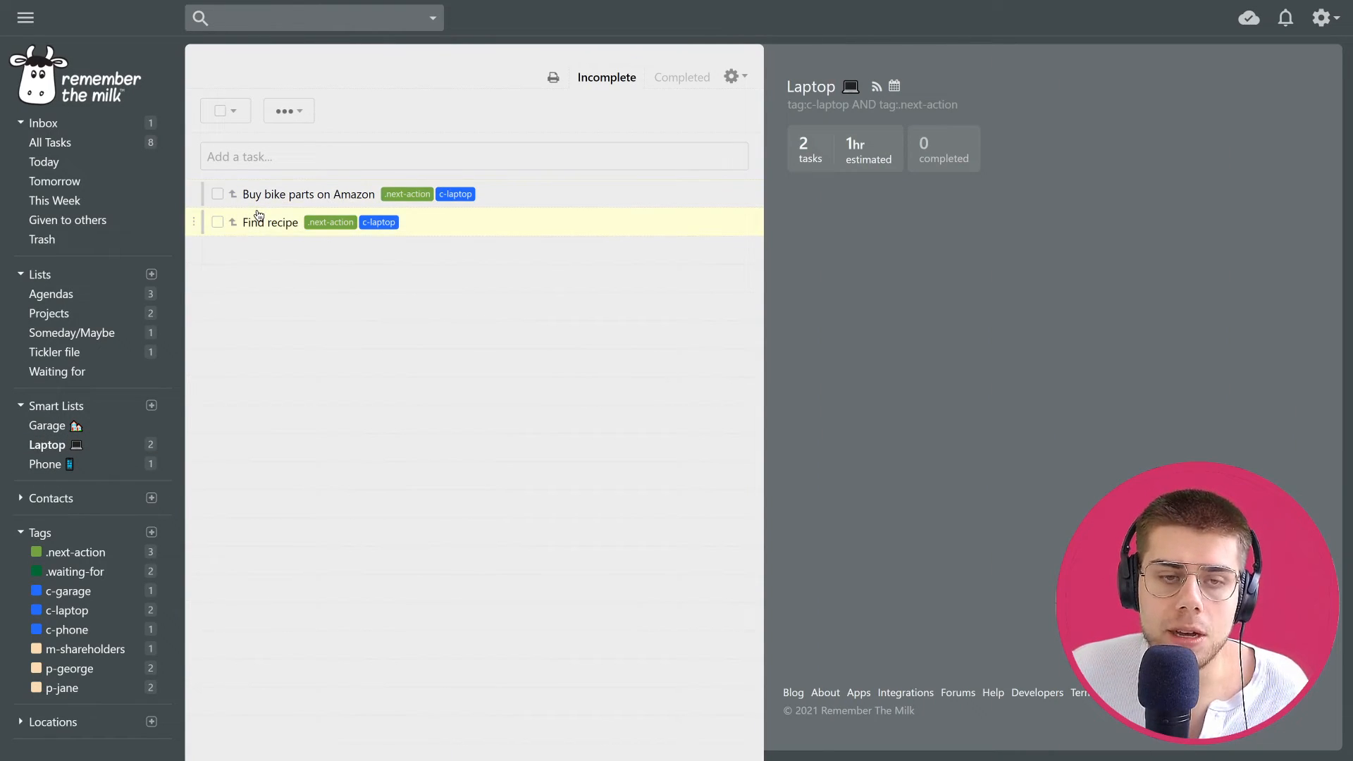
- Select Build a bicycle's Buy bike parts on Amazon subtask, then view the .waiting-for tag's two tasks
left_click(49, 313)
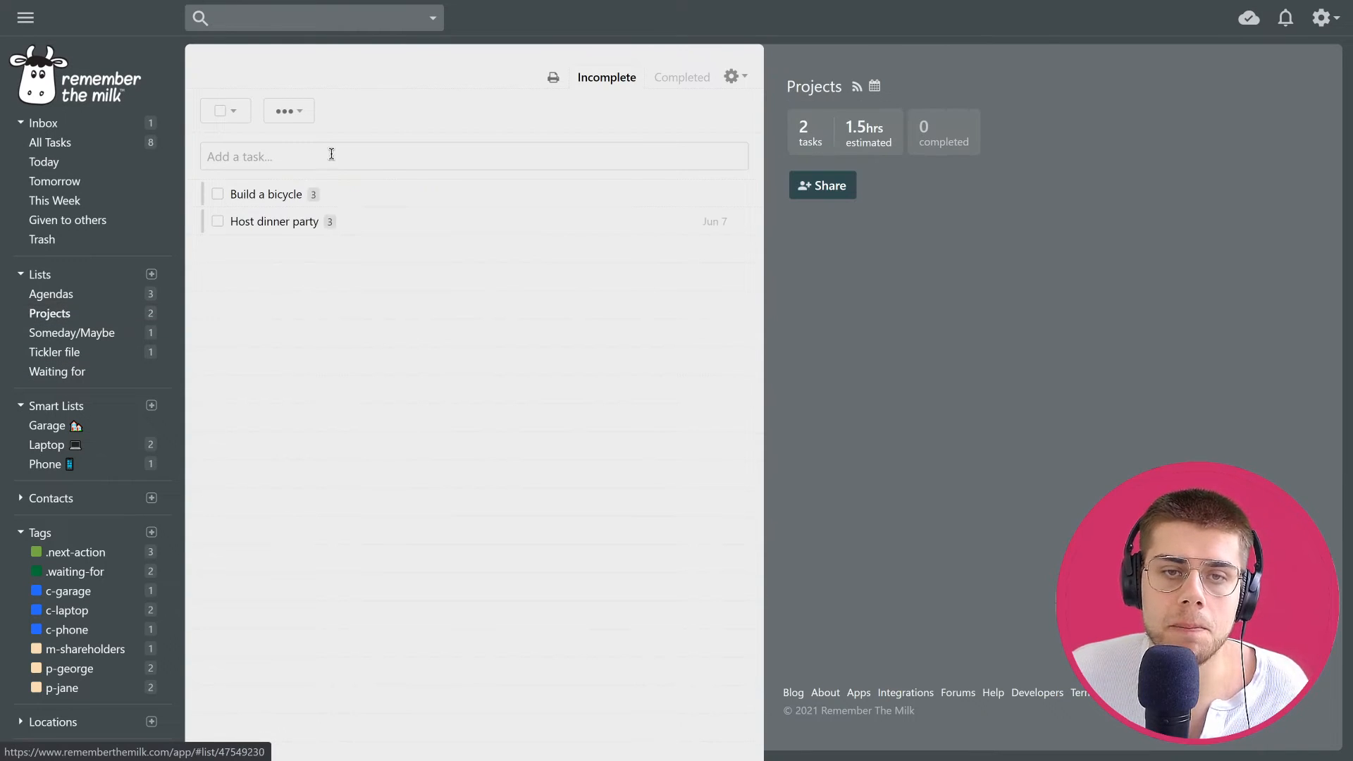
left_click(264, 193)
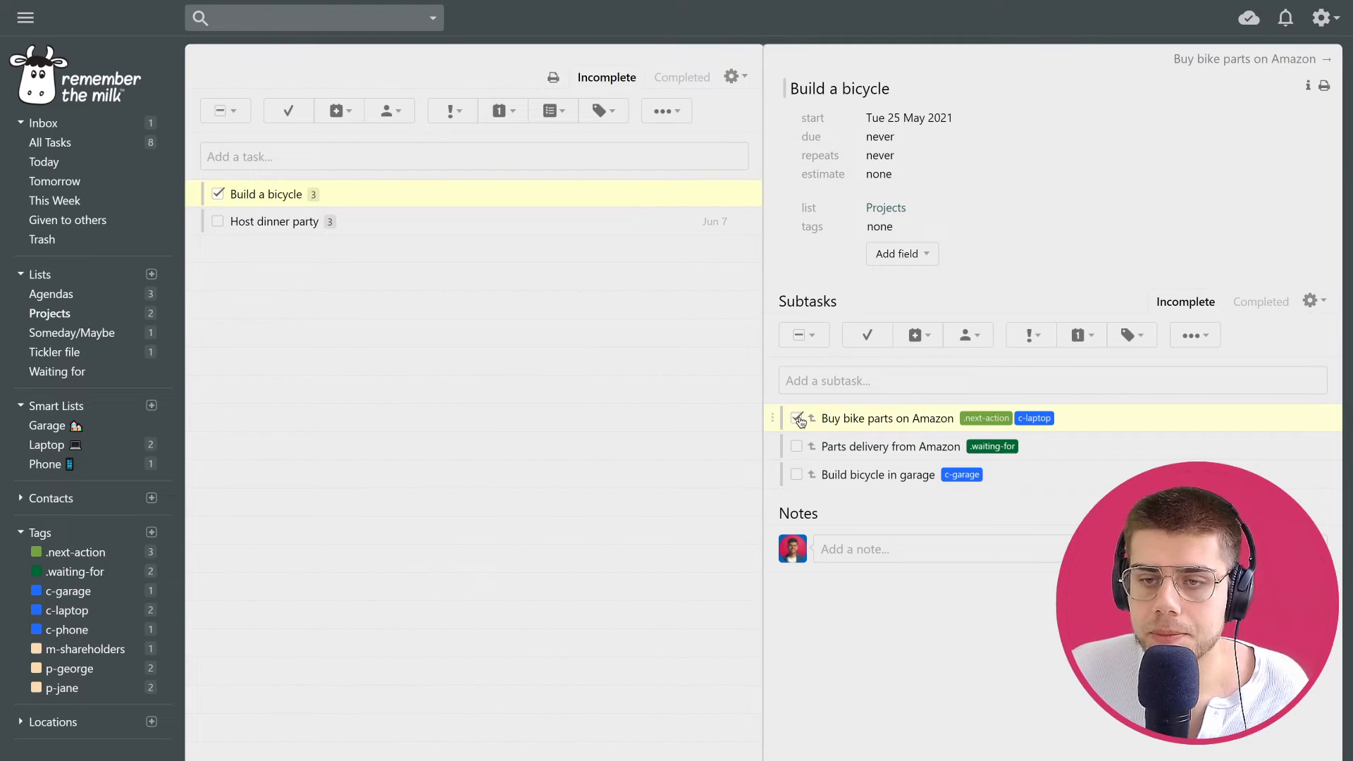
left_click(795, 417)
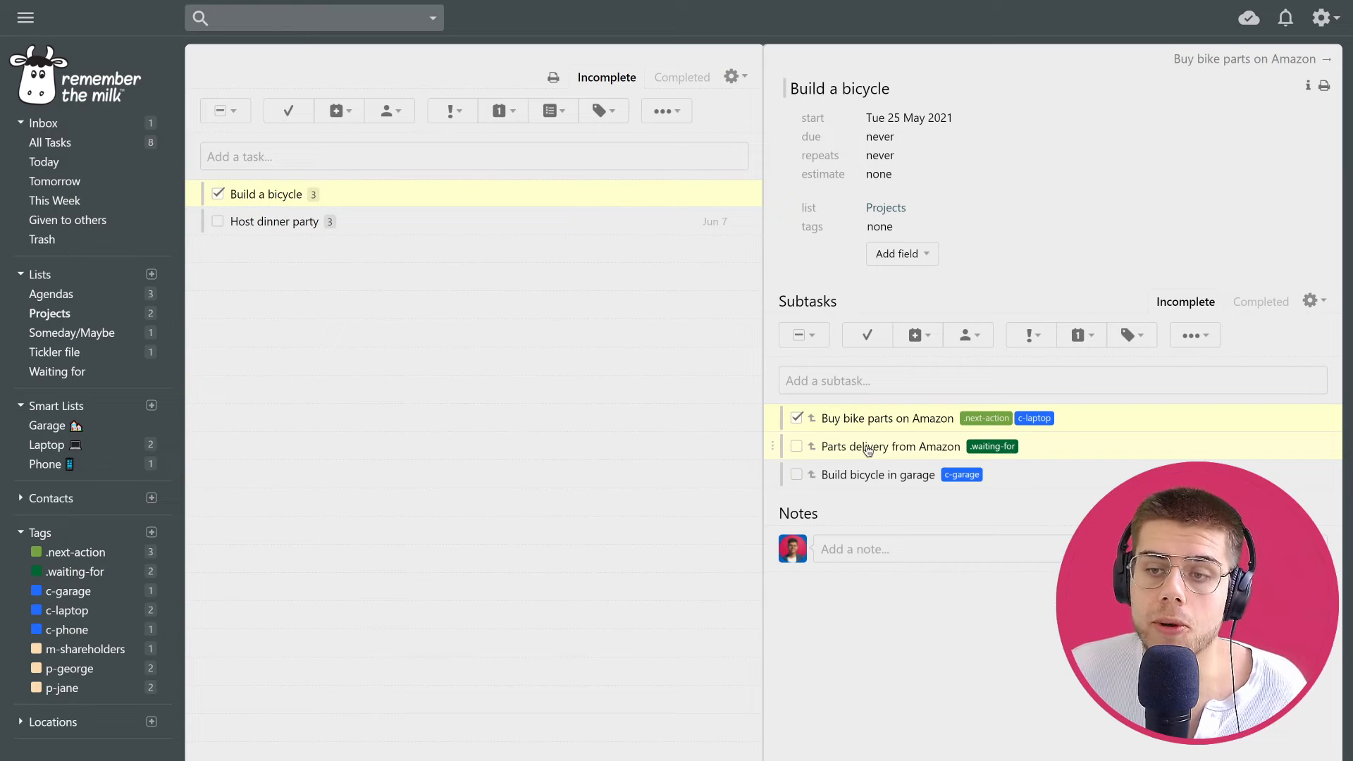
left_click(77, 571)
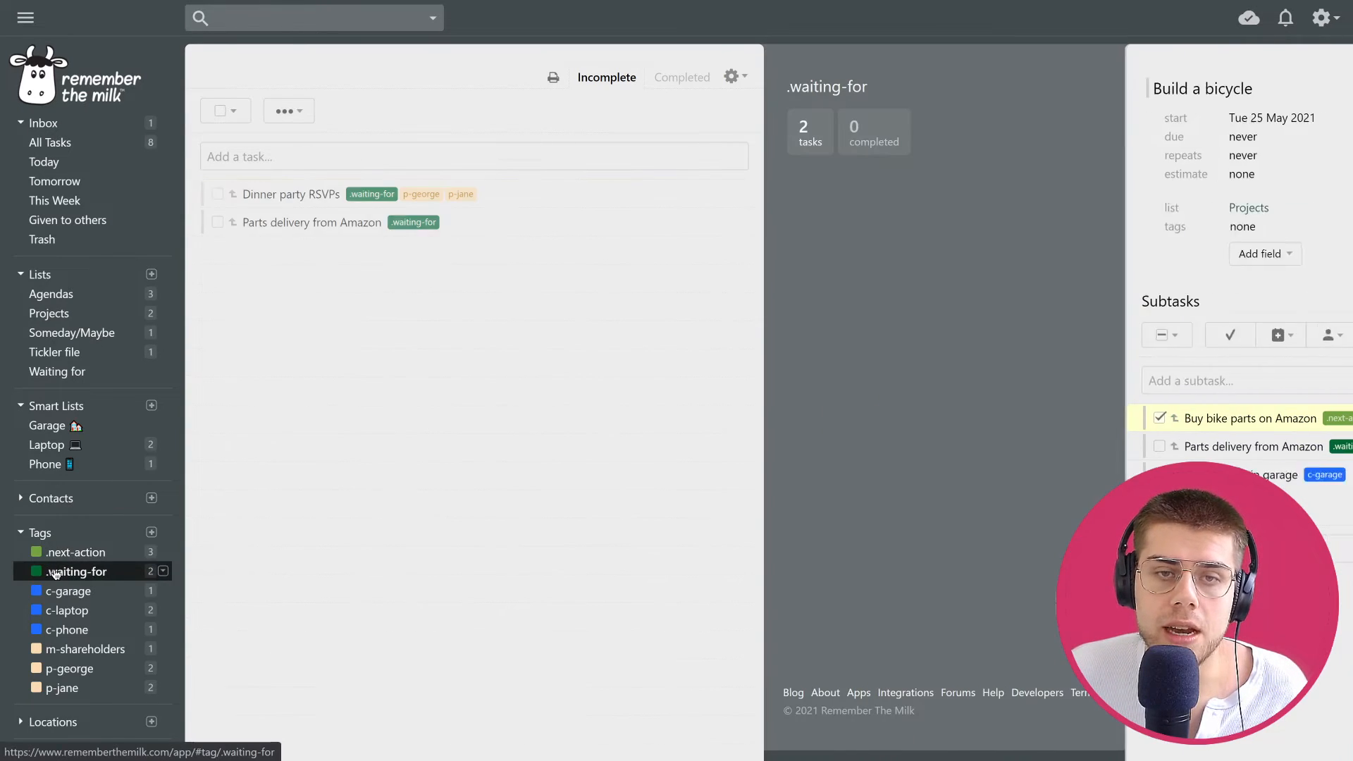
left_click(313, 221)
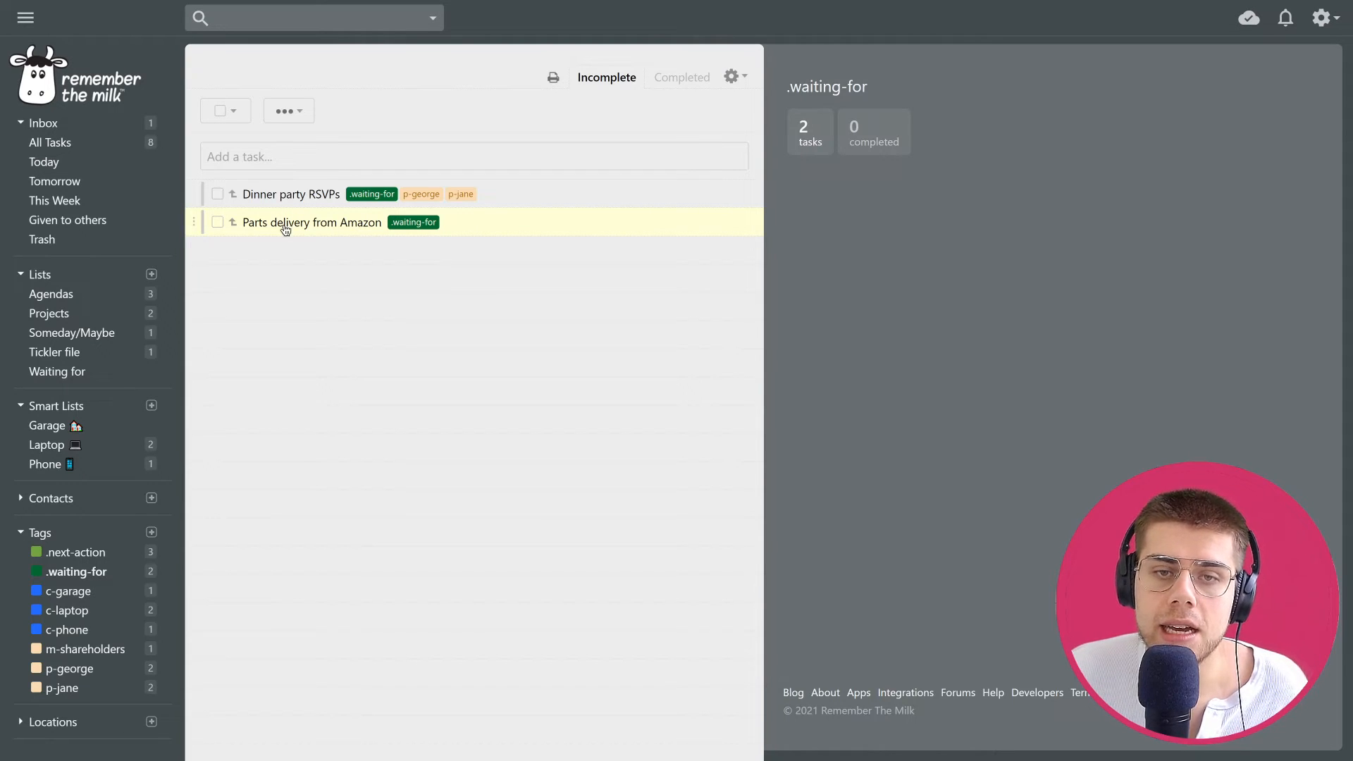
mouse_move(340, 233)
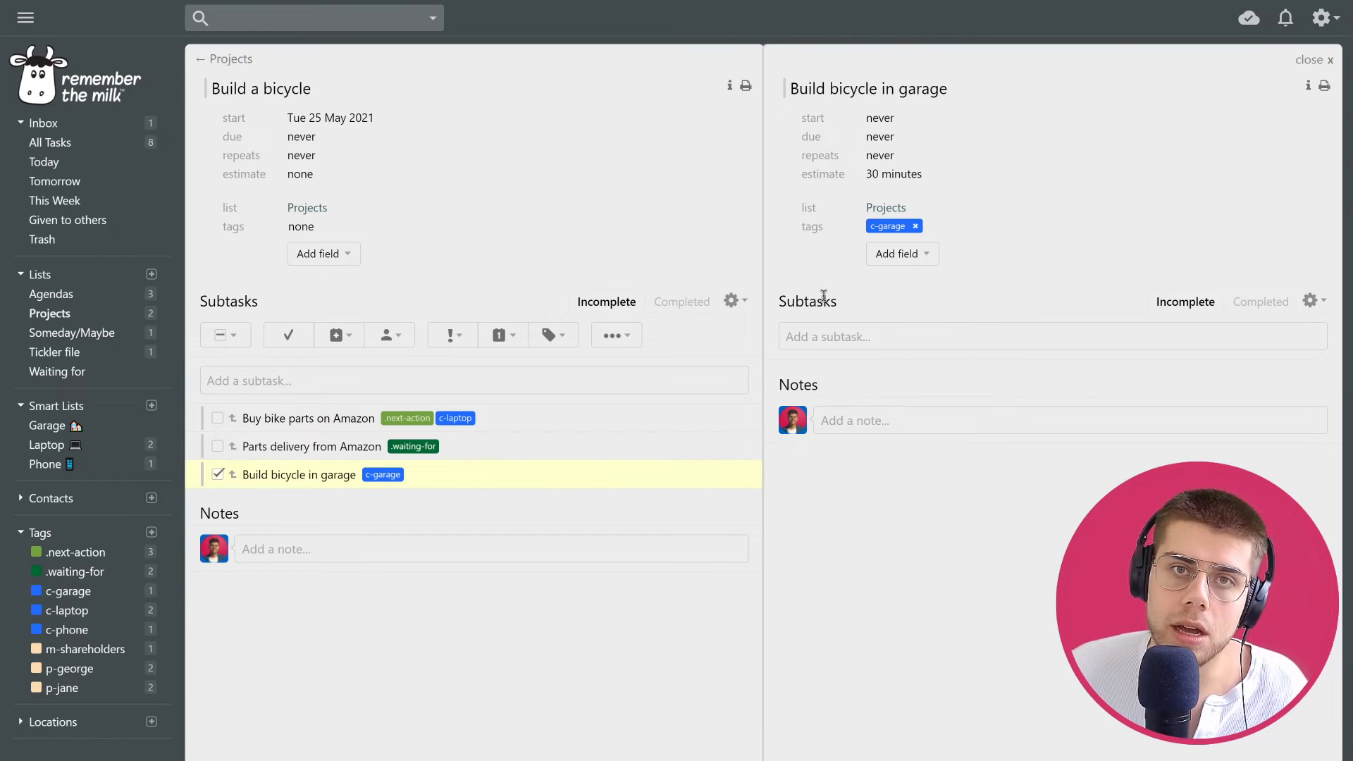
- Tag Build bicycle in garage as .next-action so the Garage smart list picks it up
left_click(901, 254)
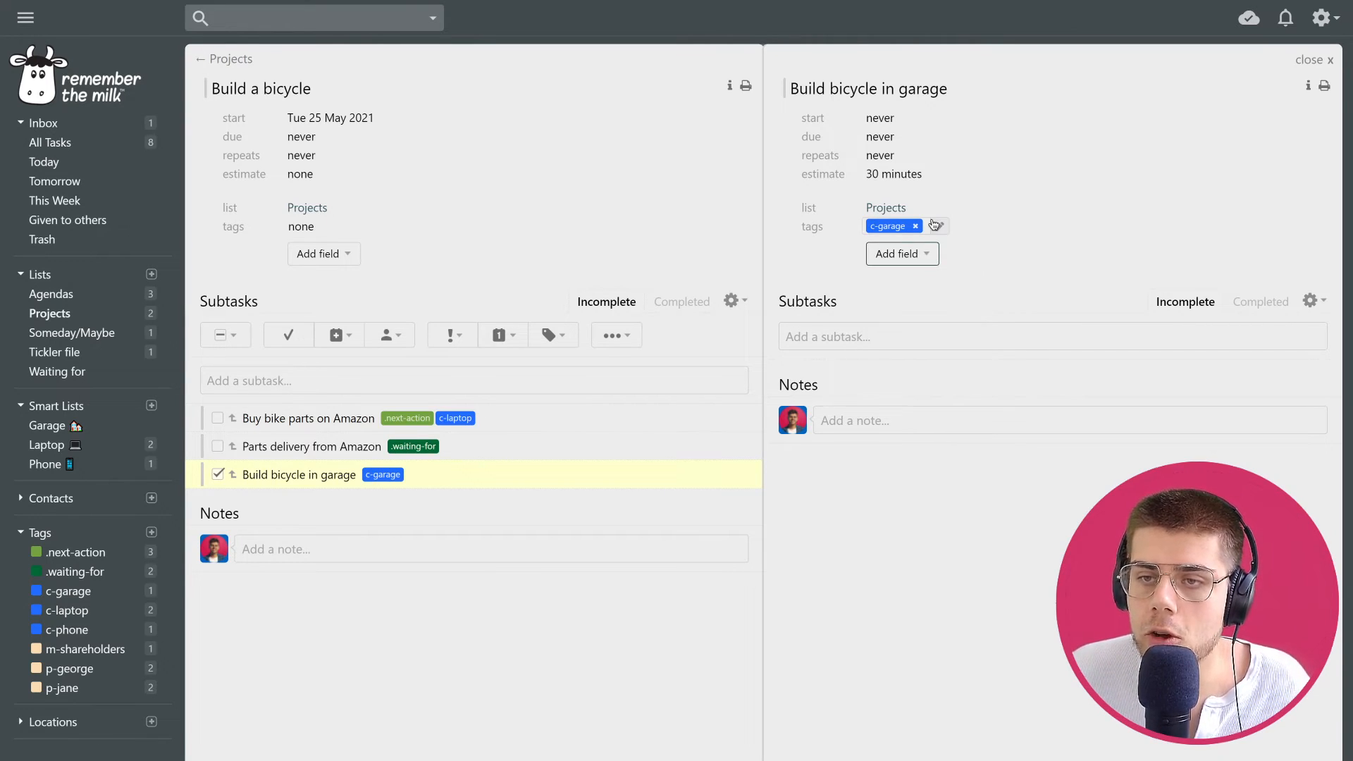
left_click(898, 225)
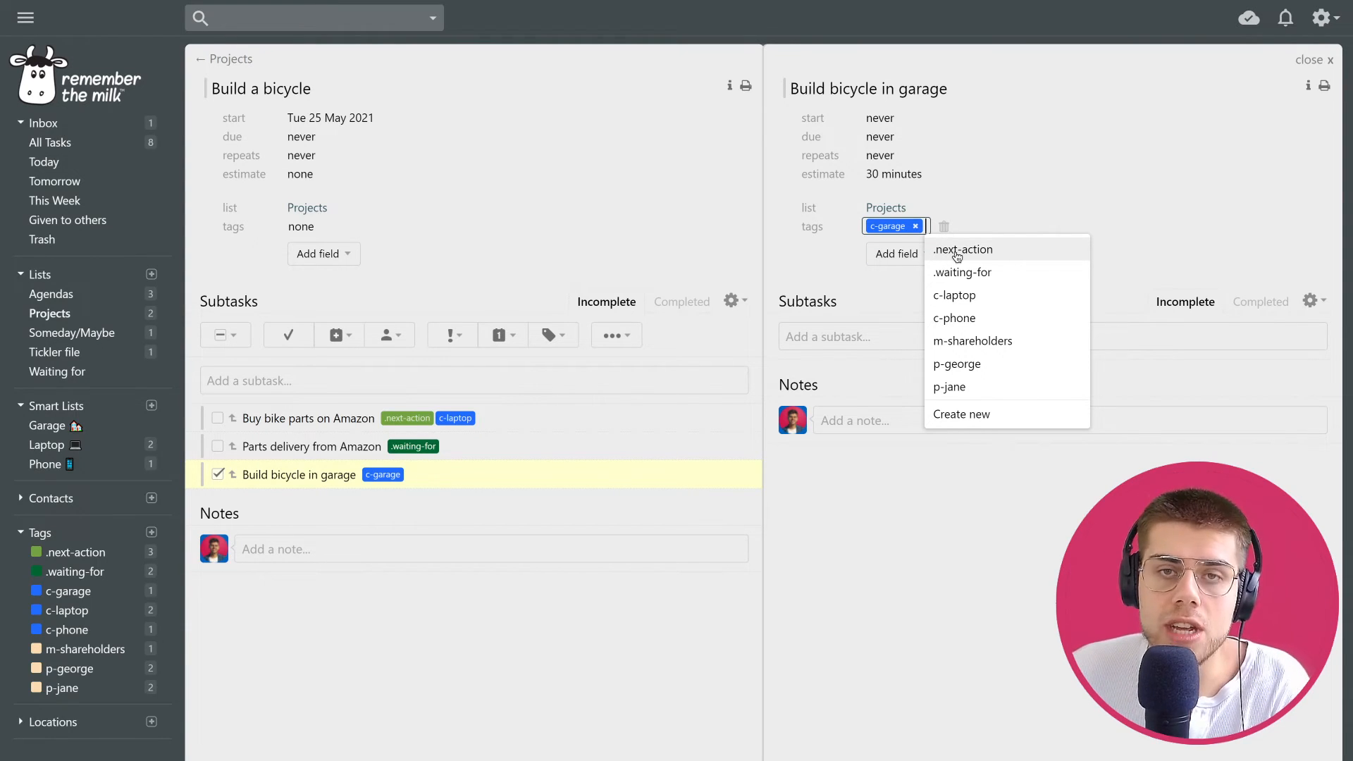
left_click(964, 249)
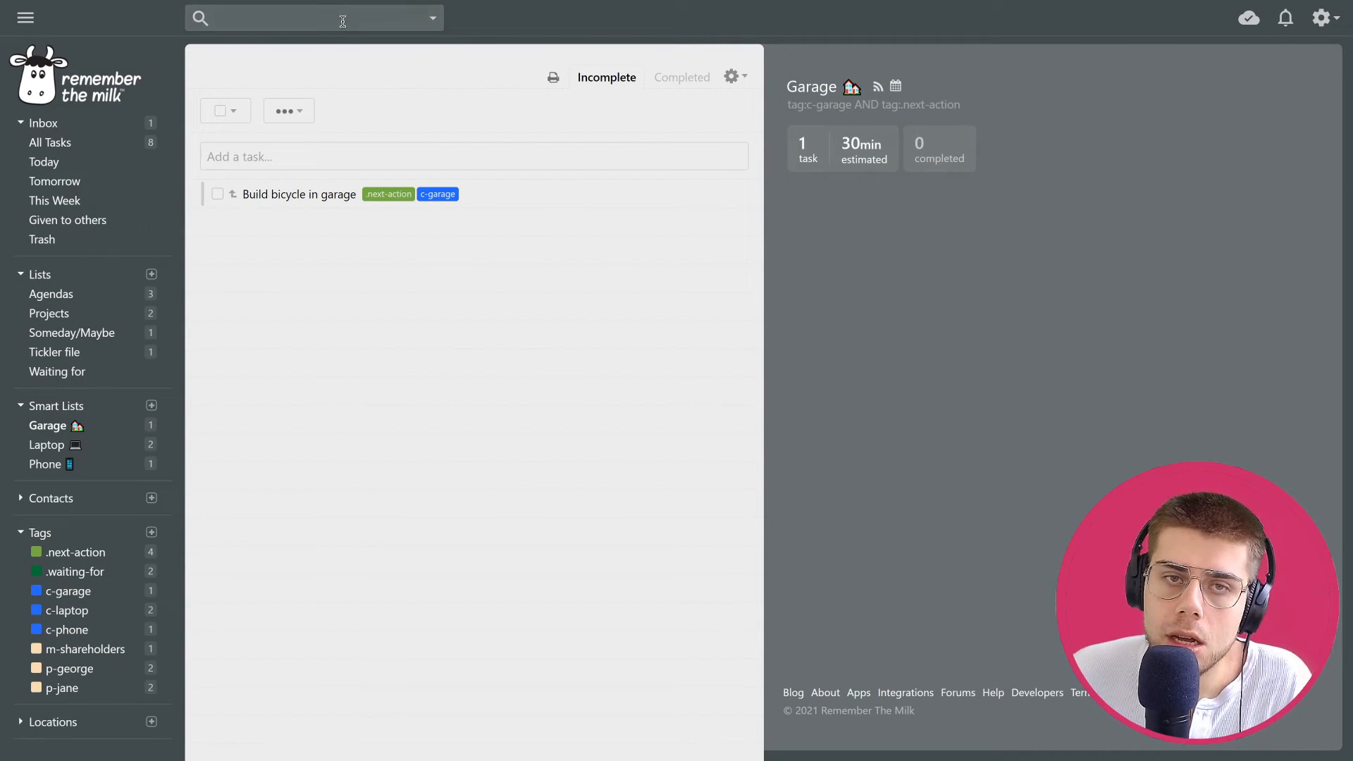
left_click(432, 17)
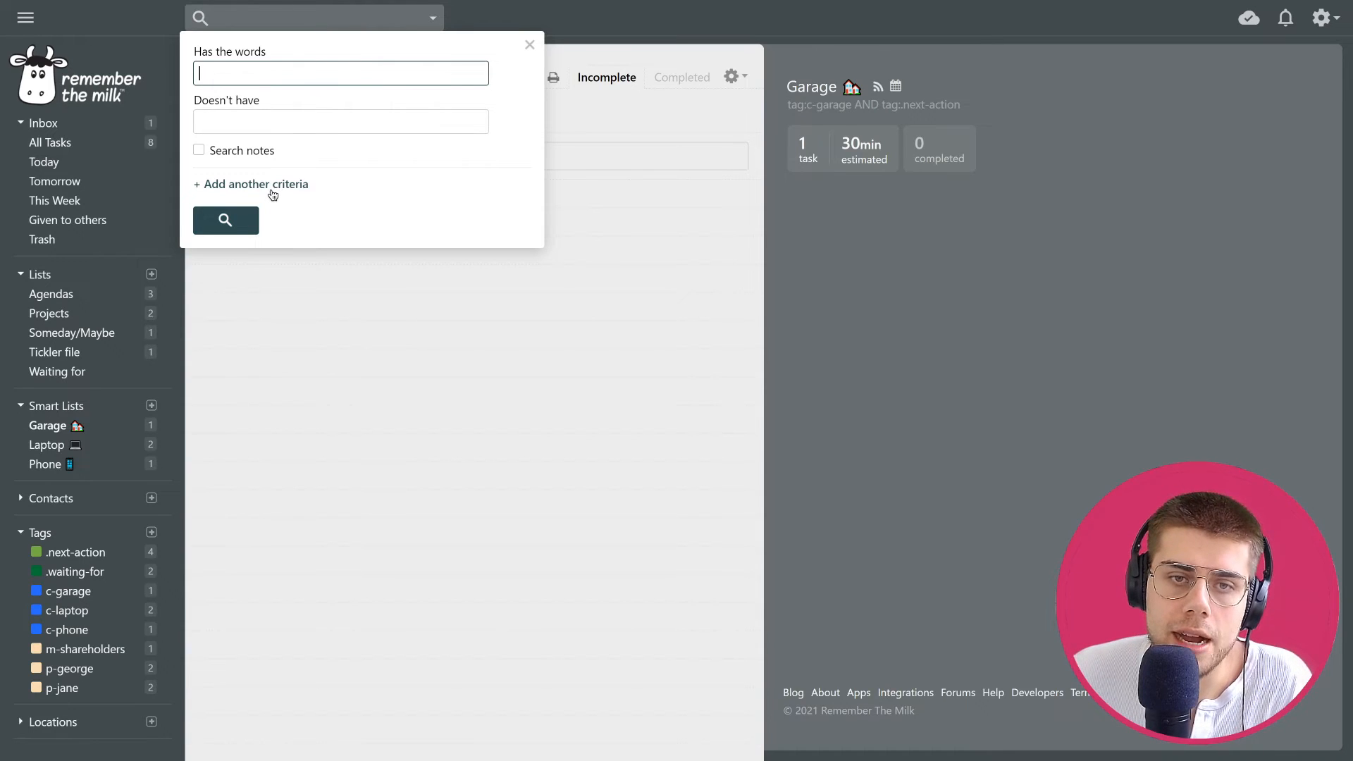
left_click(255, 183)
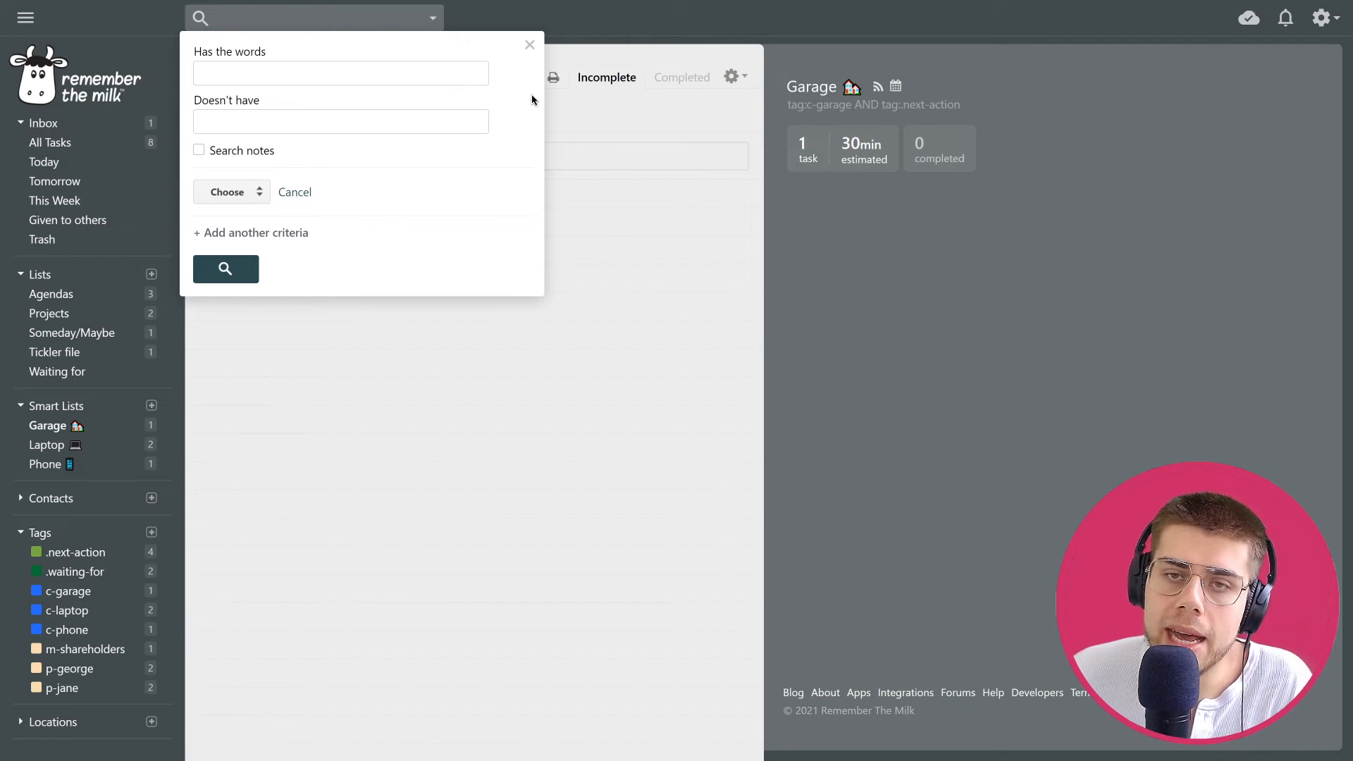
left_click(529, 44)
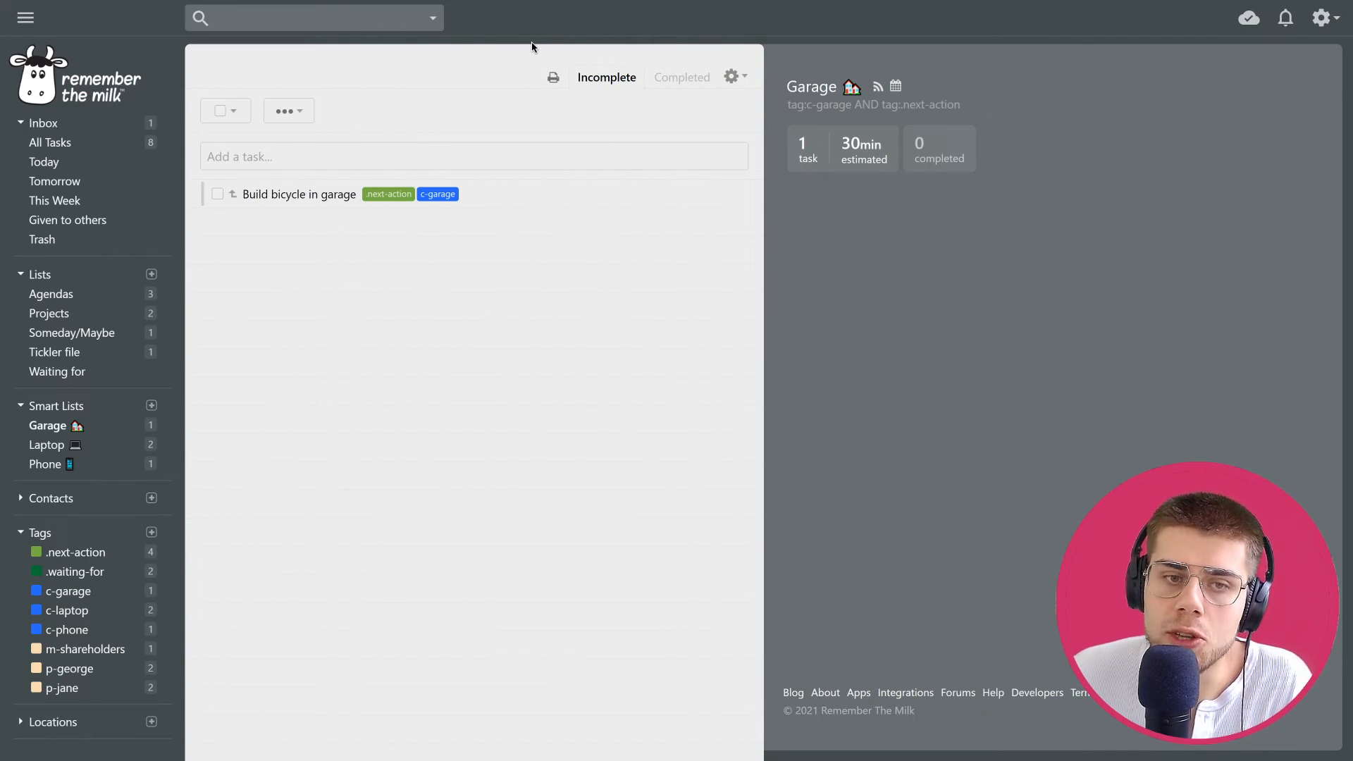
mouse_move(125, 490)
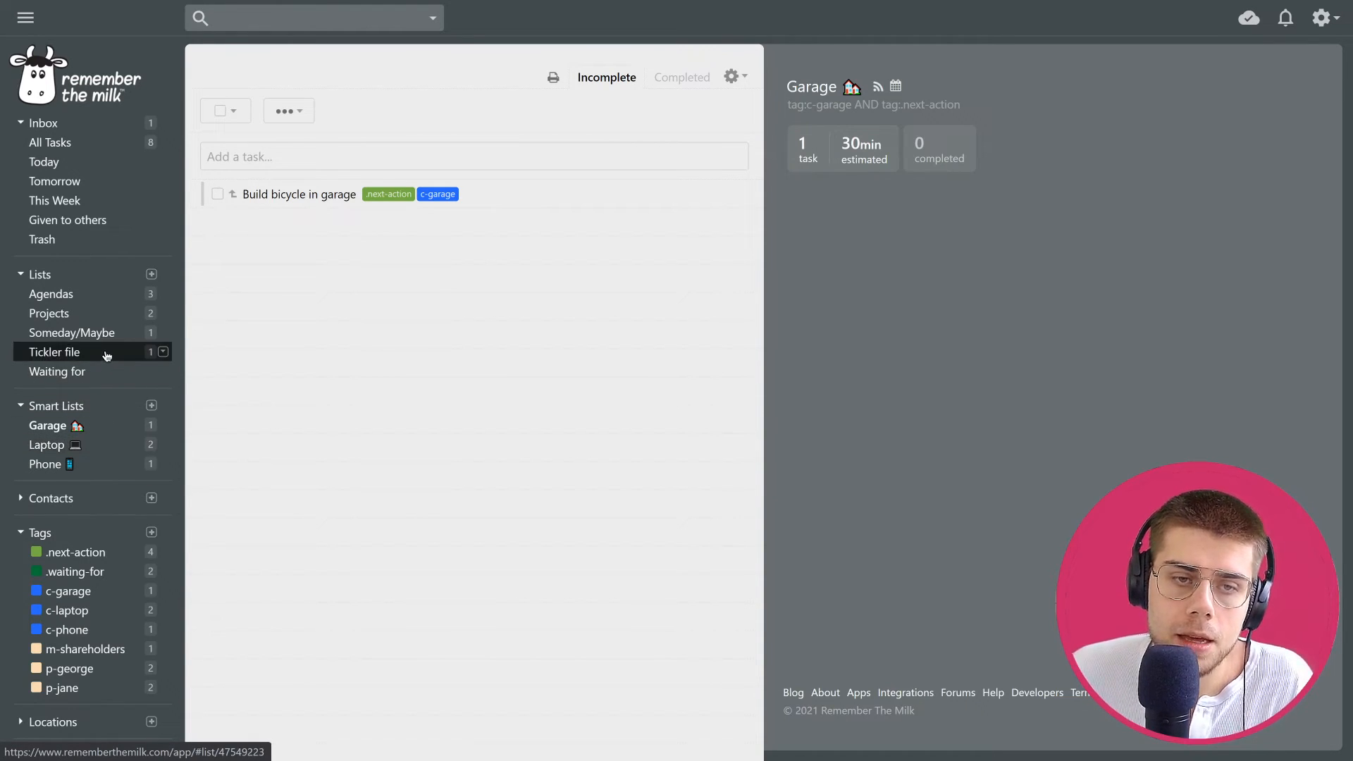
- View Someday/Maybe's idea and the Tickler file's My reminder with its email reminder options
left_click(72, 333)
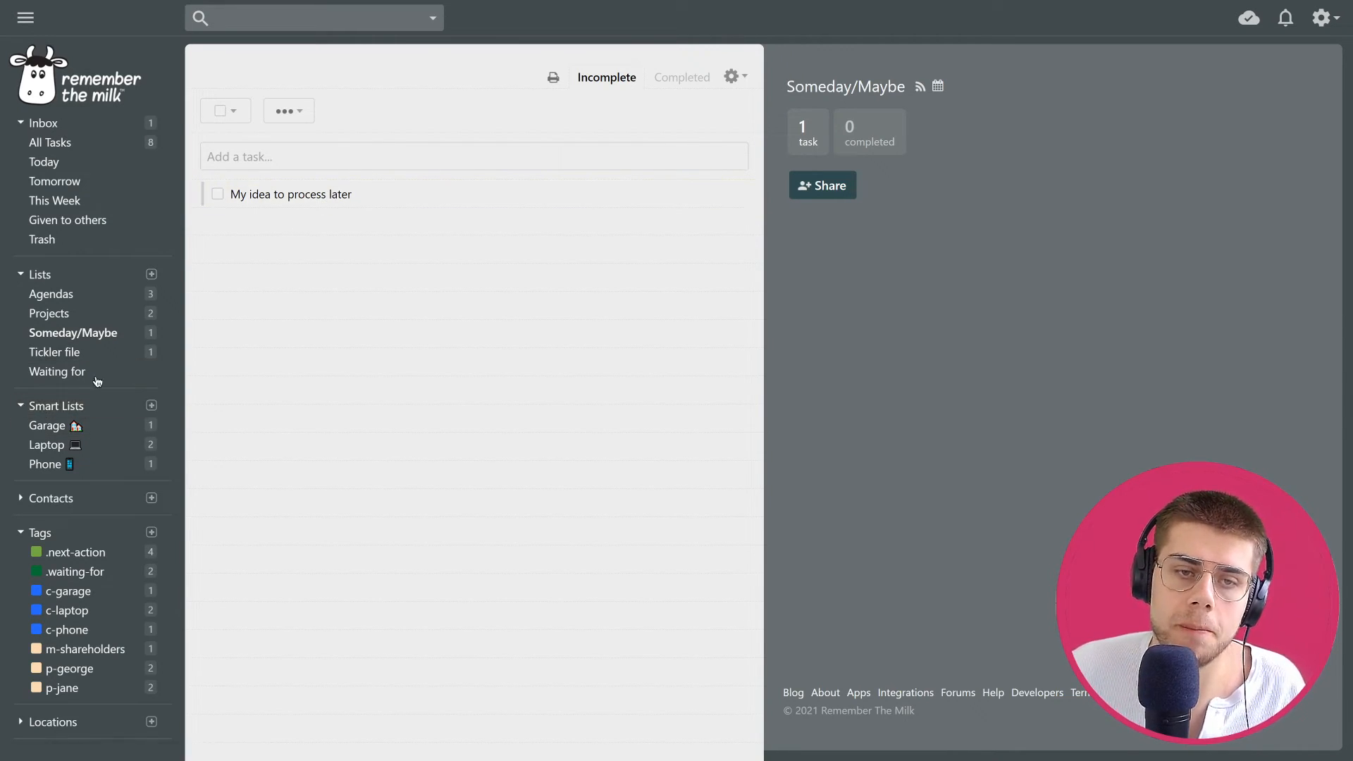
left_click(55, 352)
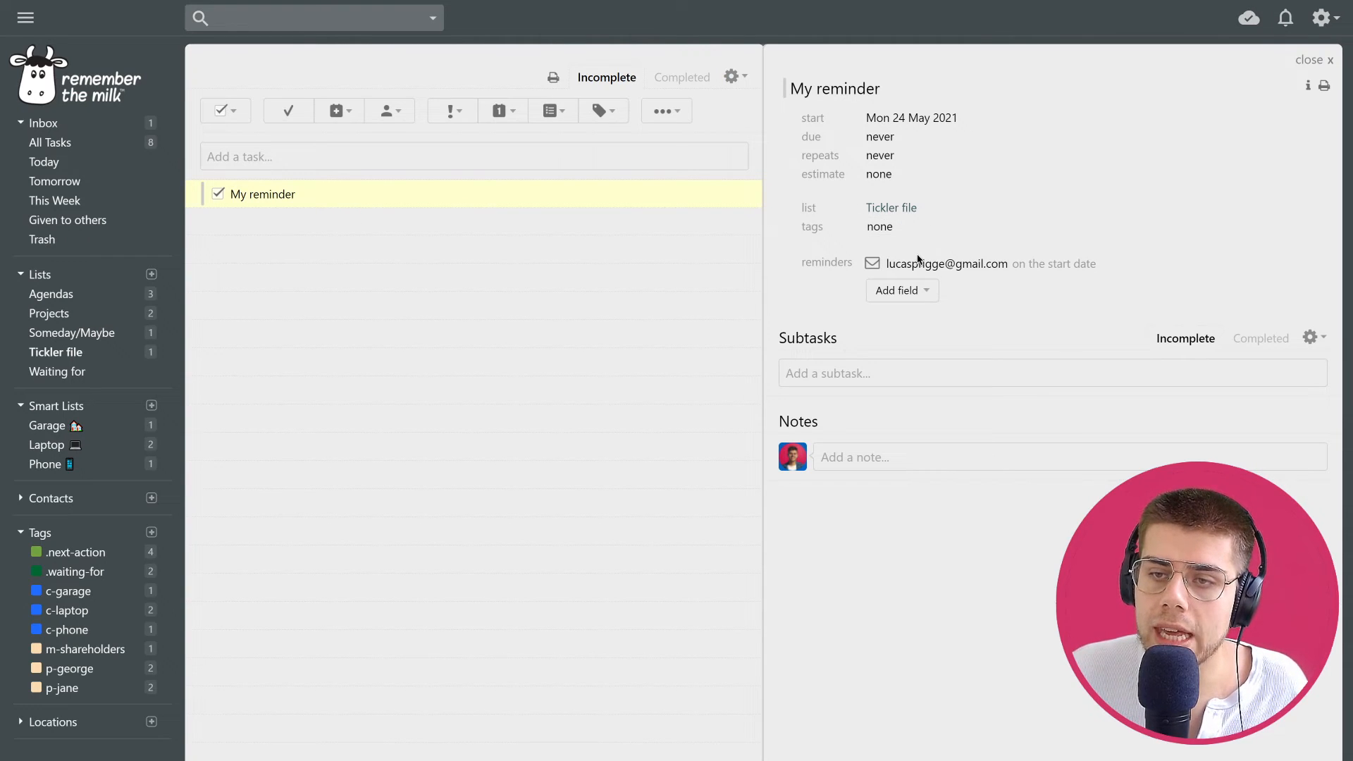
left_click(1061, 264)
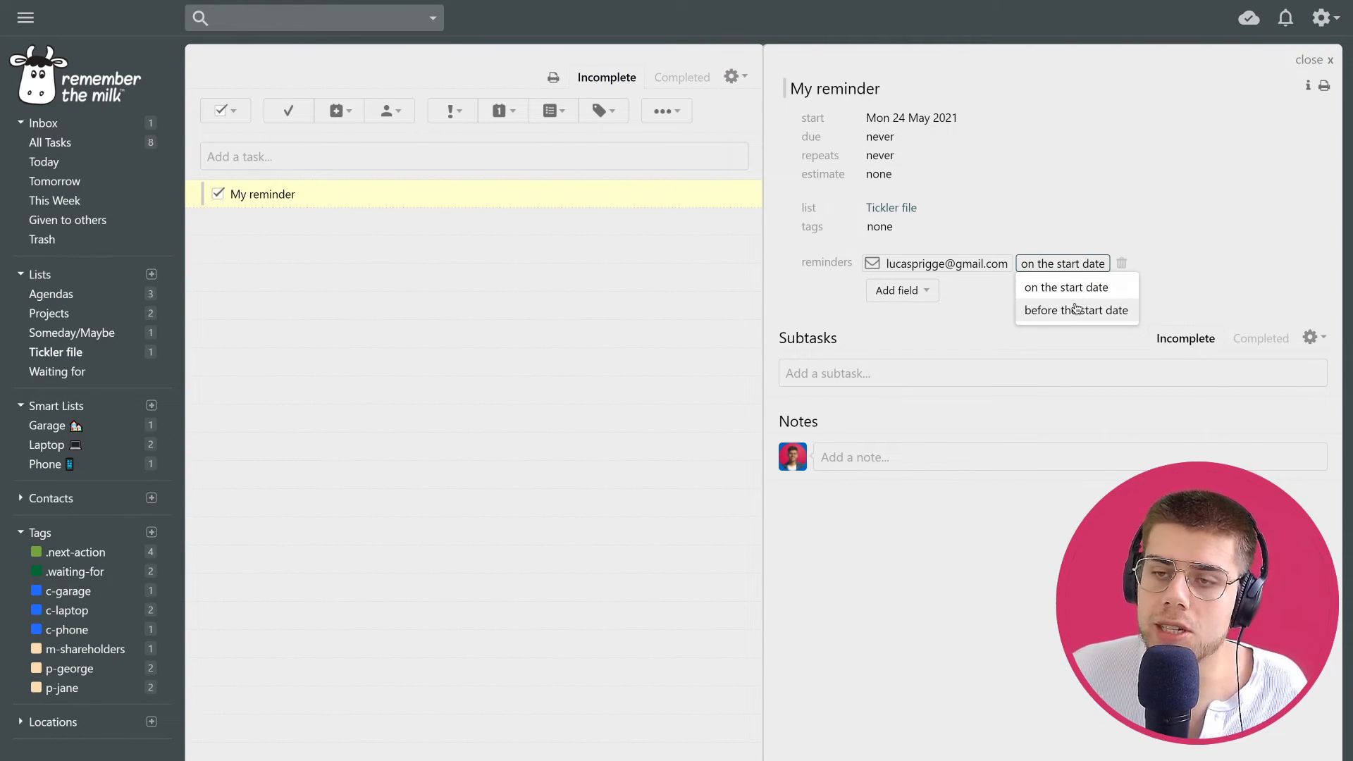
left_click(1067, 286)
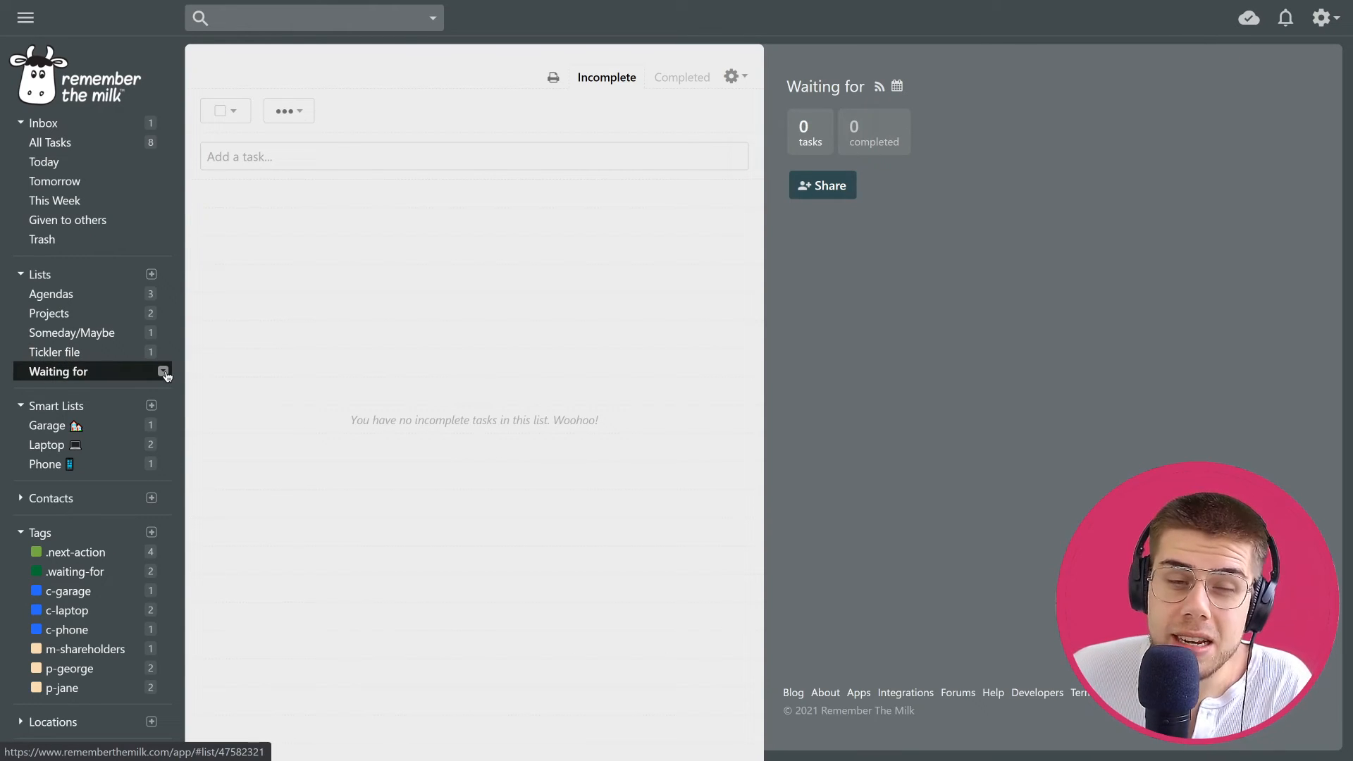
- Remove the Waiting for list via its sidebar options, then return to Projects
left_click(164, 370)
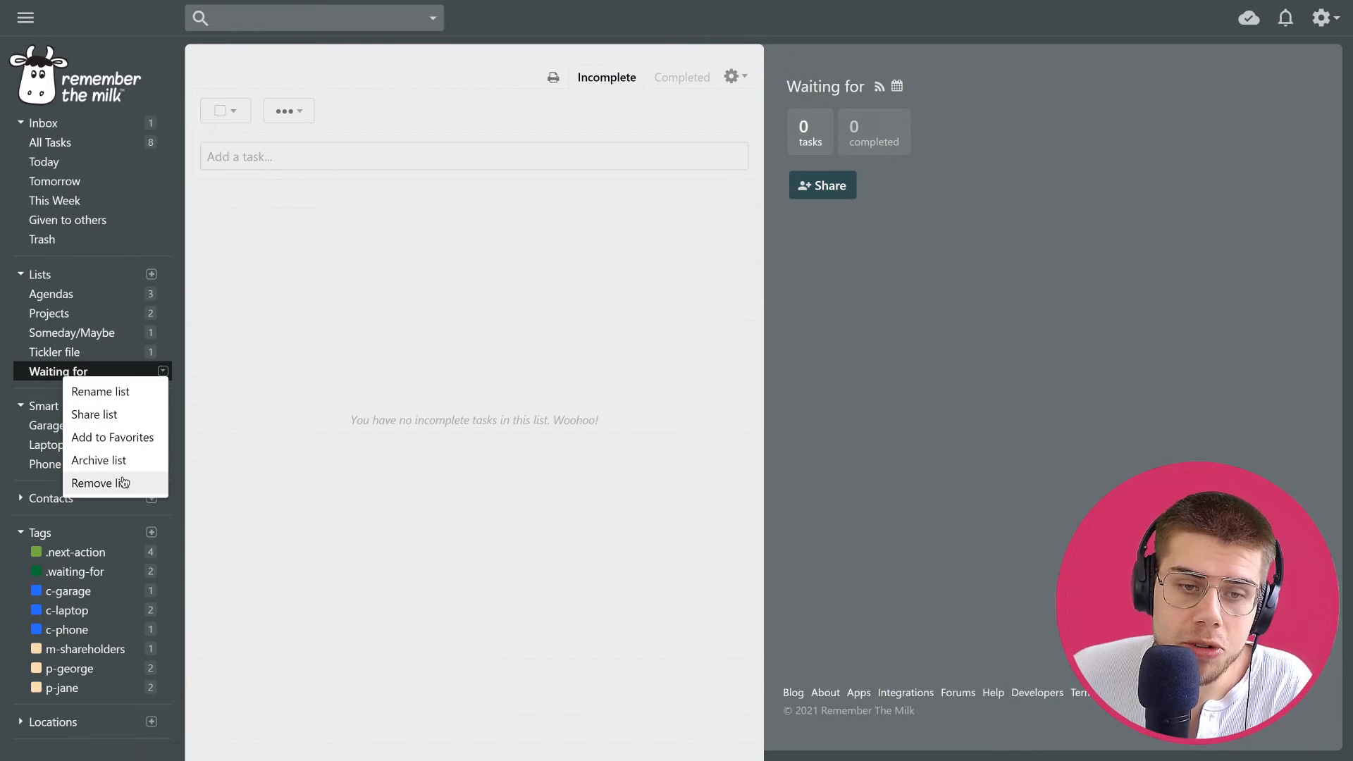
left_click(99, 482)
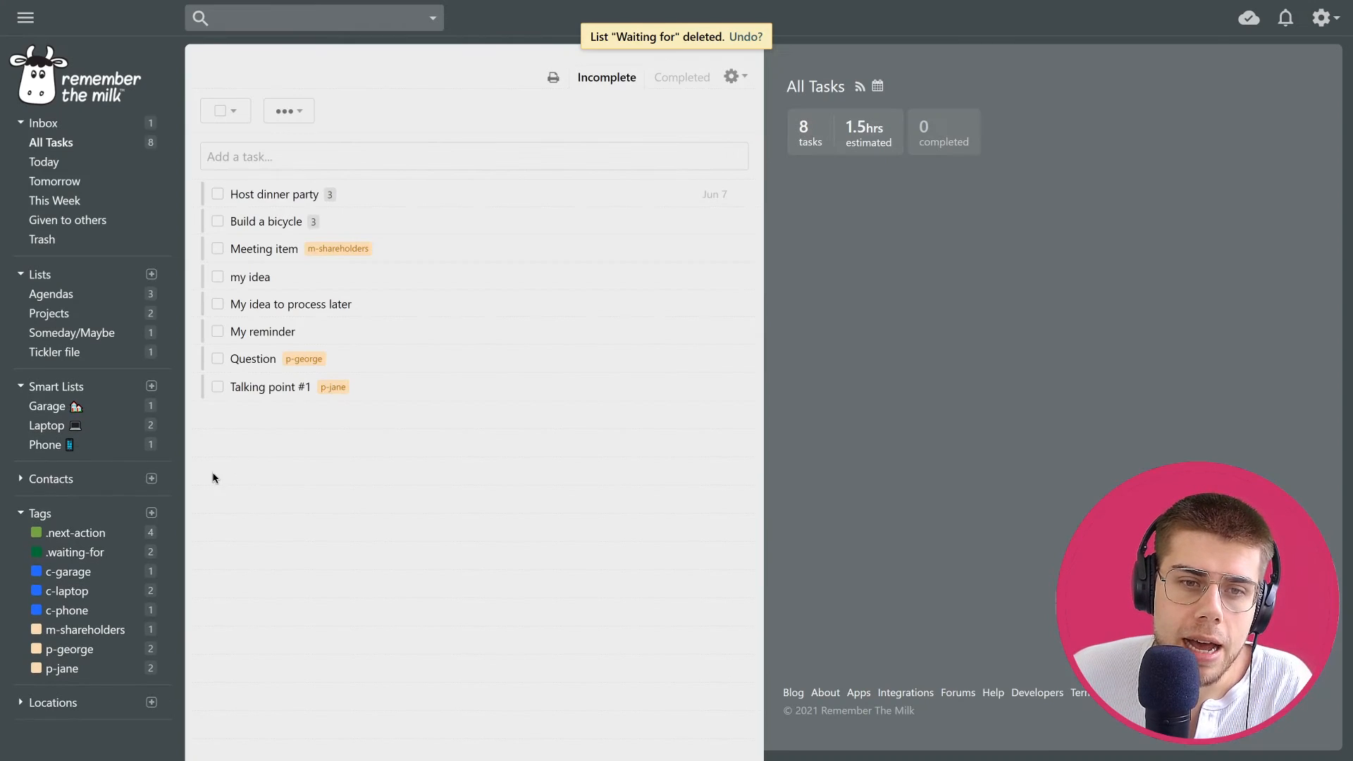
left_click(73, 553)
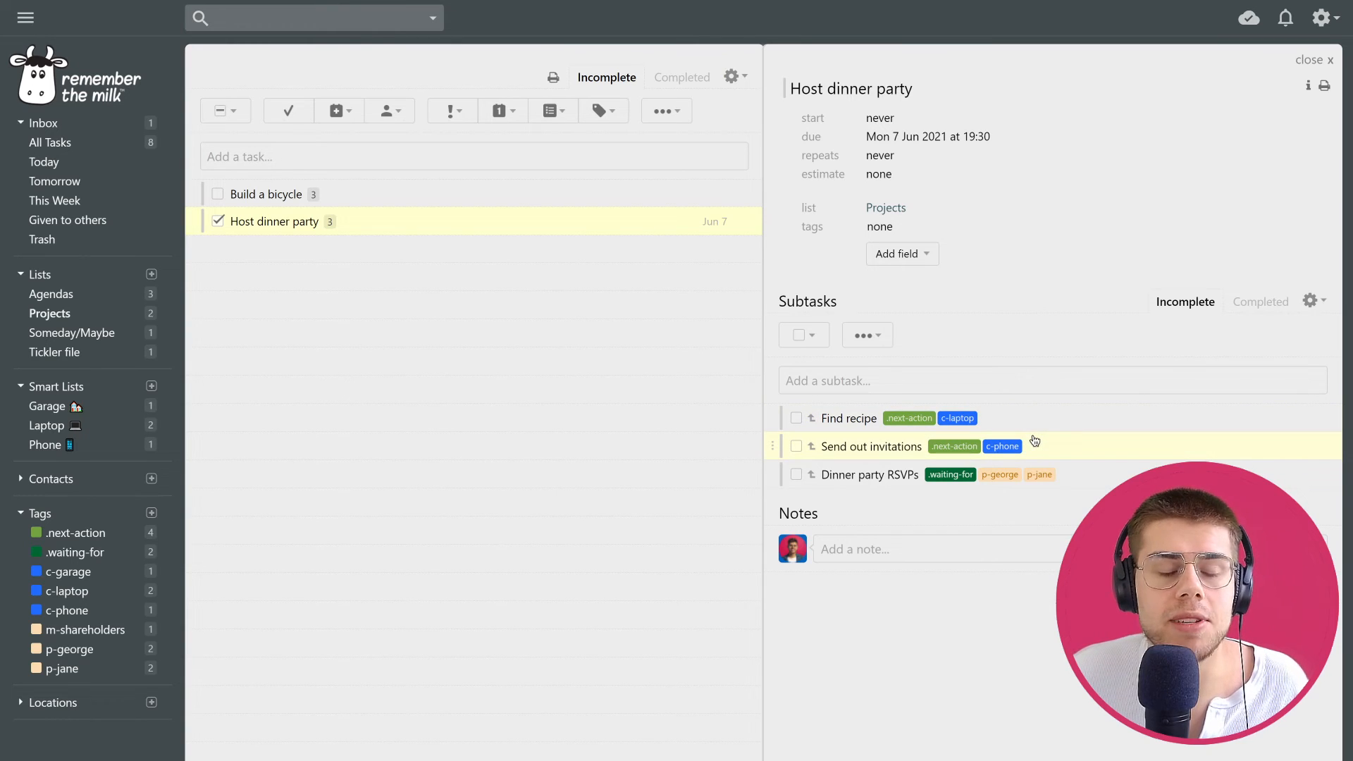
mouse_move(1044, 428)
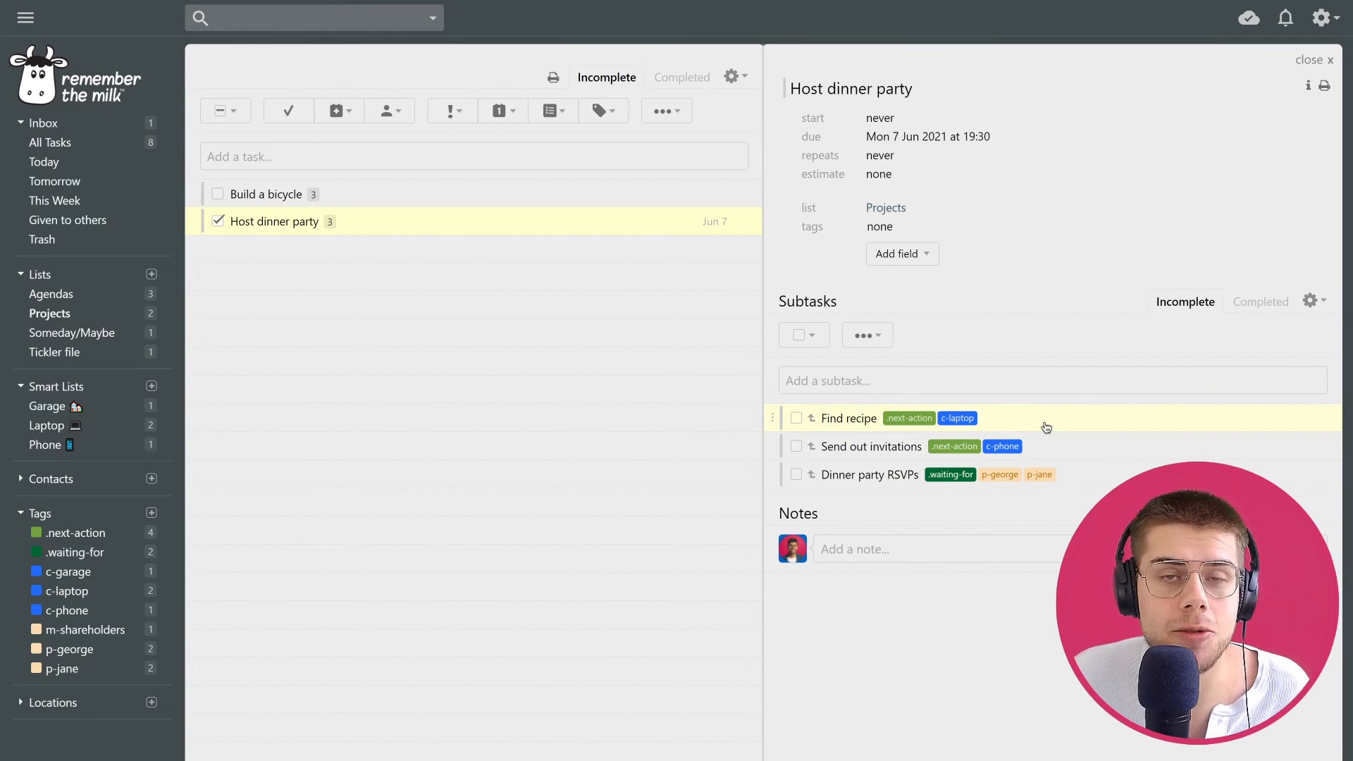
mouse_move(875, 492)
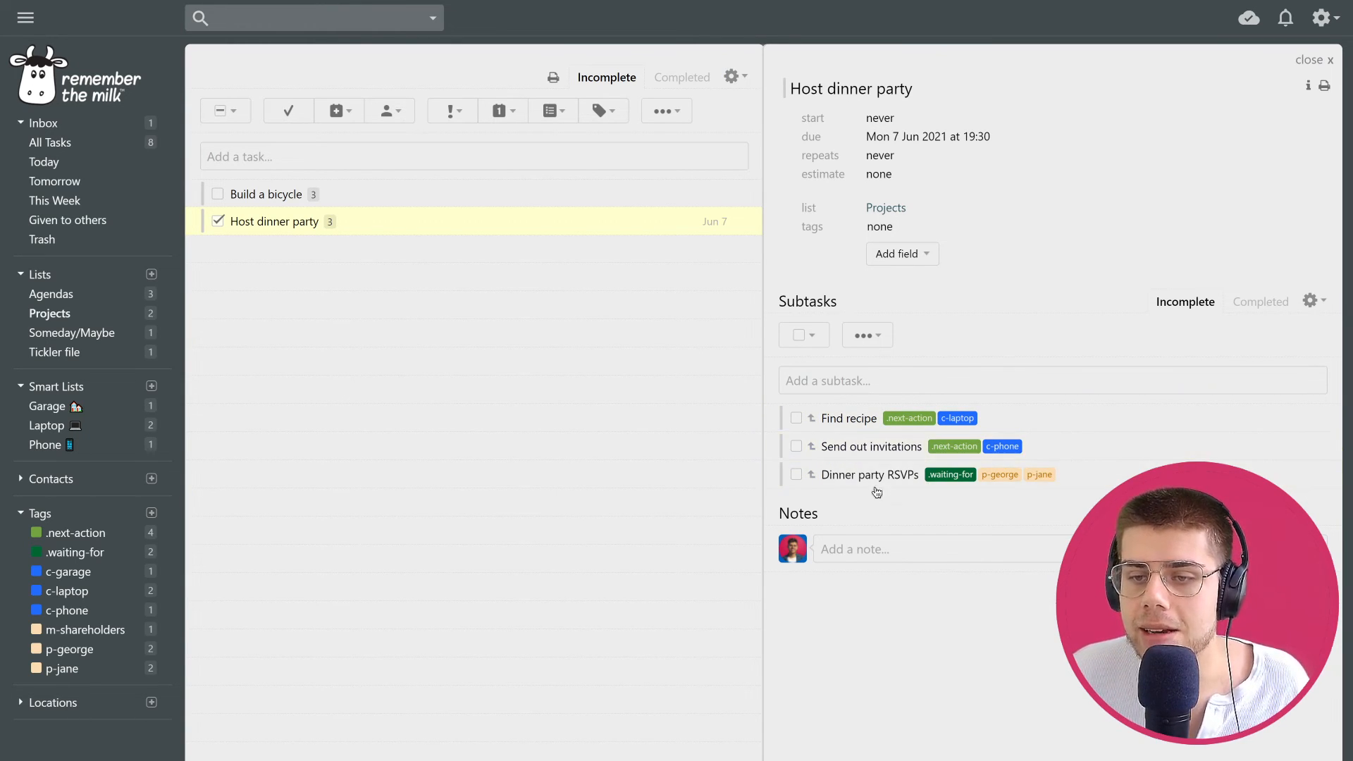
mouse_move(777, 447)
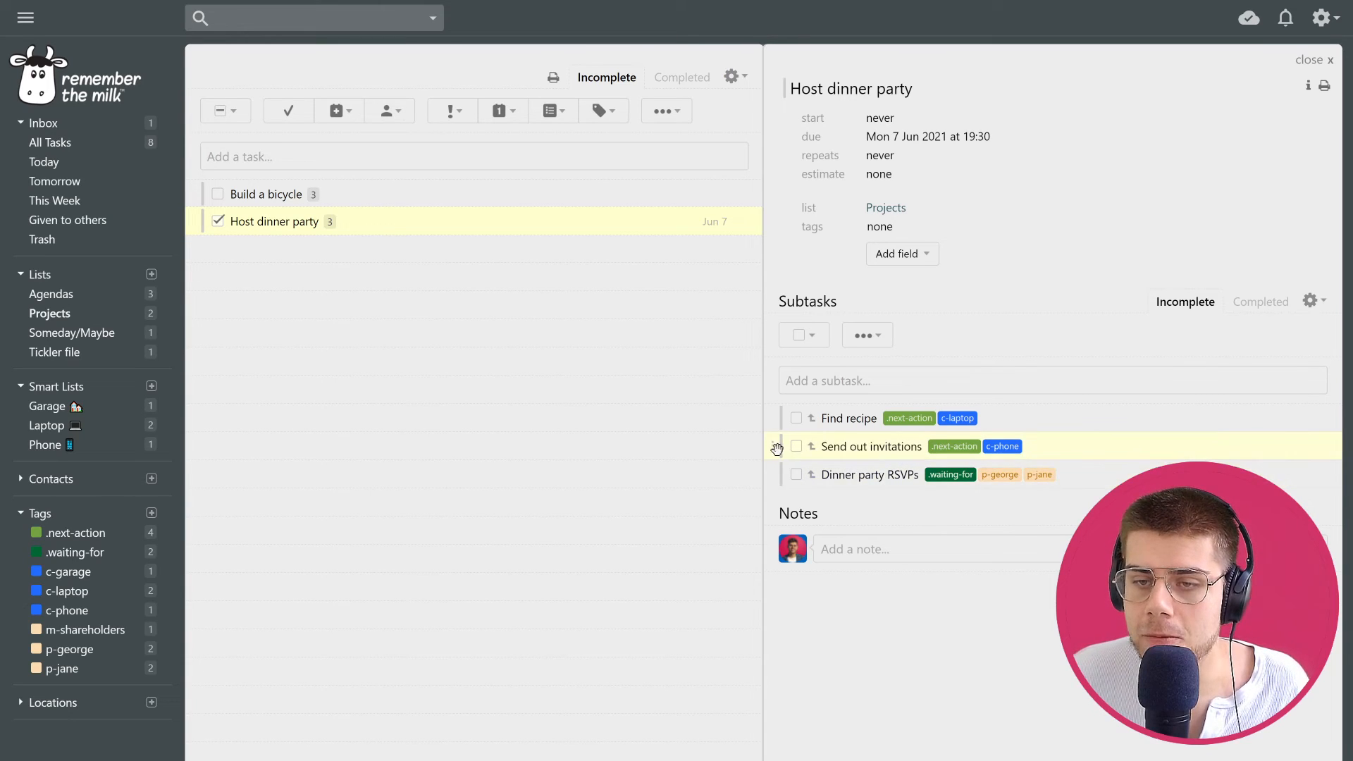
left_click(795, 447)
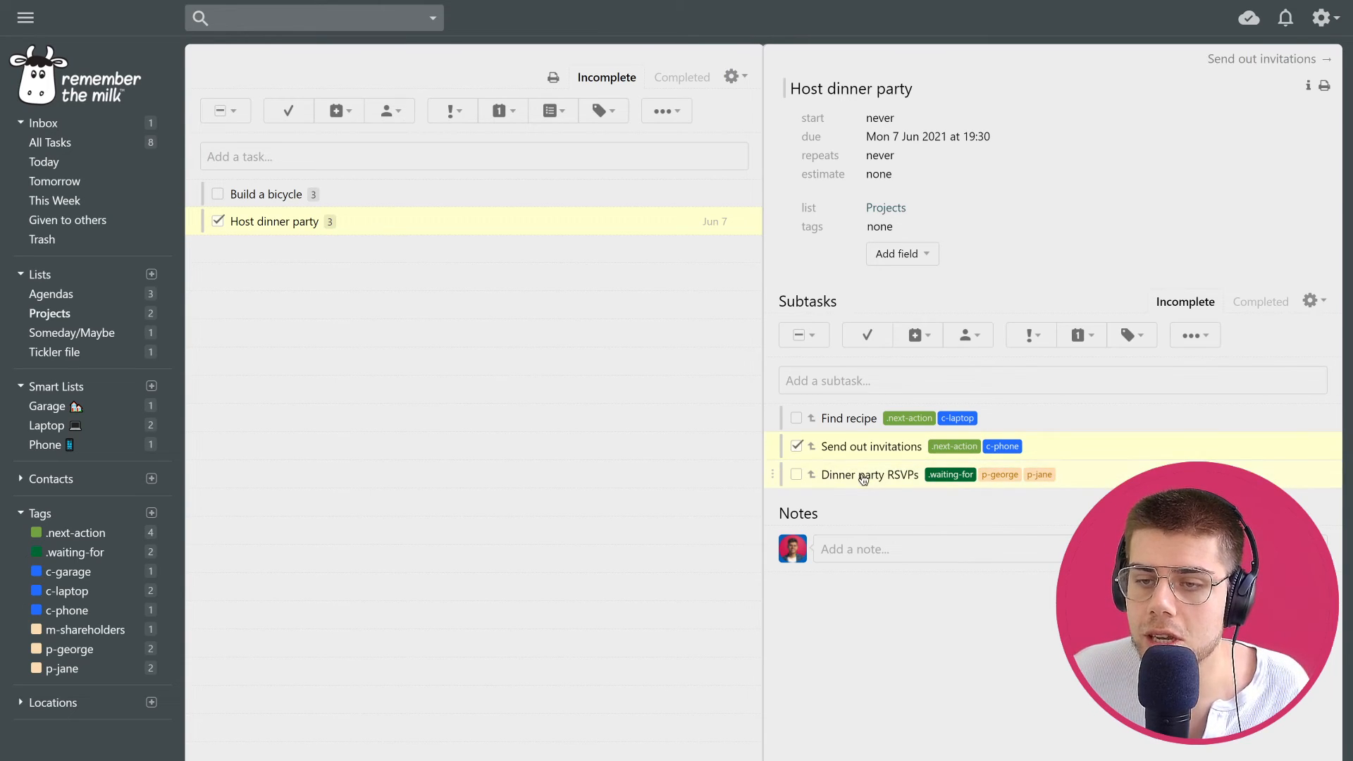
mouse_move(908, 482)
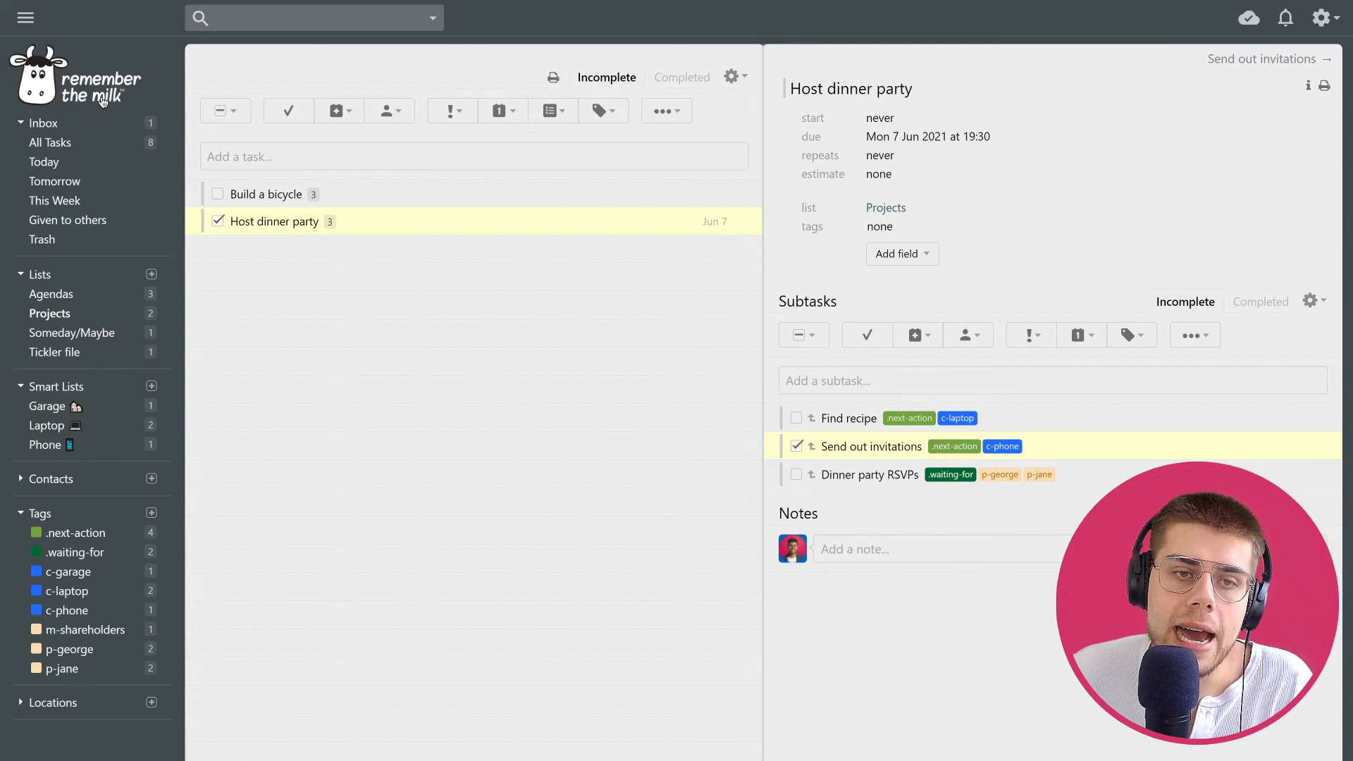
mouse_move(50, 142)
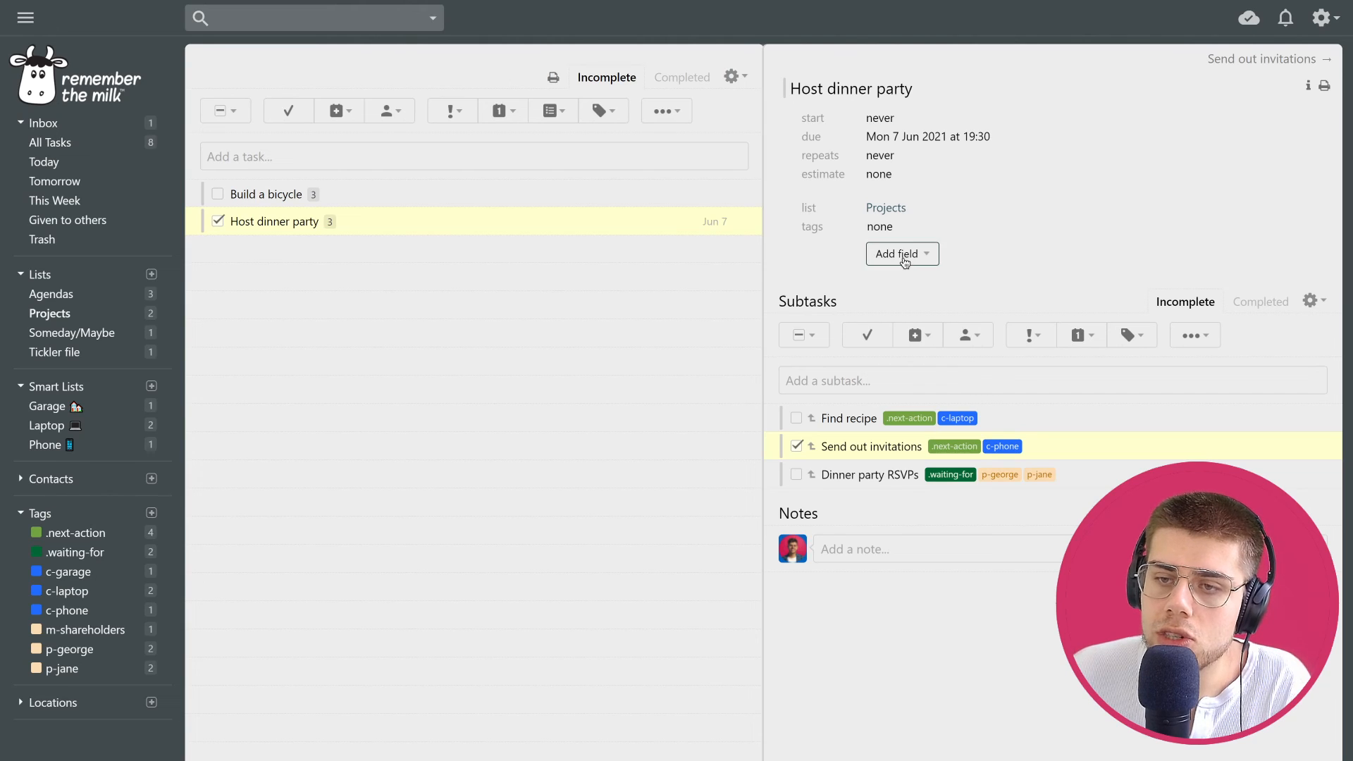
- Check the Add field choices, then collapse the Tags group in the sidebar
left_click(901, 253)
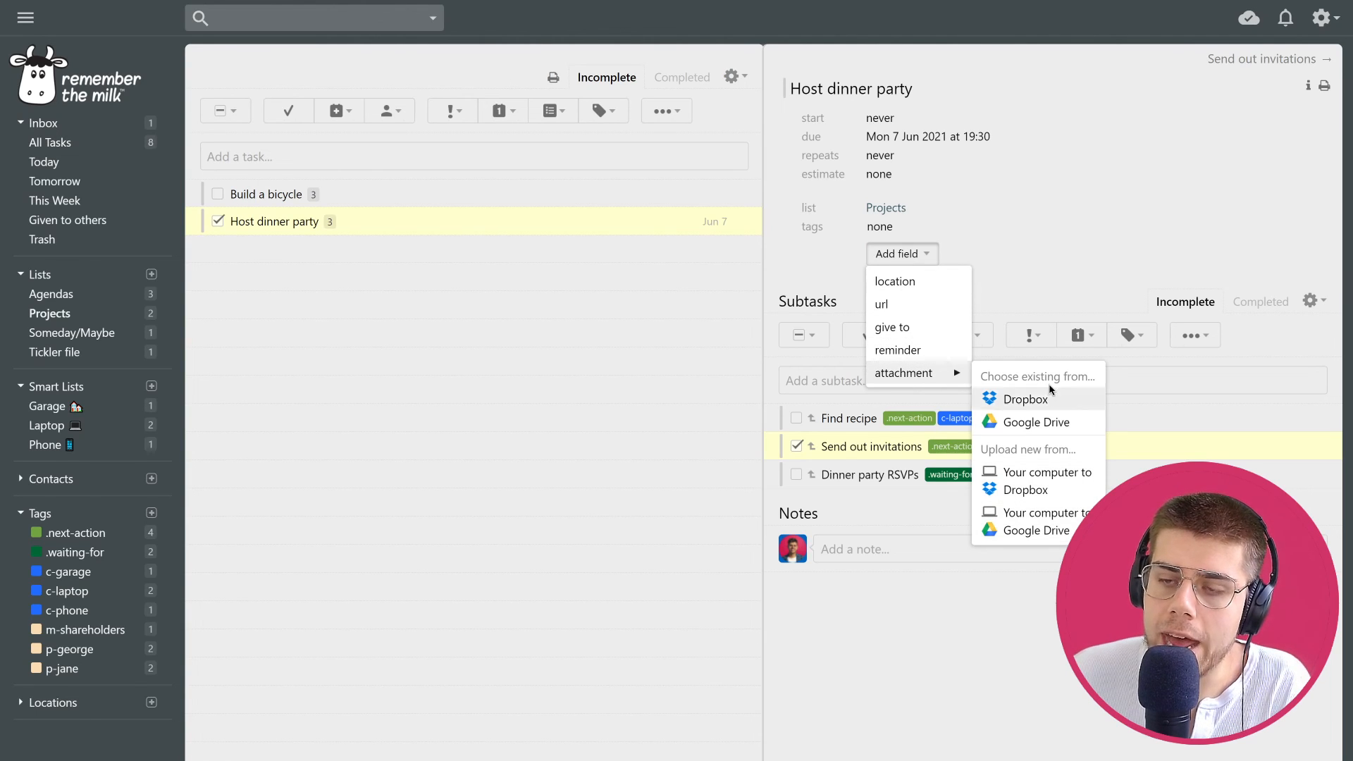
left_click(1036, 254)
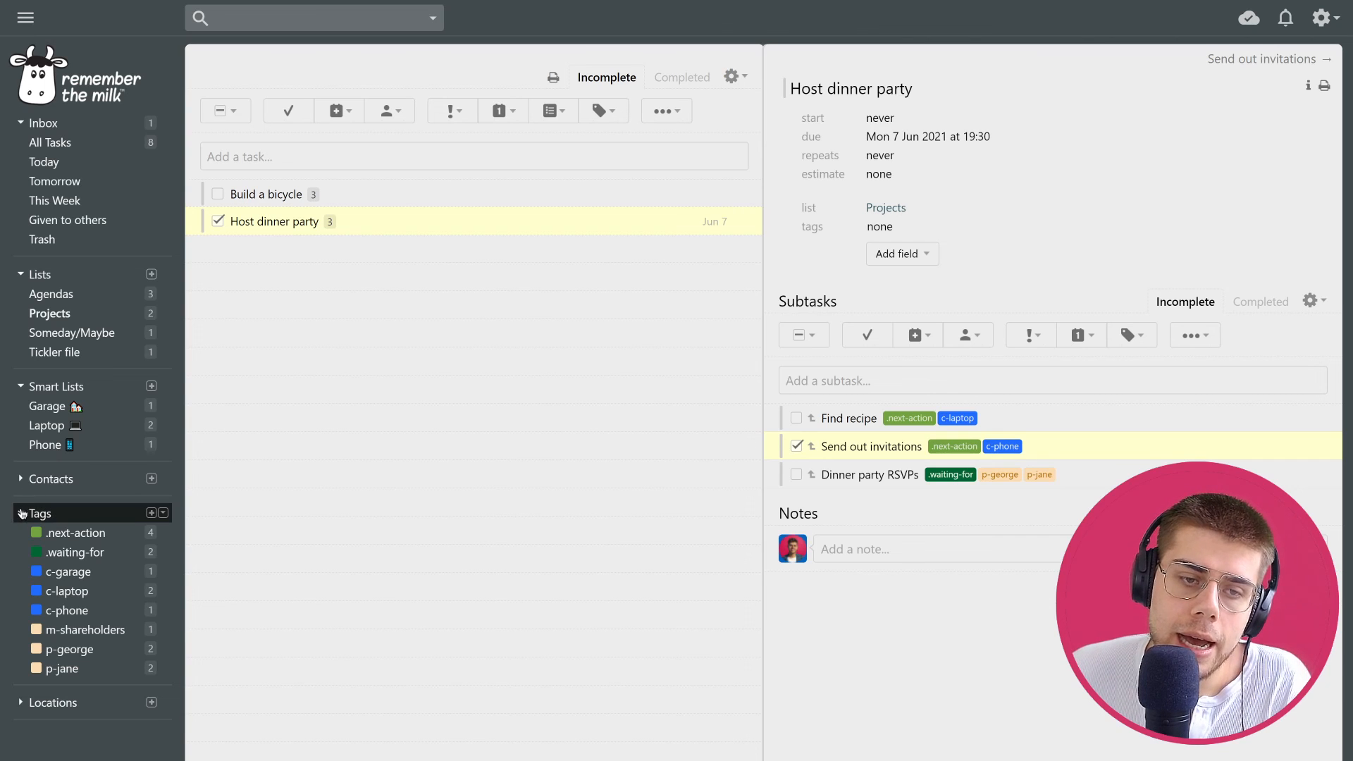
left_click(38, 514)
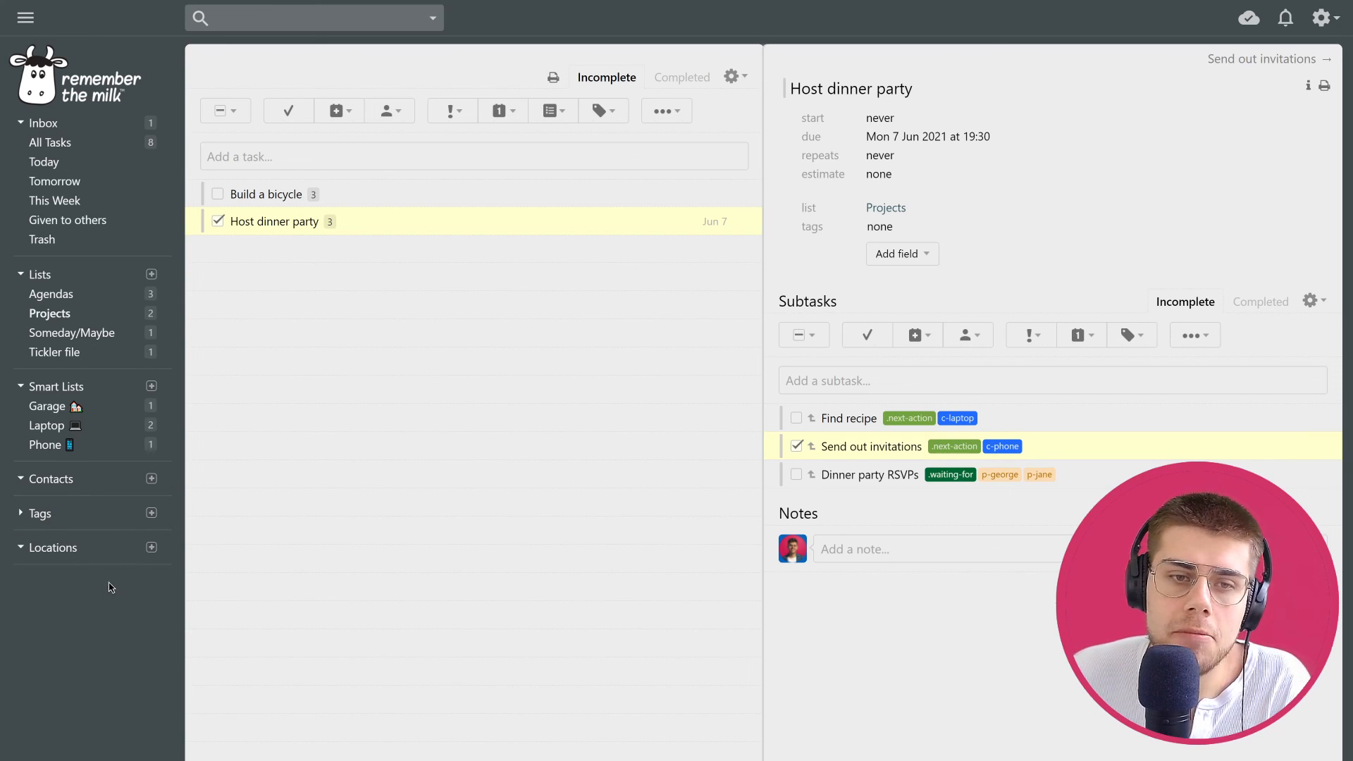
- Check the Contacts sorting options, then collapse the Locations group
left_click(162, 478)
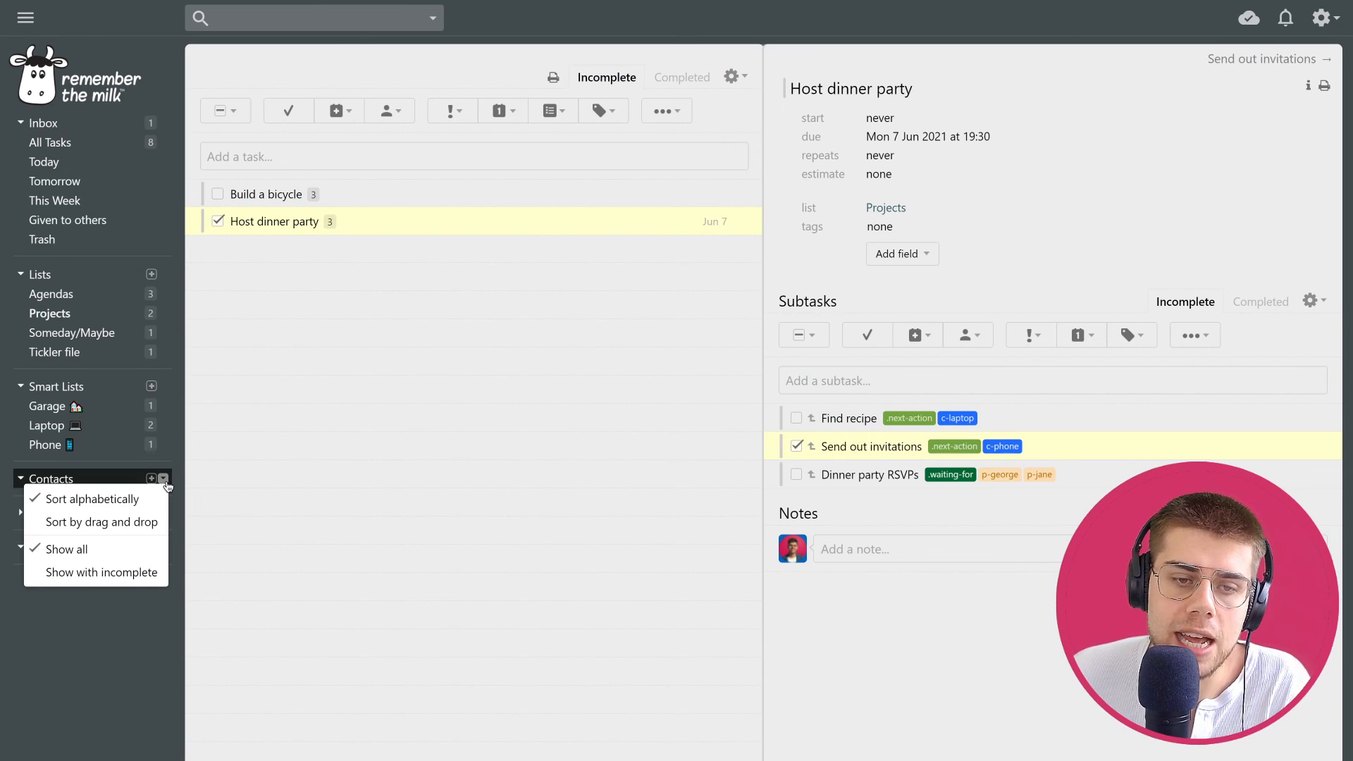
left_click(163, 479)
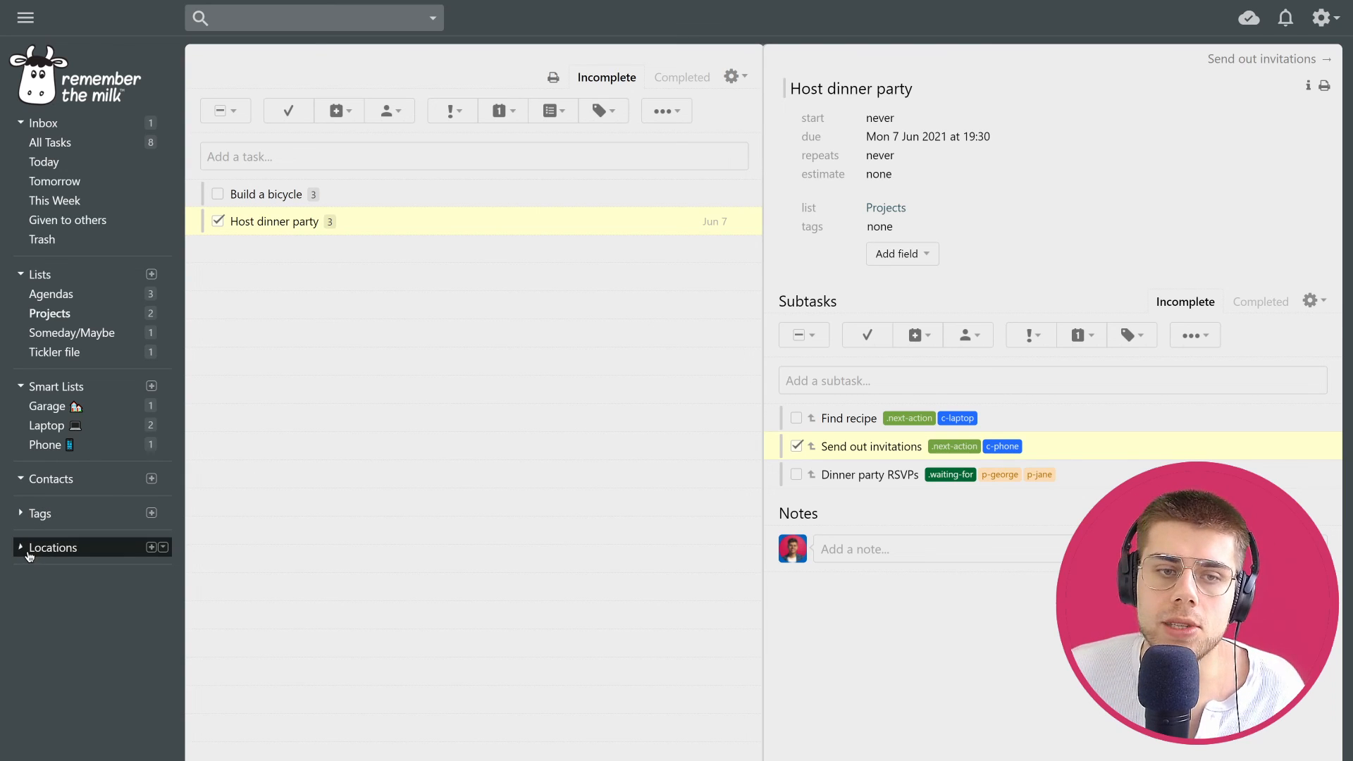
left_click(53, 546)
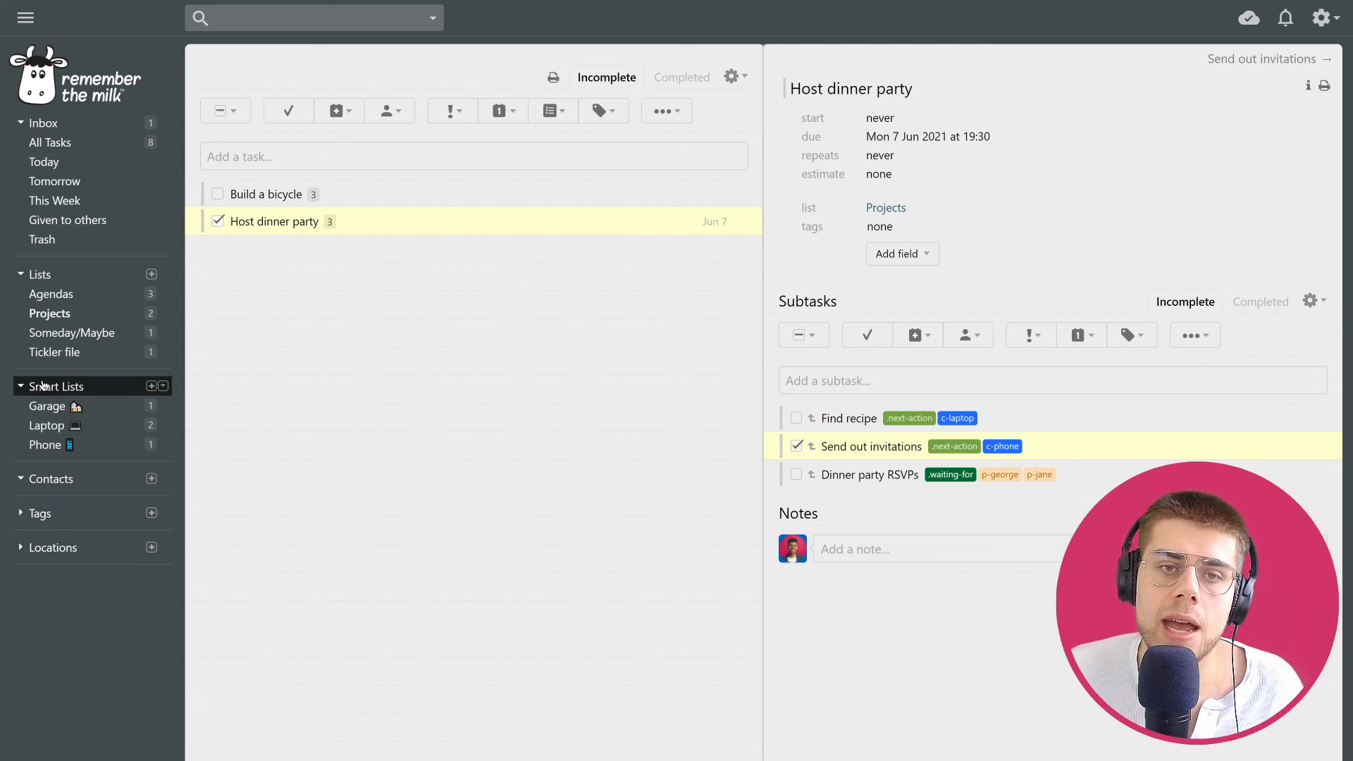